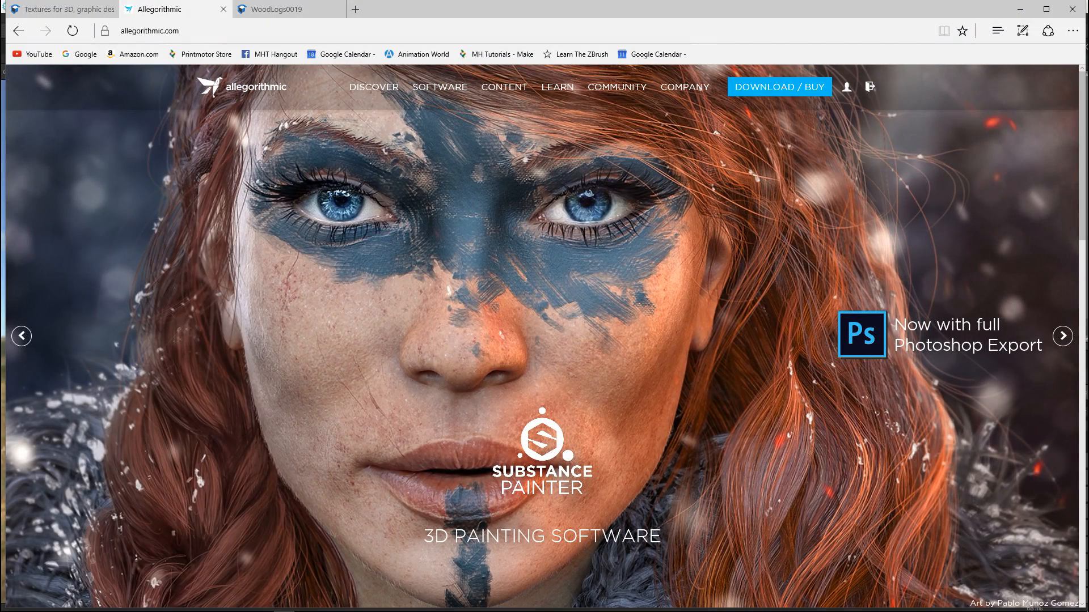
- Watch the homepage slideshow, then reveal the SOFTWARE dropdown listing Painter, Designer, B2M and Live
left_click(1061, 335)
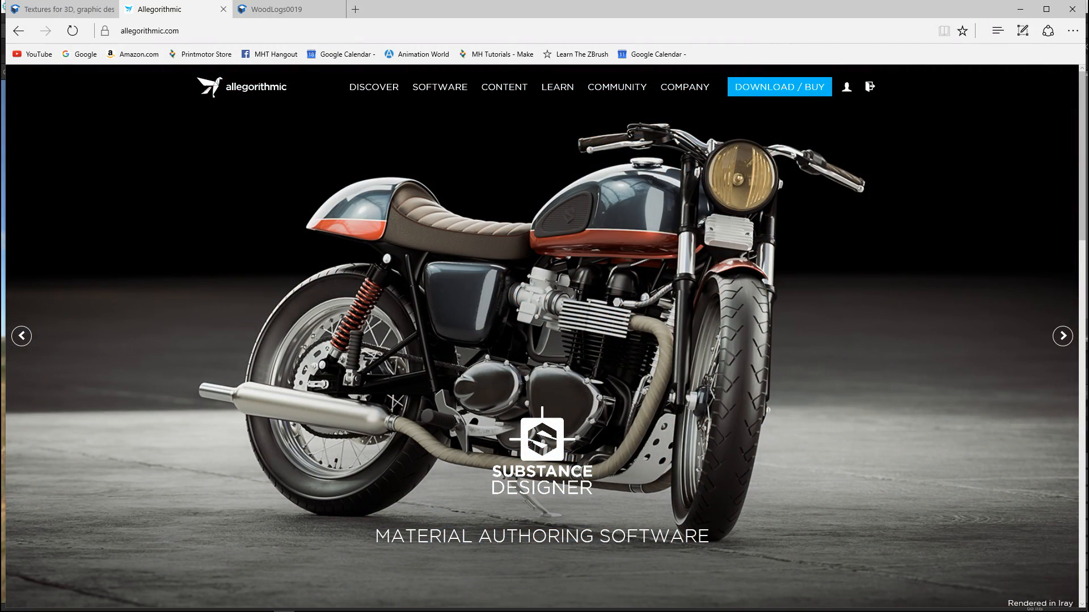
left_click(1061, 336)
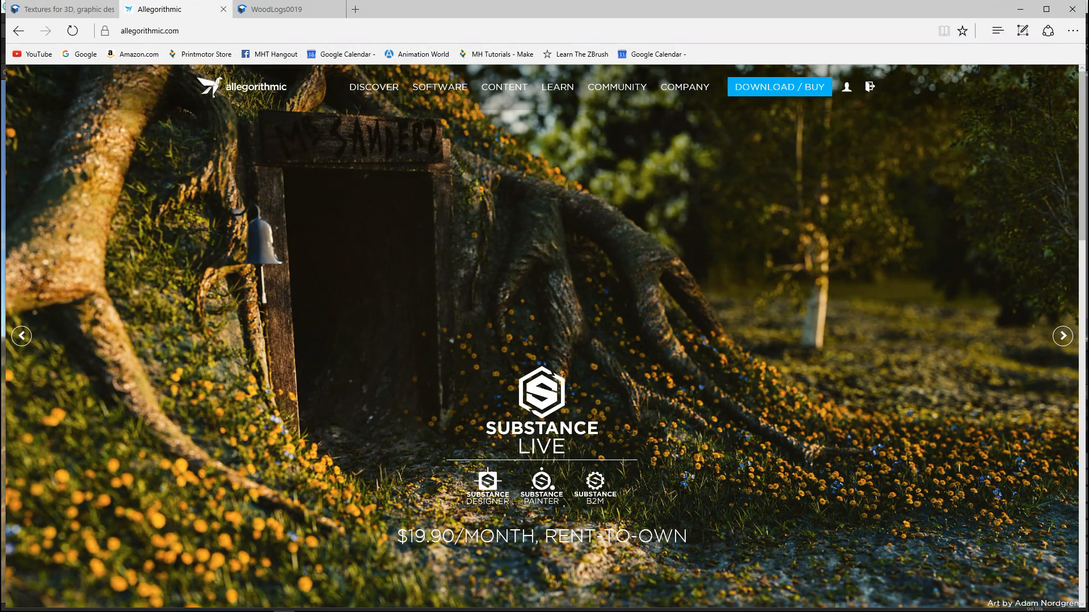
left_click(1062, 337)
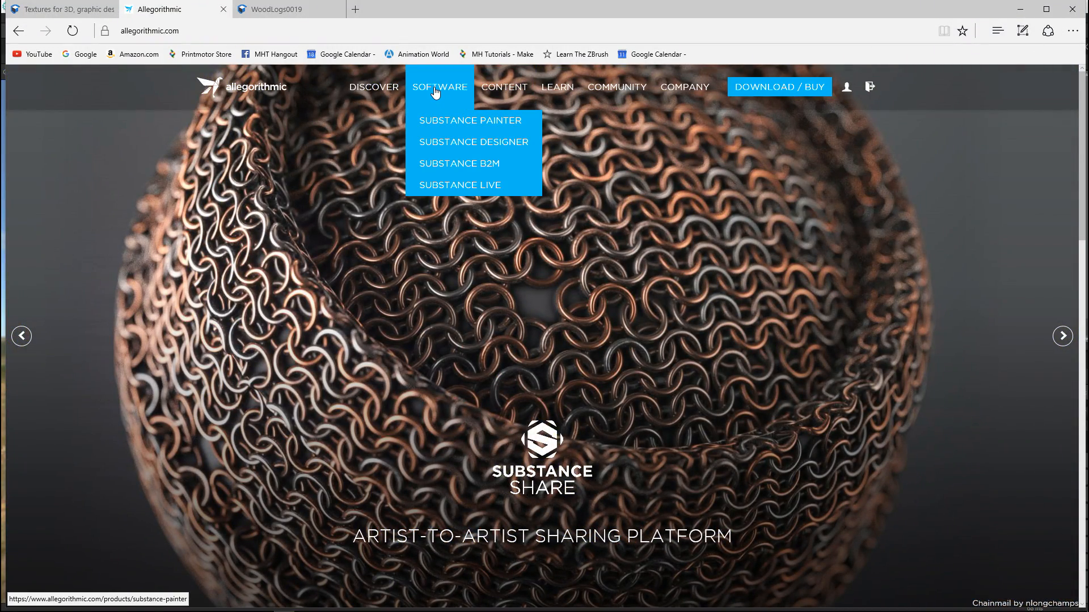
mouse_move(459, 163)
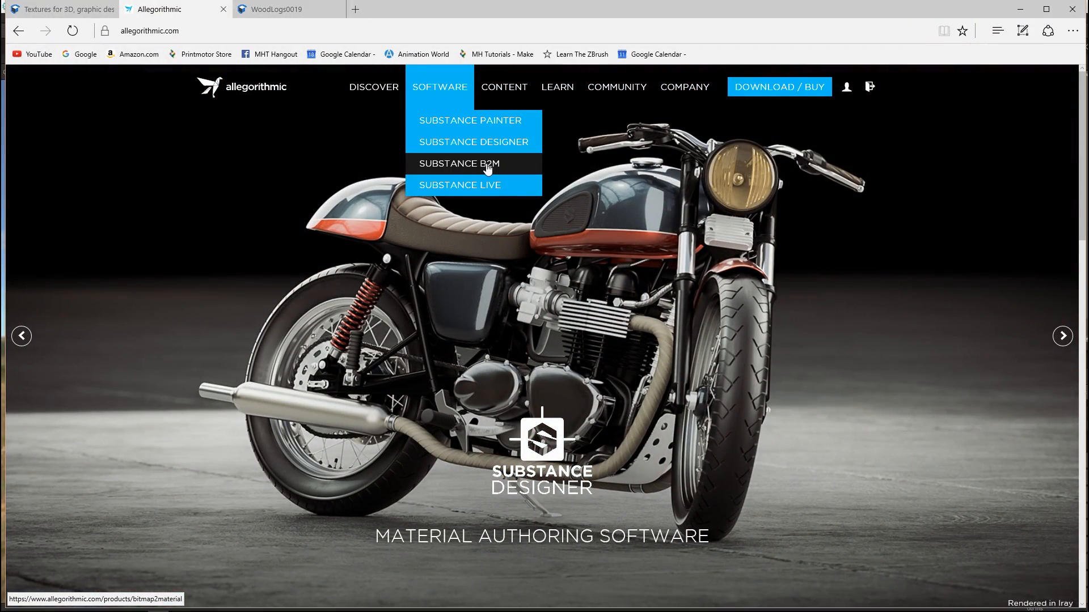
mouse_move(420, 169)
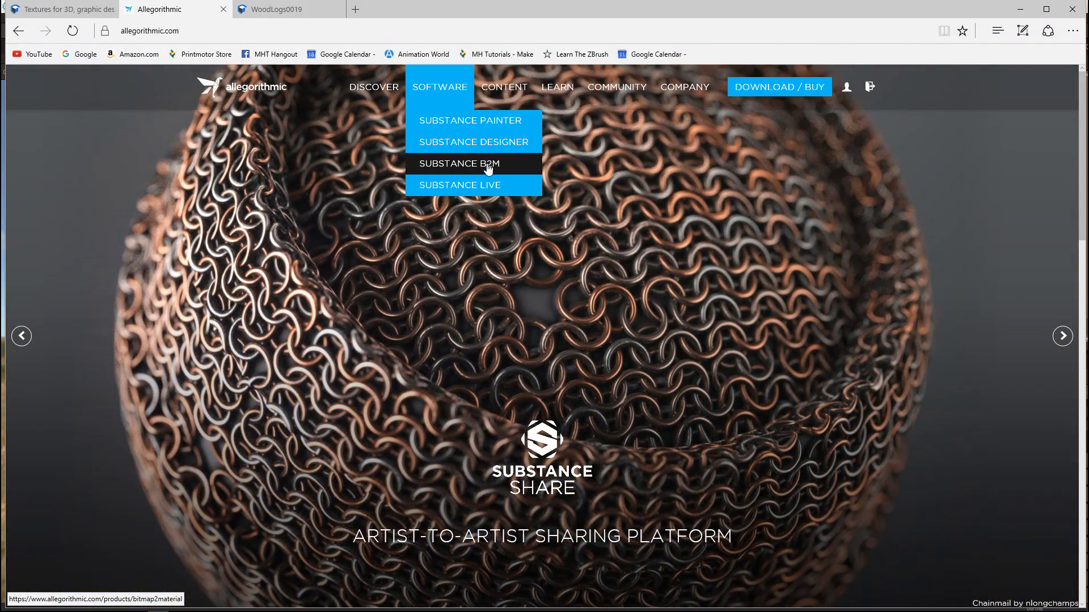
- Choose SUBSTANCE B2M from the SOFTWARE dropdown to reach its product page
left_click(458, 164)
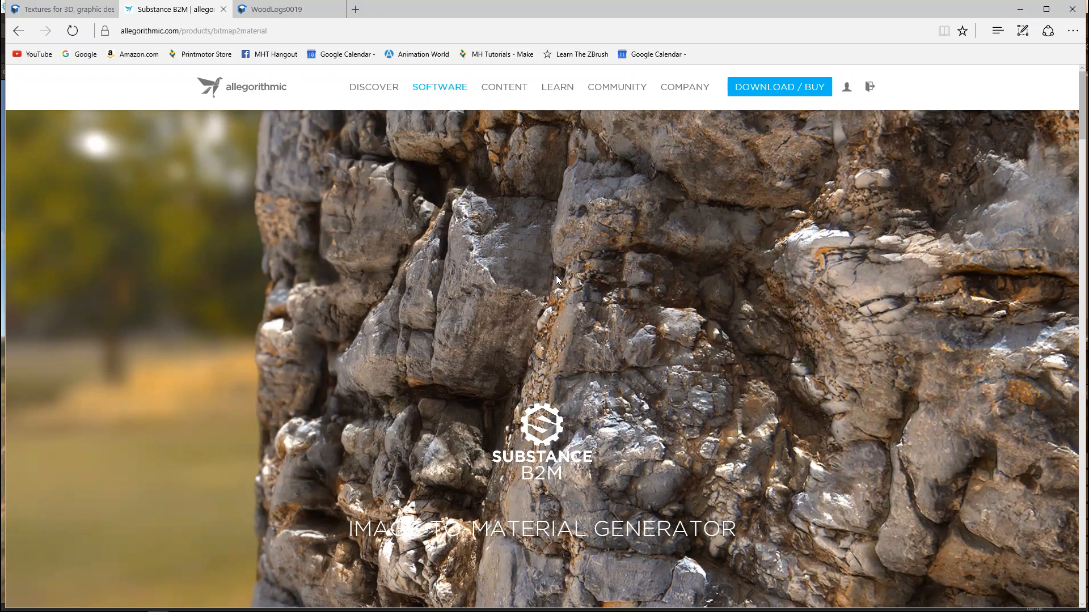
mouse_move(113, 387)
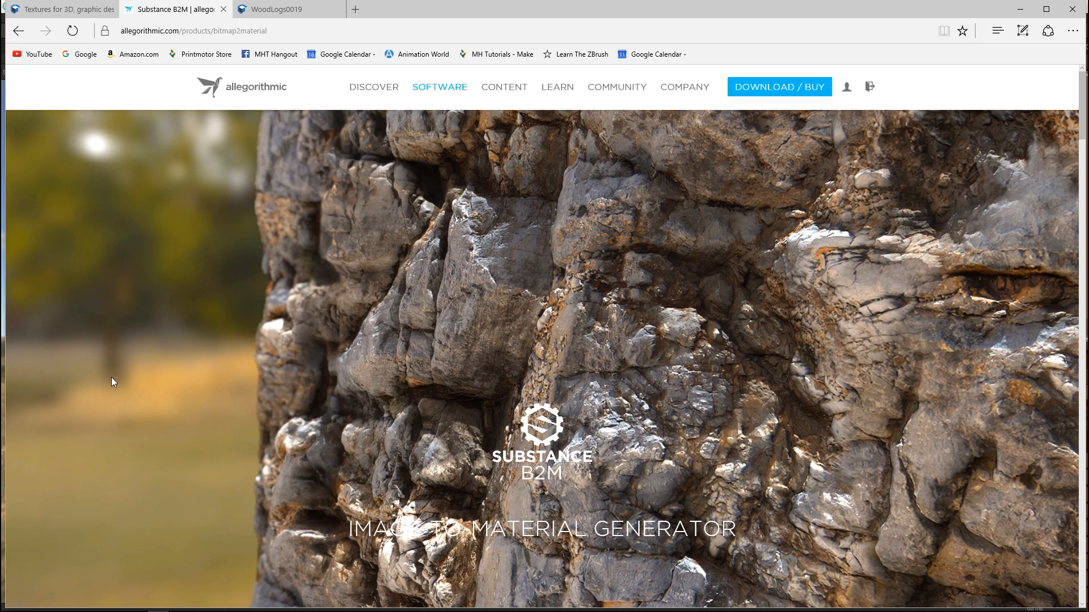
mouse_move(234, 362)
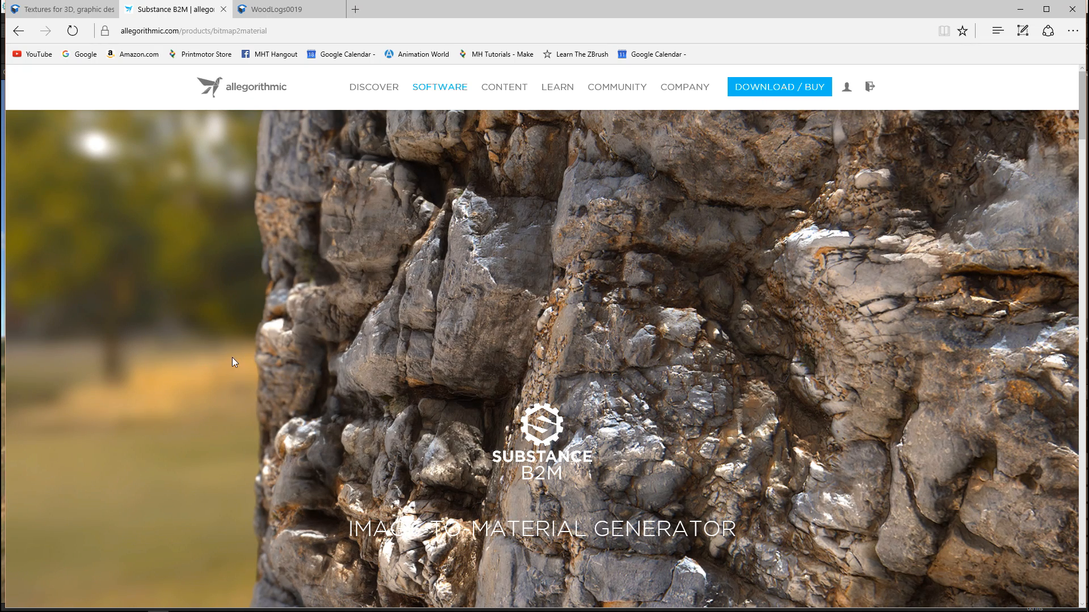
scroll("down", 3)
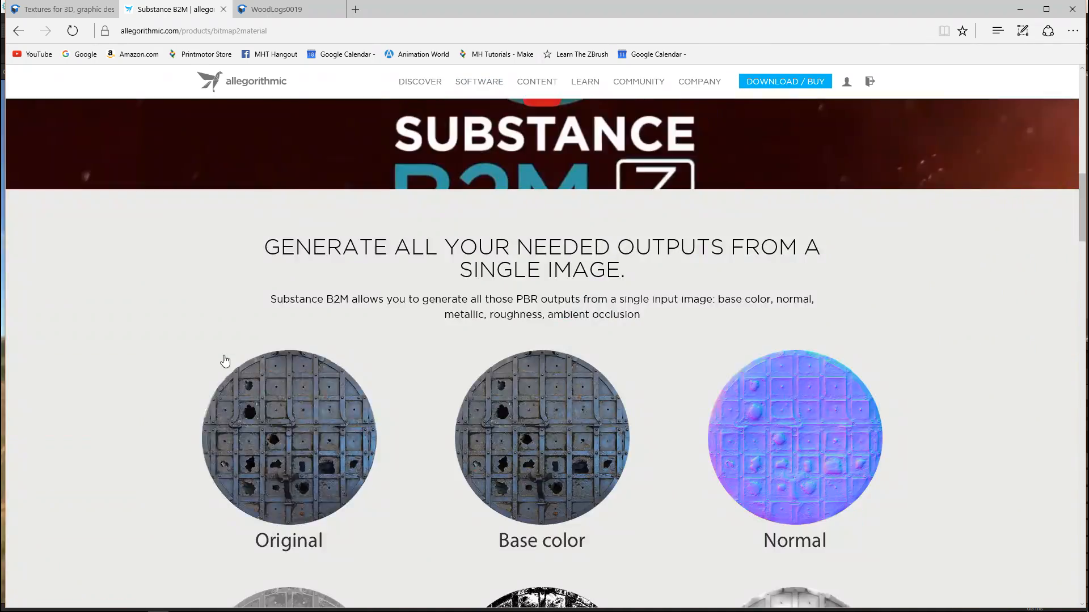
scroll("down", 3)
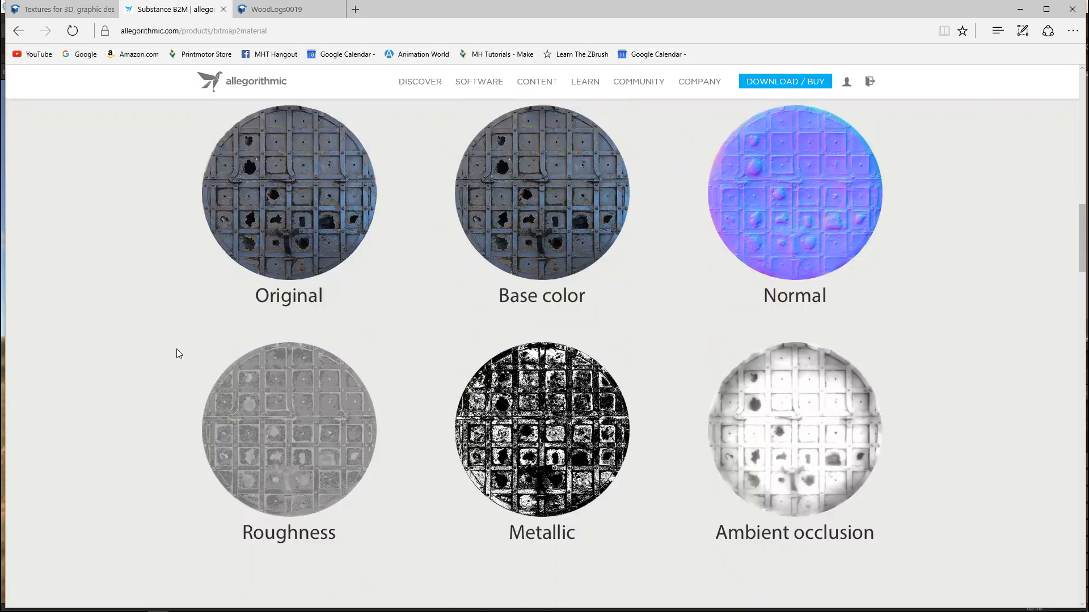
scroll("up", 3)
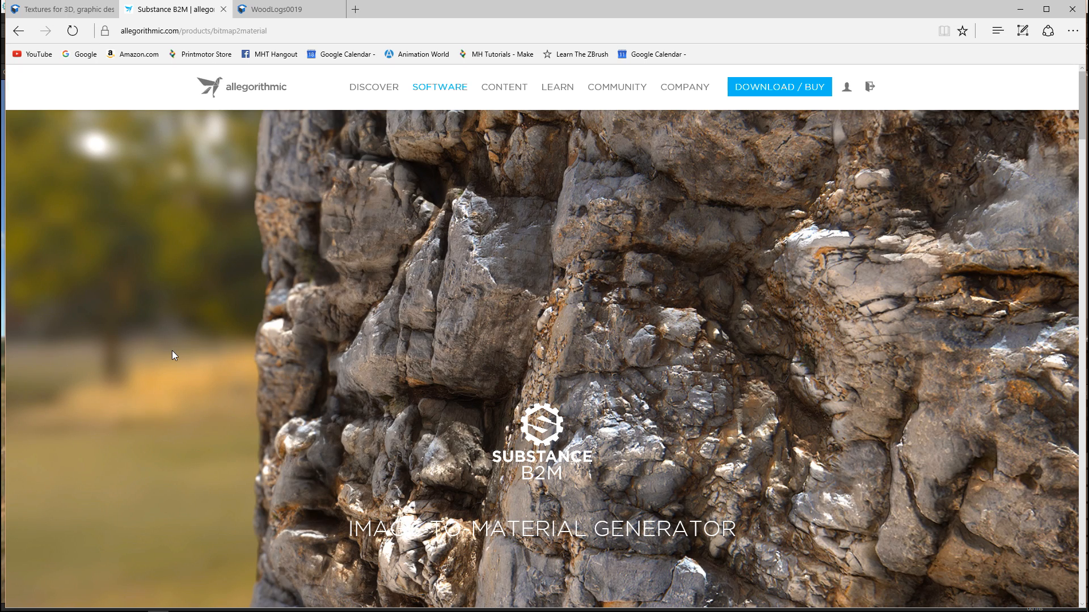
mouse_move(633, 172)
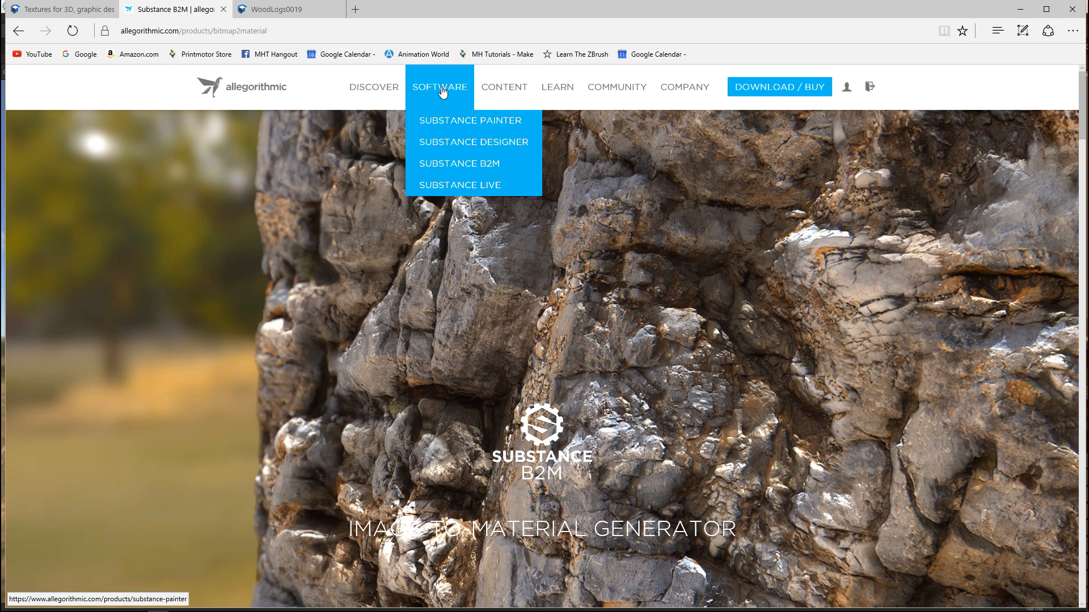
mouse_move(458, 164)
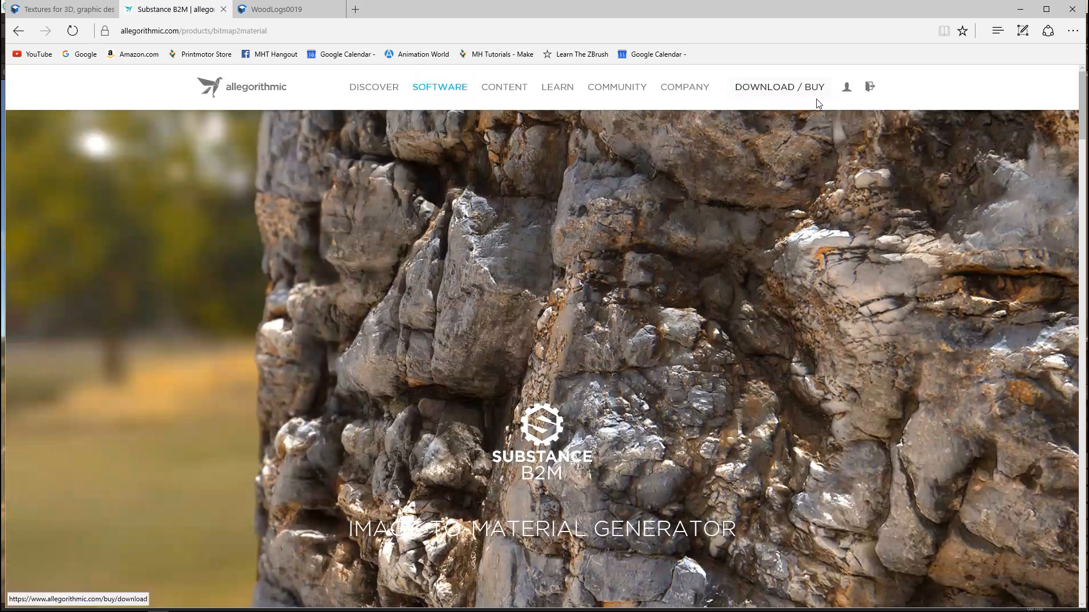
- Go to DOWNLOAD / BUY and browse trial downloads and Indie prices, including B2M at $99
left_click(780, 87)
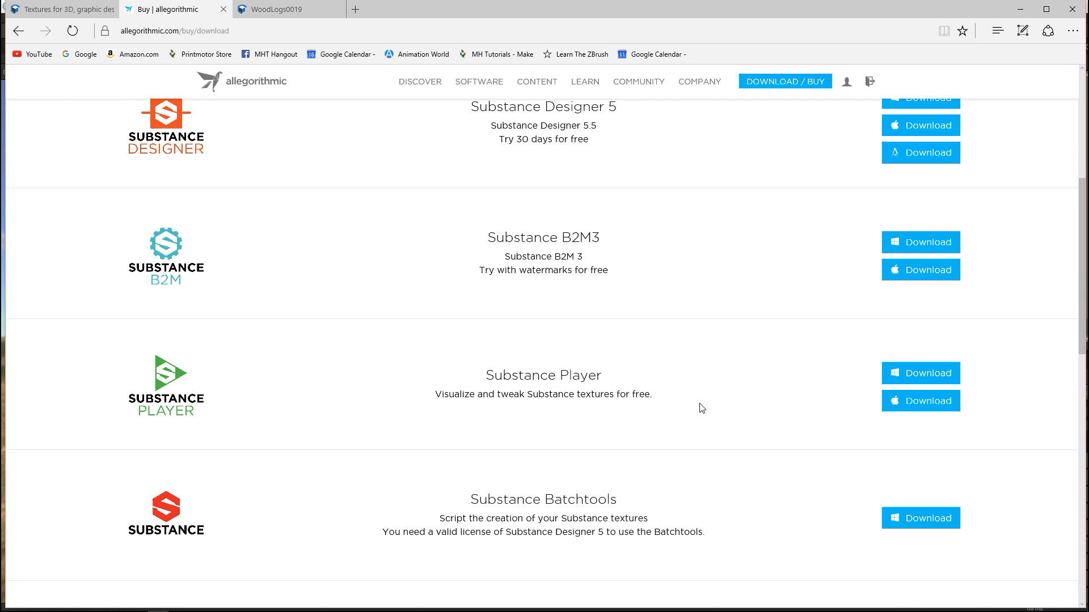
mouse_move(627, 283)
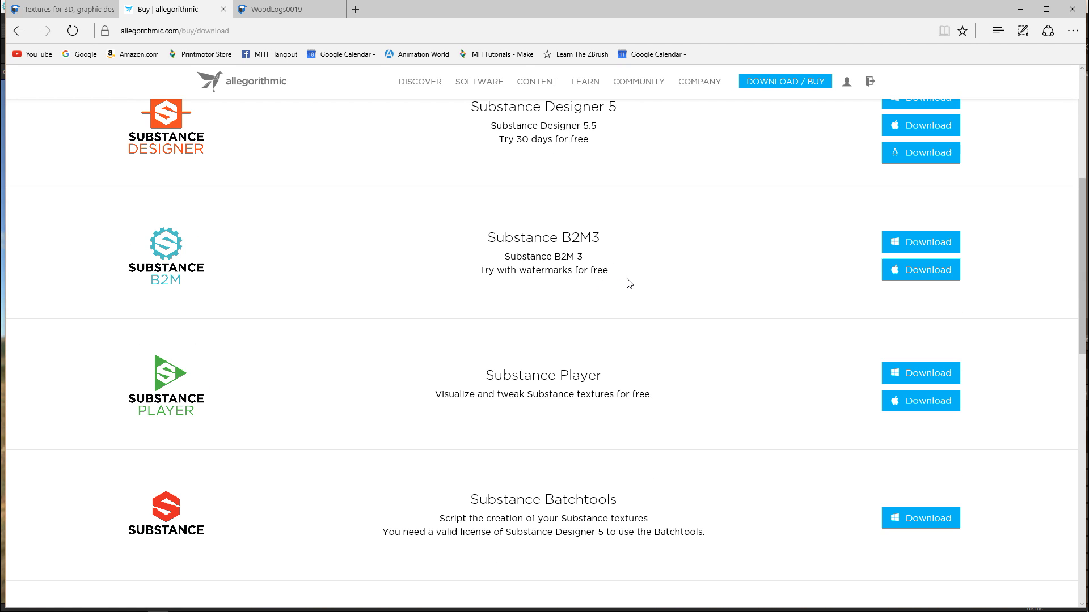
mouse_move(667, 250)
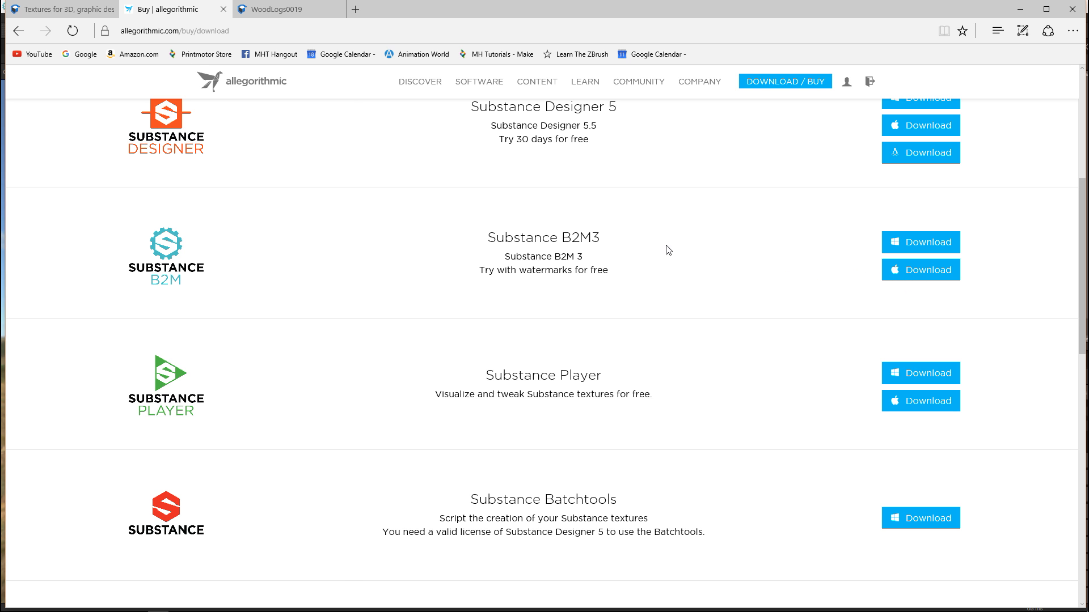
scroll("up", 3)
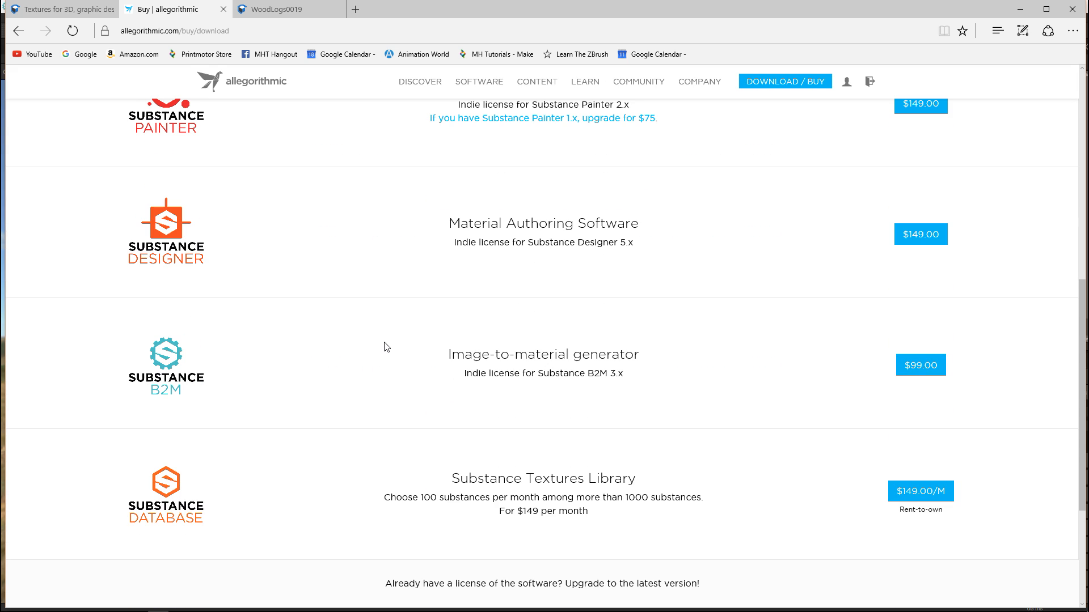
mouse_move(920, 379)
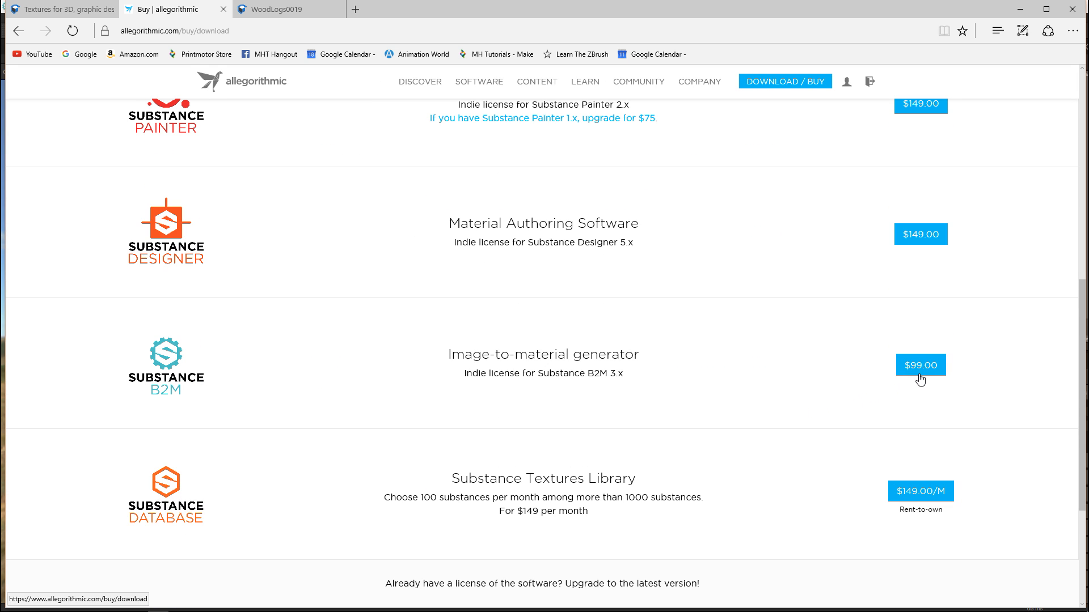
scroll("up", 3)
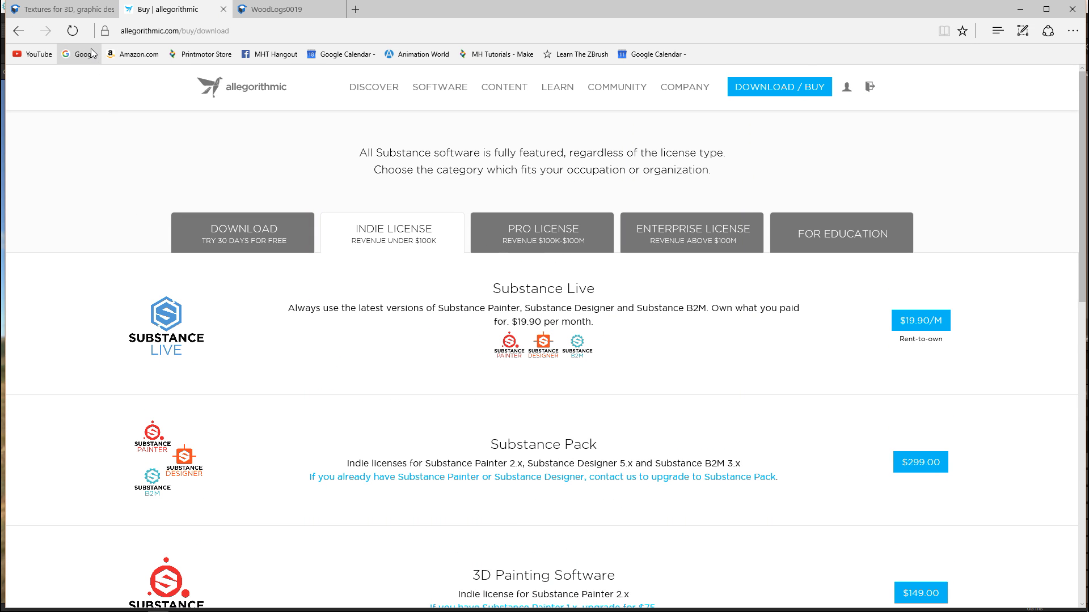
mouse_move(334, 456)
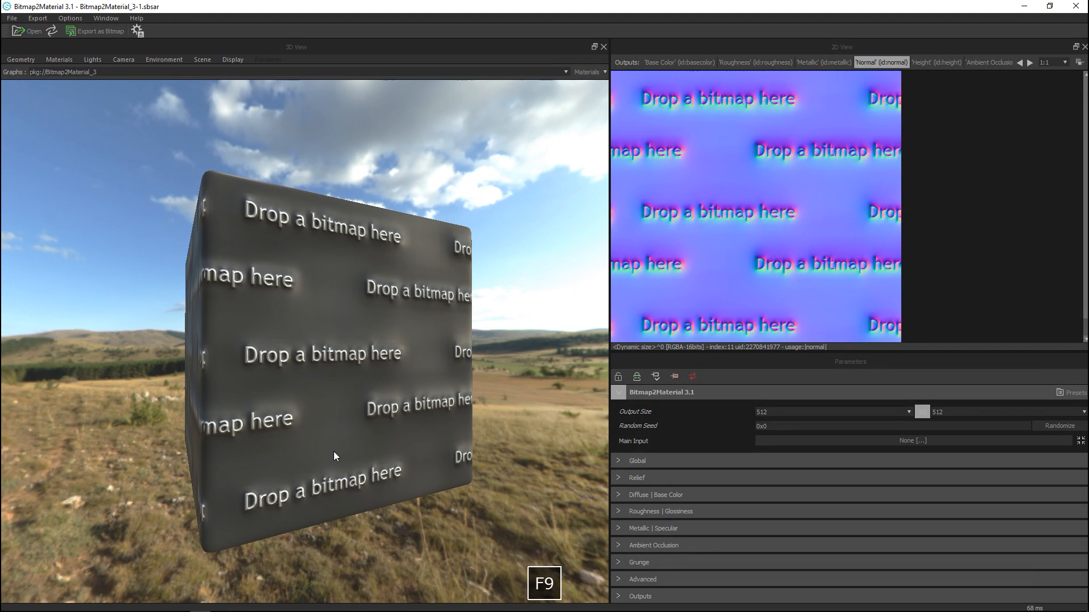
mouse_move(118, 459)
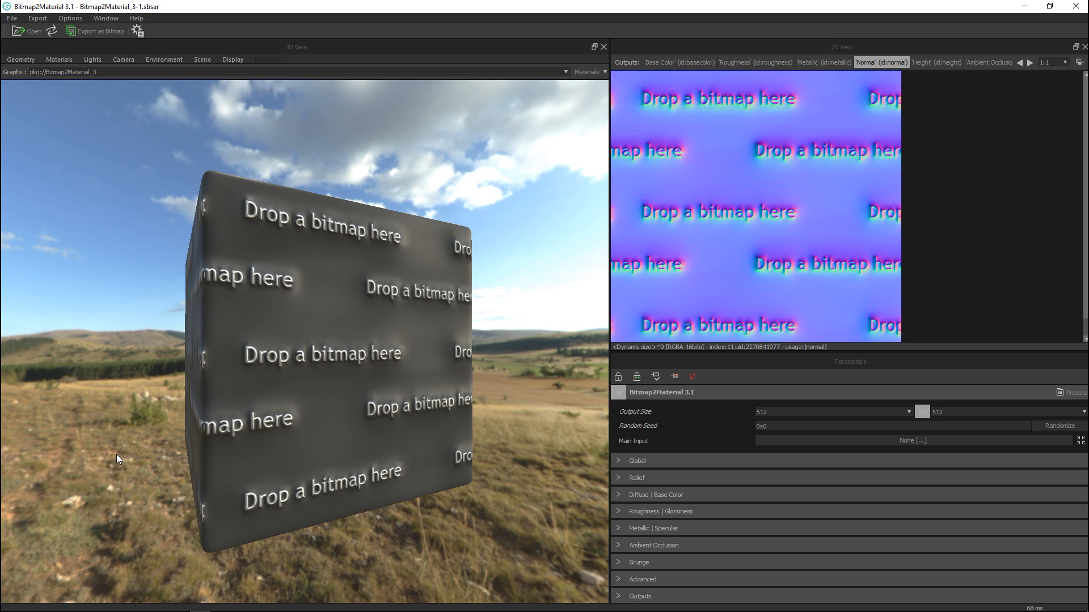
mouse_move(132, 452)
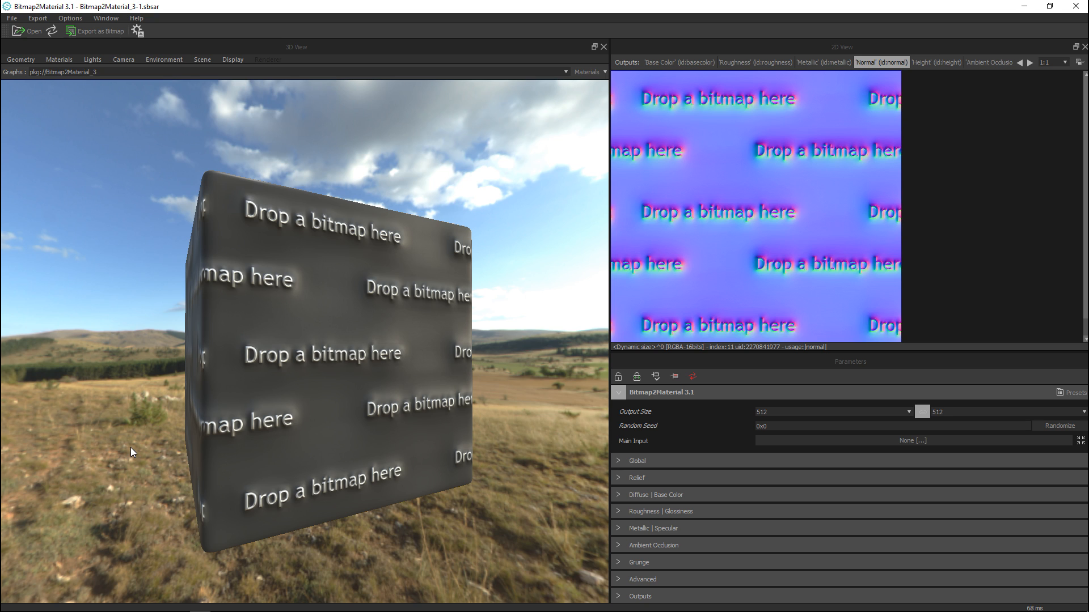
mouse_move(84, 493)
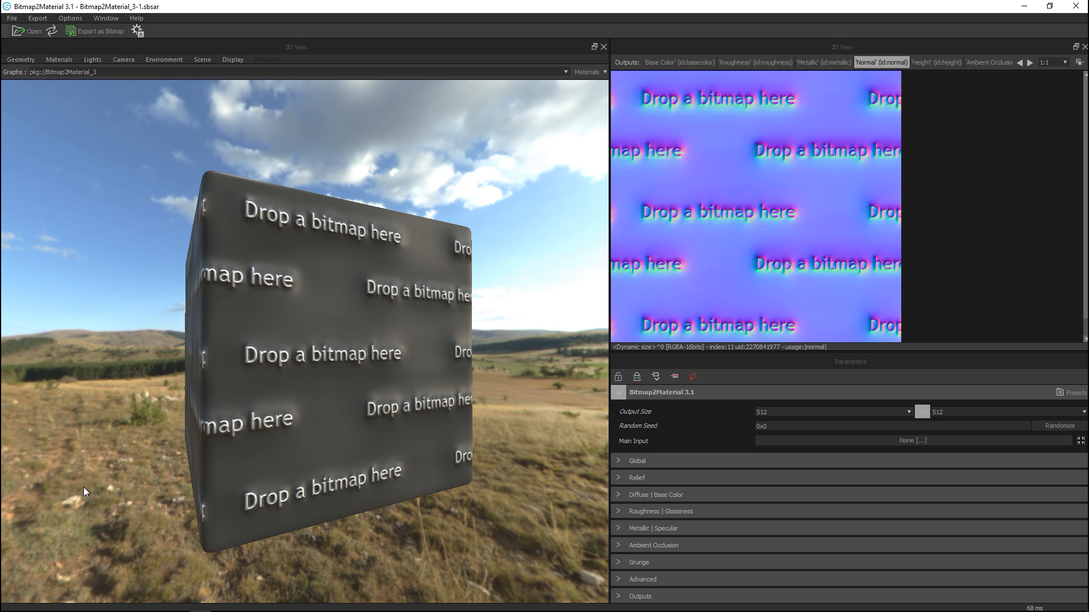
mouse_move(238, 269)
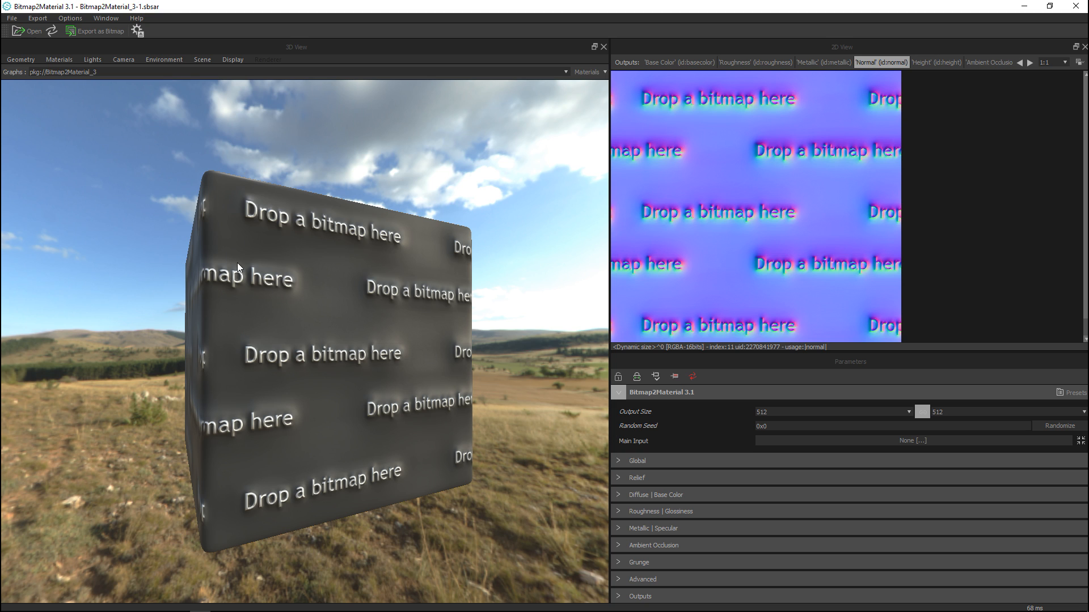
mouse_move(157, 290)
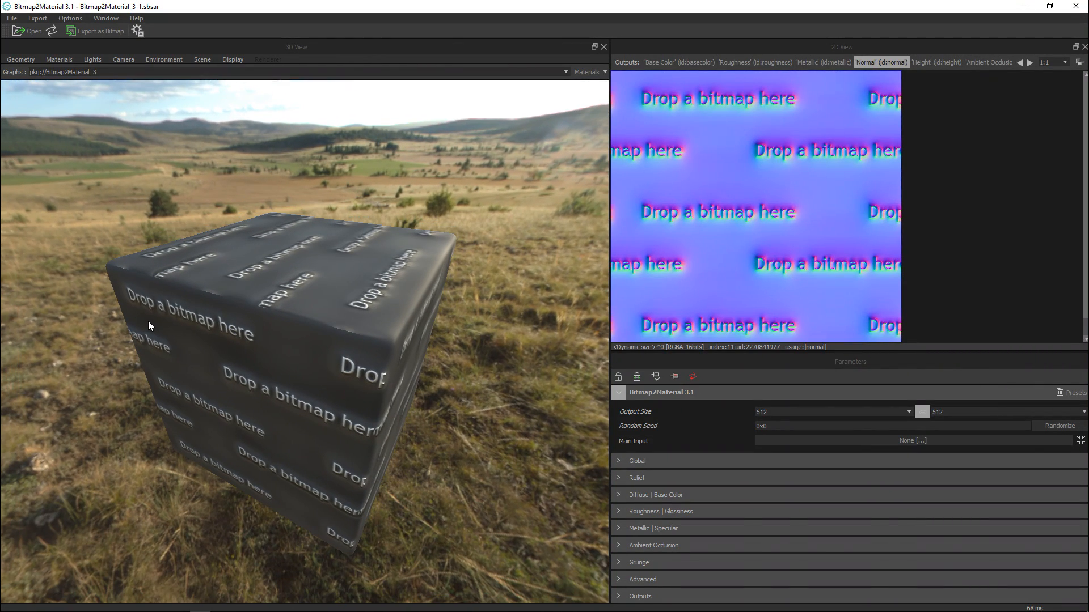
mouse_move(92, 378)
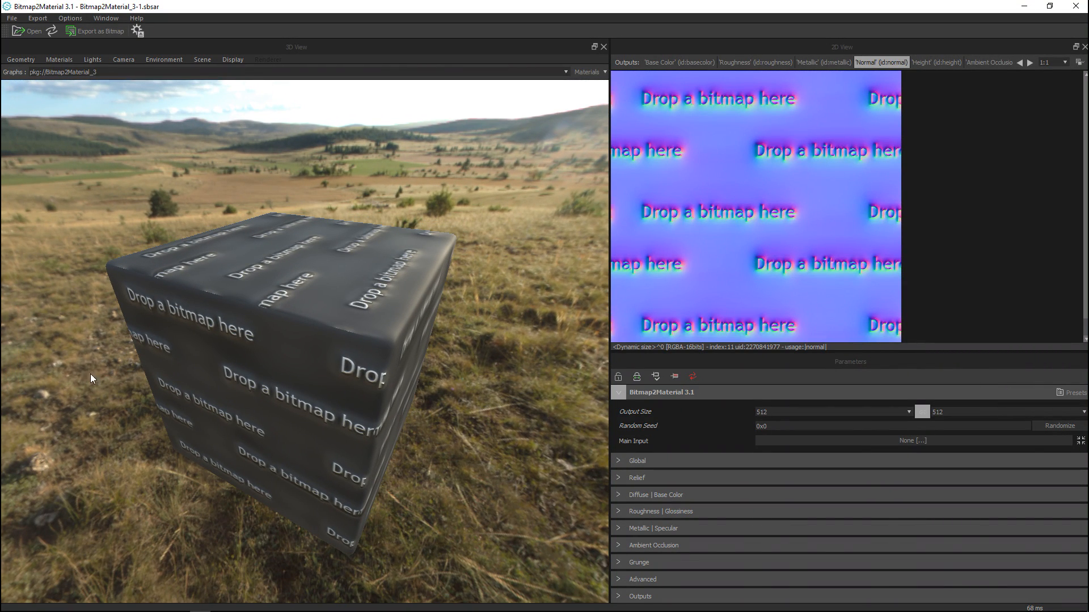
mouse_move(347, 313)
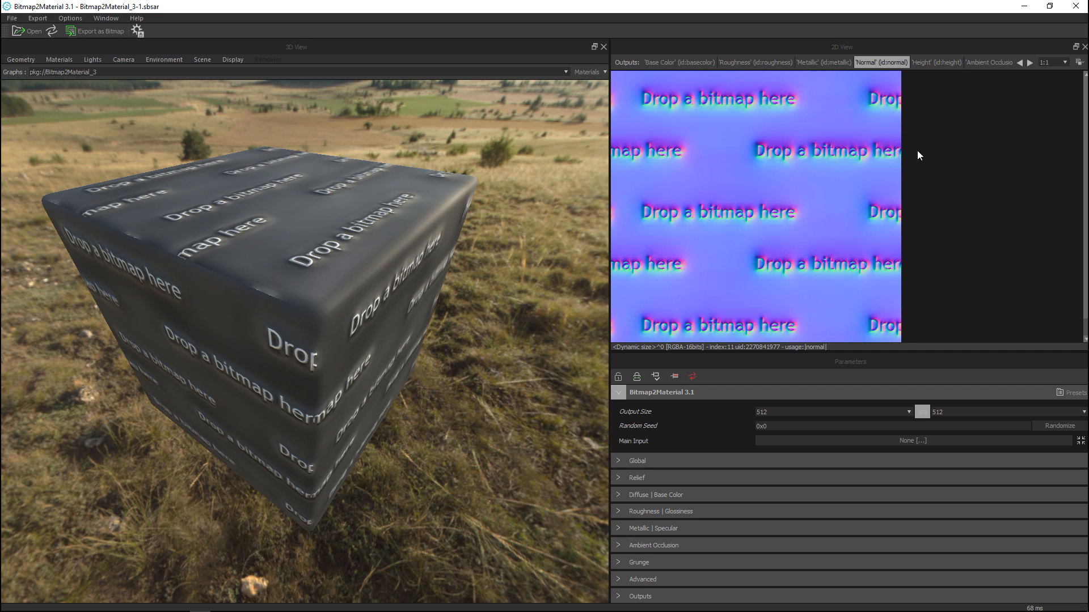
mouse_move(788, 120)
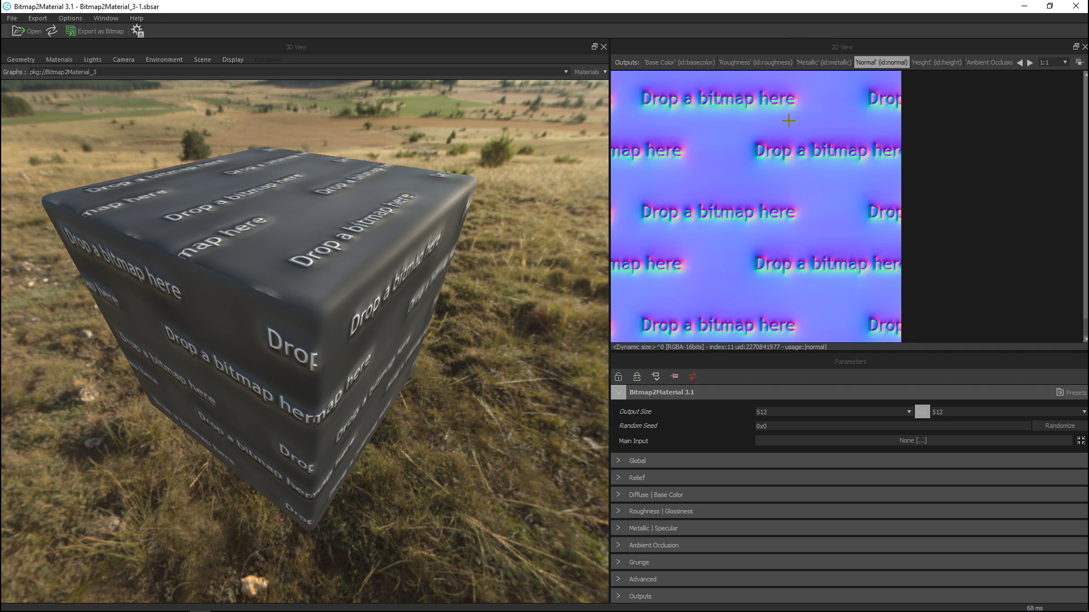
- Preview the default Bitmap2Material 3.1 graph's placeholder cube and normal map output tabs
left_click(678, 62)
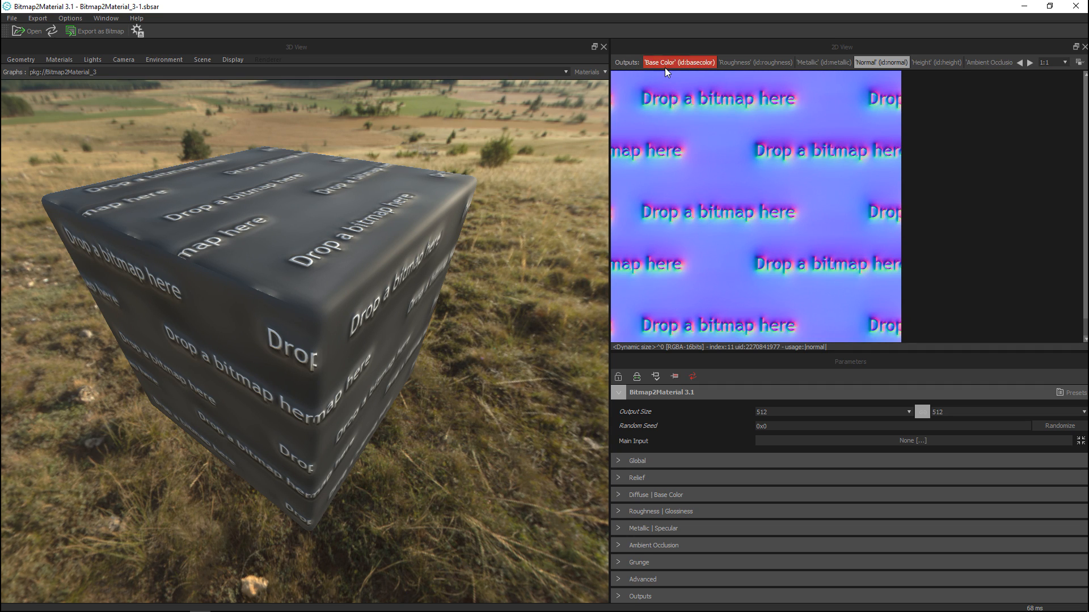
left_click(824, 63)
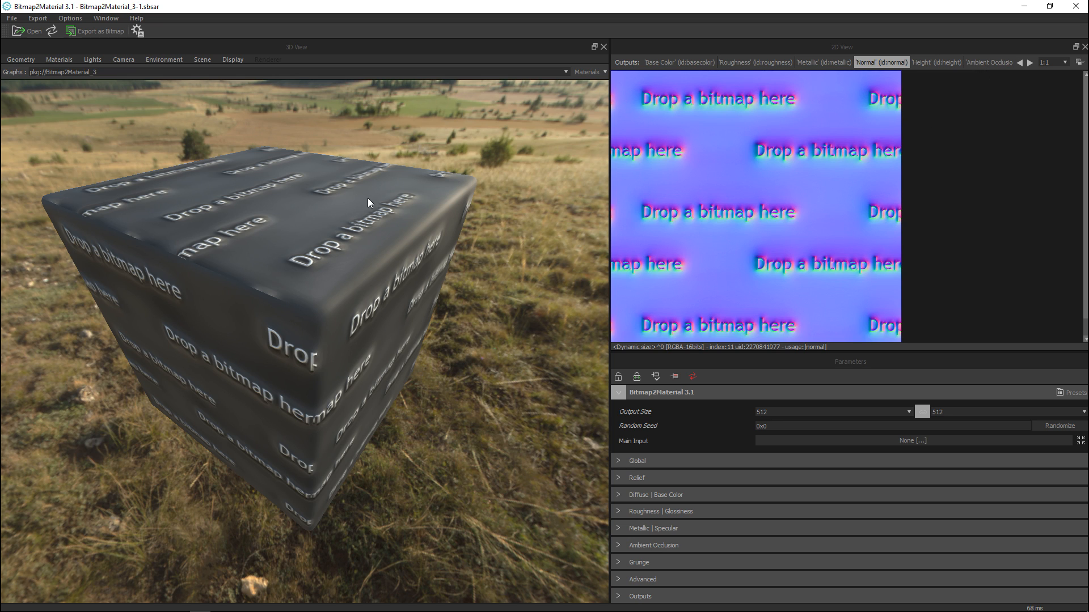
mouse_move(253, 408)
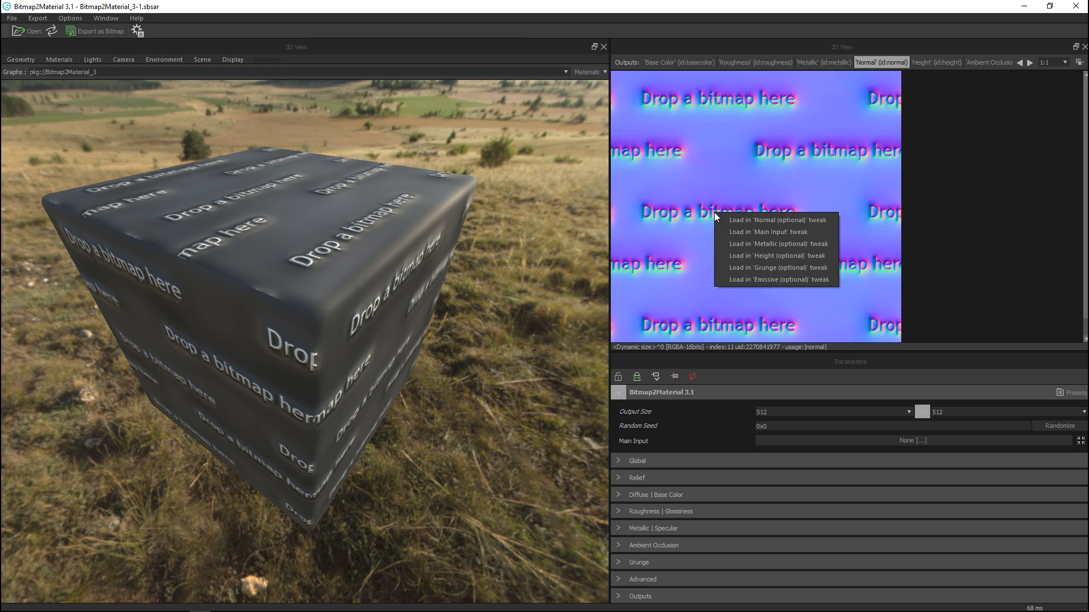
mouse_move(728, 204)
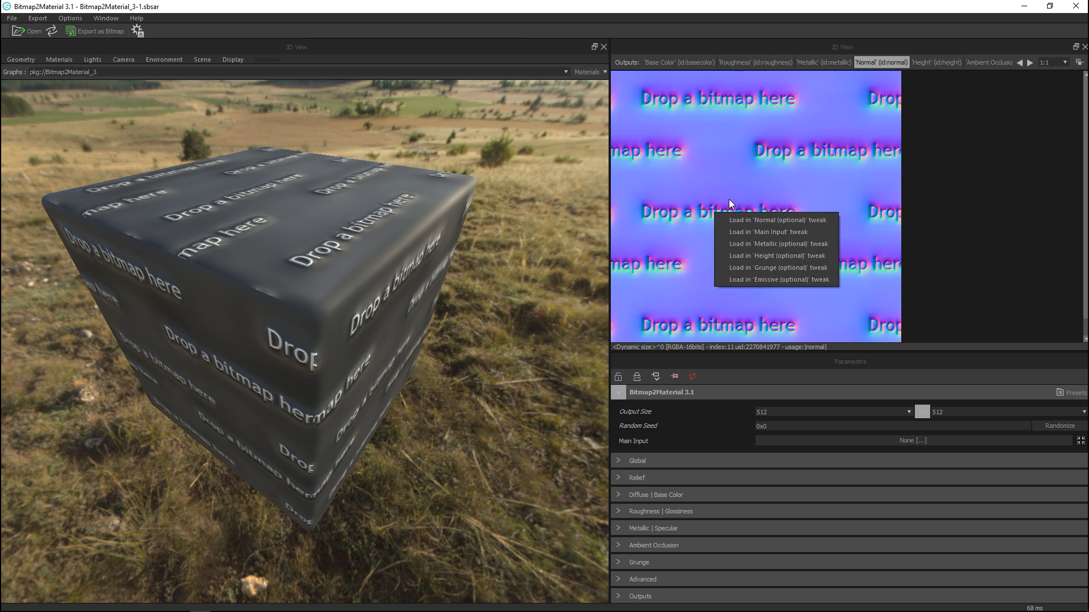
mouse_move(830, 201)
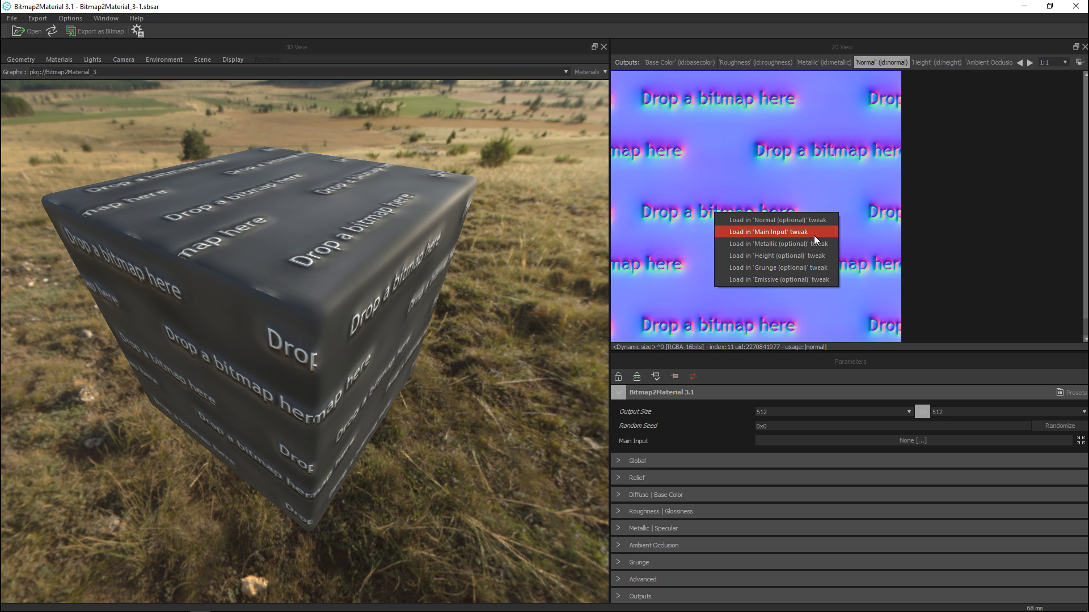
mouse_move(805, 236)
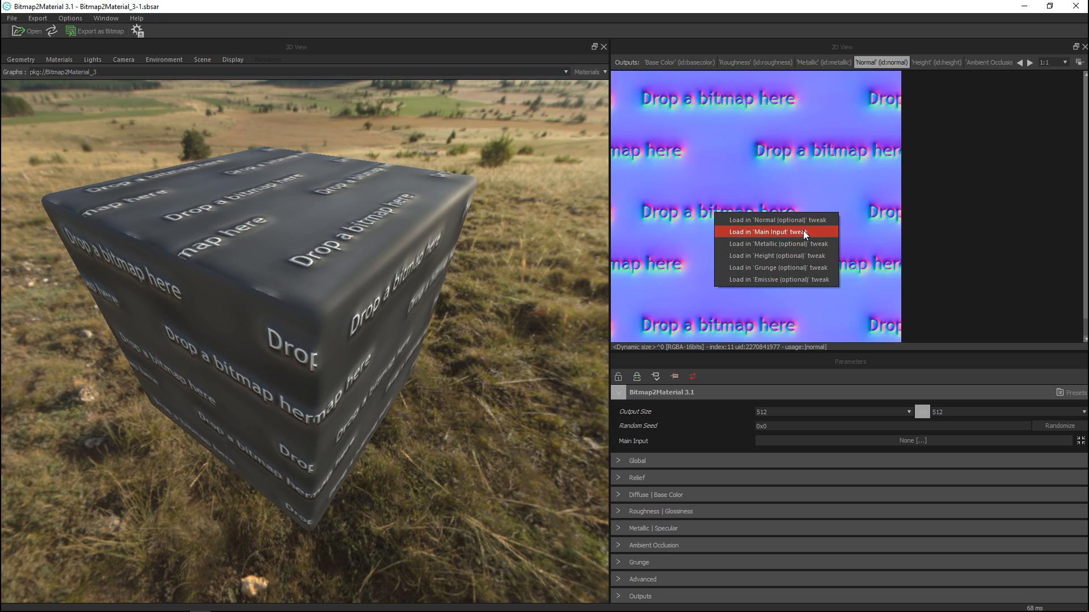
- Load the dropped wood-log JPG via 'Load in Main Input tweak'
left_click(765, 231)
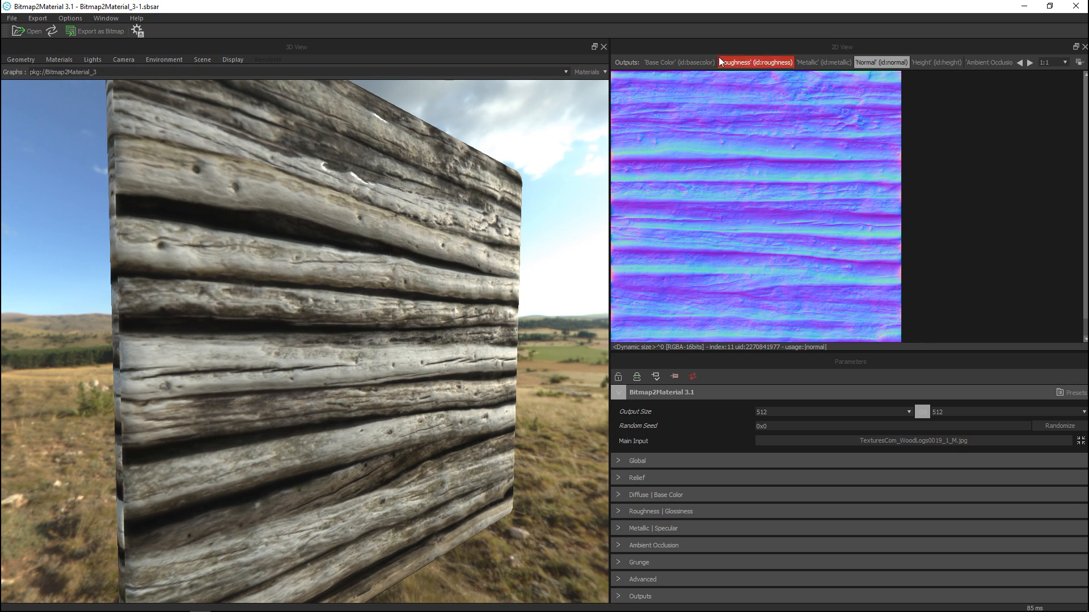
- Inspect the wood material's Base Color, Metallic, Height and Ambient Occlusion output maps
left_click(678, 62)
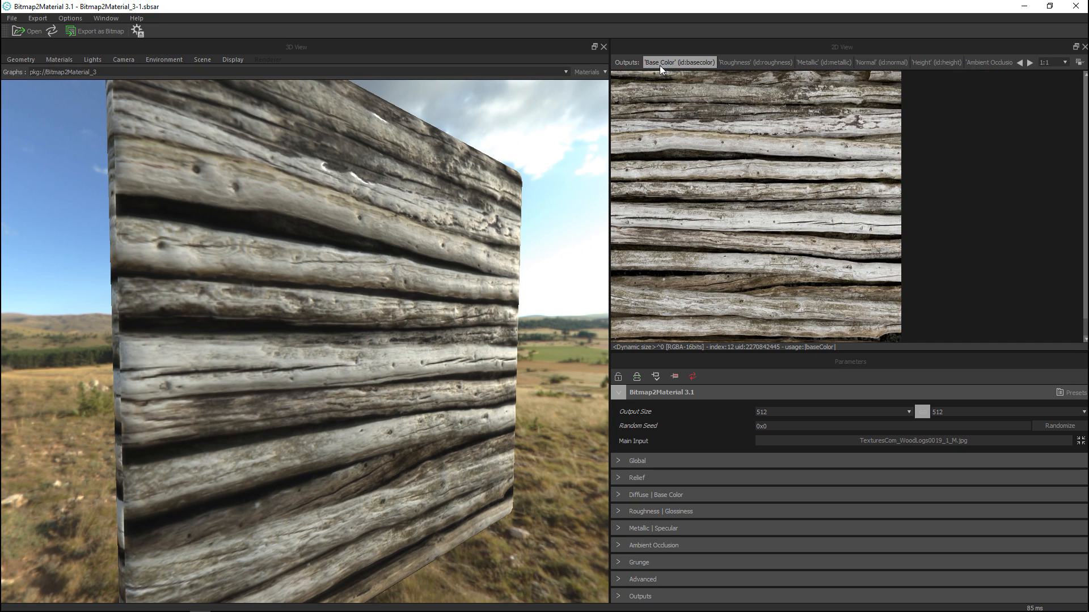
mouse_move(764, 52)
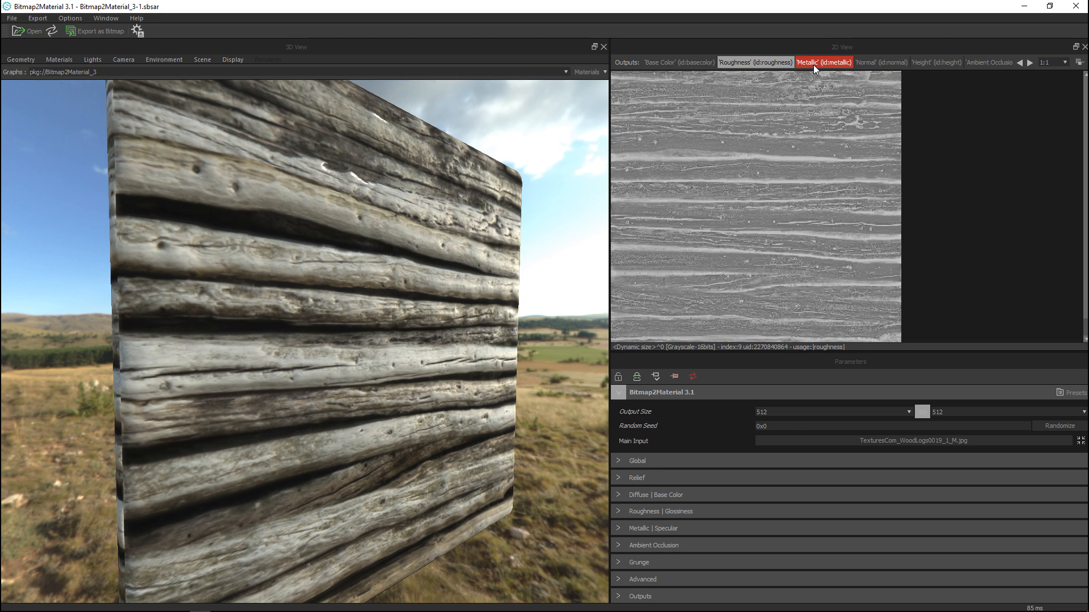
left_click(824, 62)
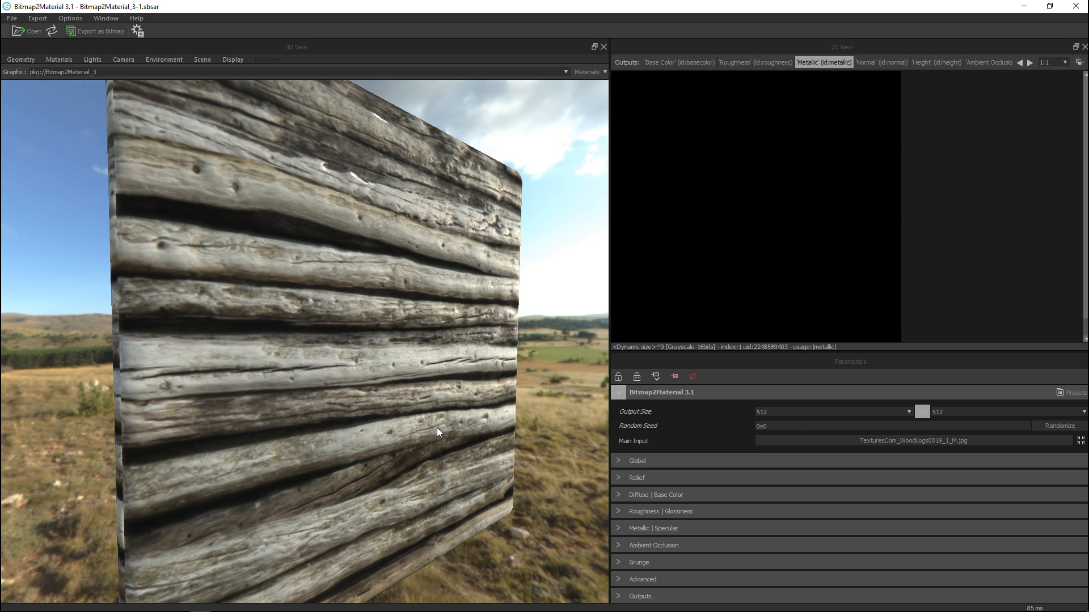
mouse_move(838, 177)
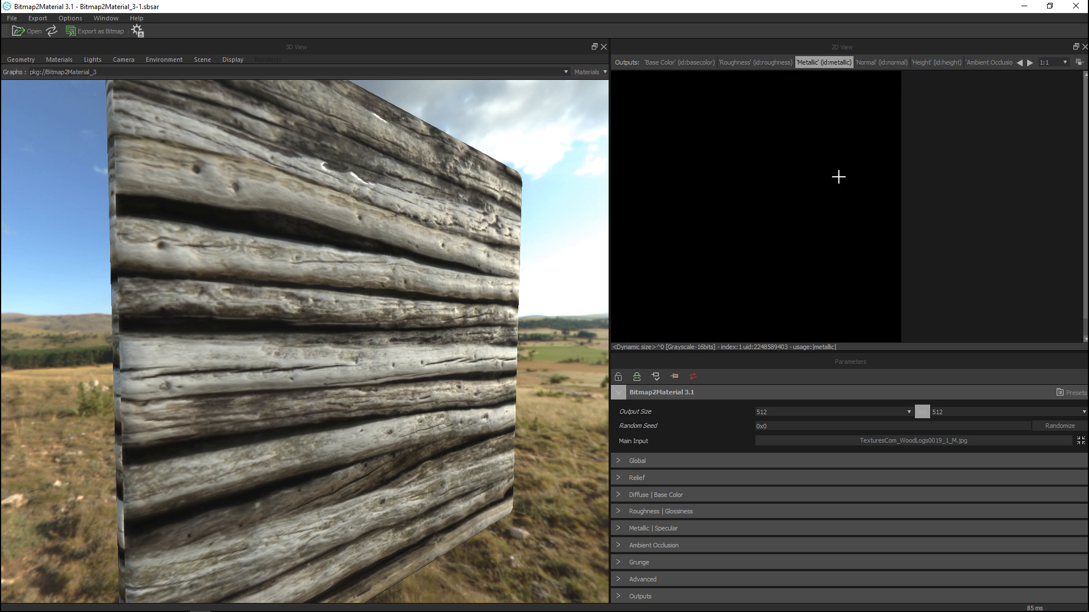
left_click(936, 63)
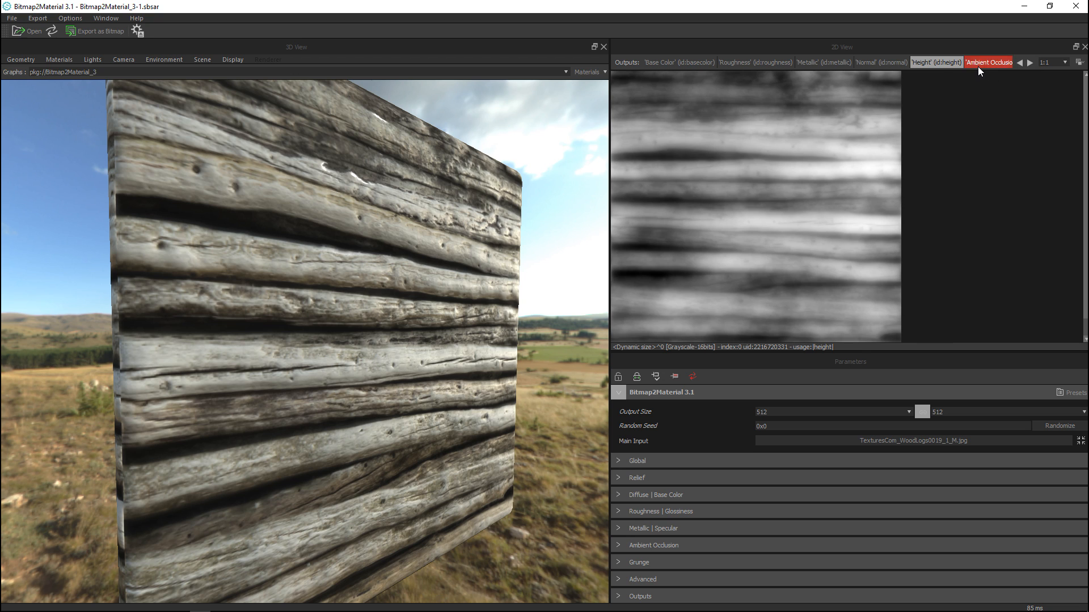
left_click(986, 62)
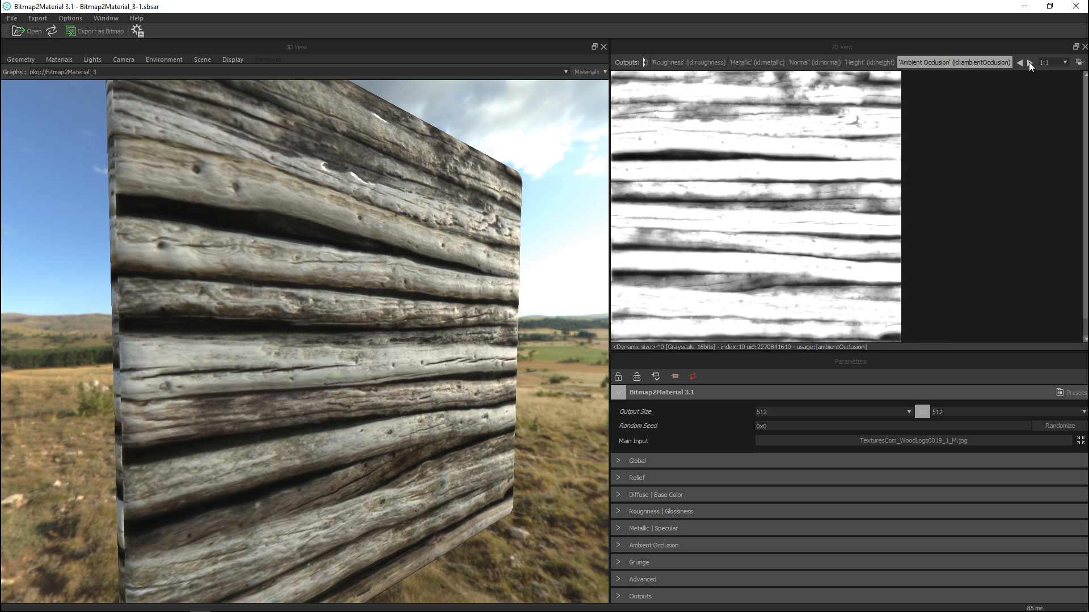
mouse_move(195, 380)
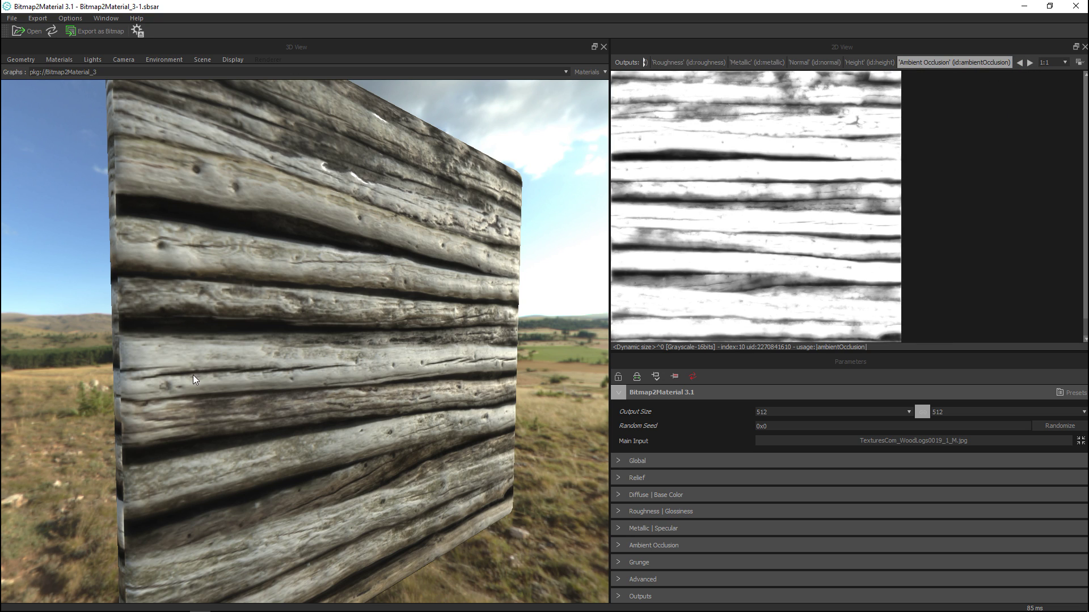
mouse_move(57, 371)
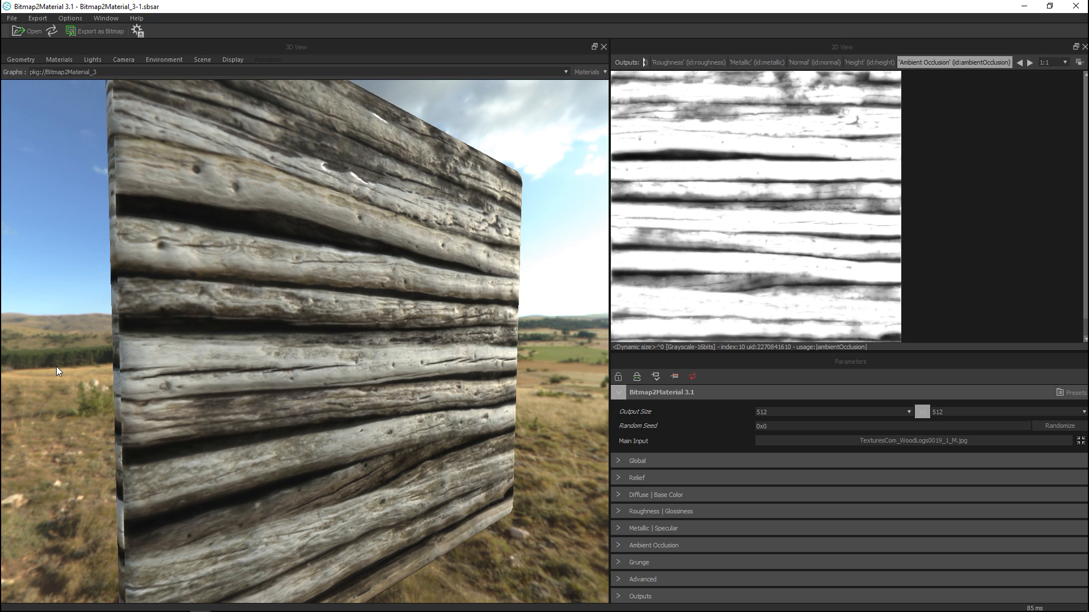
mouse_move(124, 357)
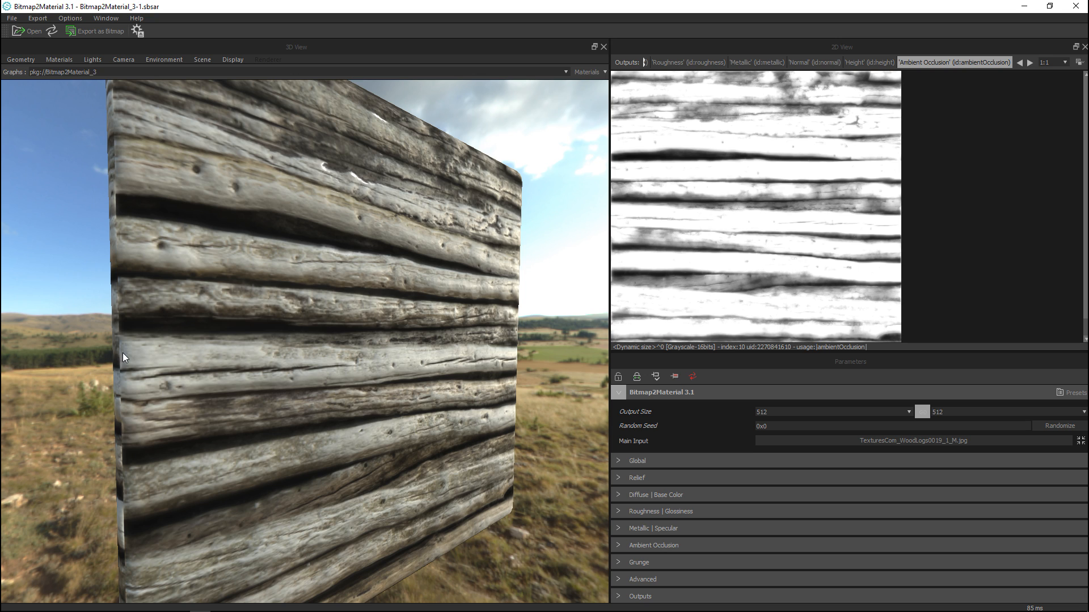
mouse_move(73, 300)
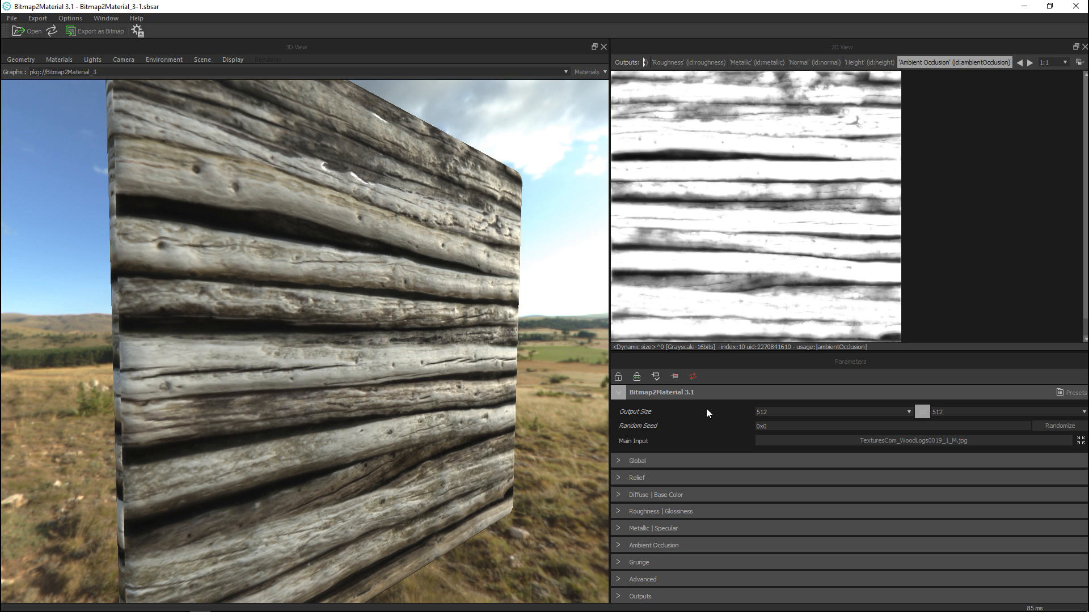
- In Global parameters, compare Slope Based and Luminance Based methods, ending on Luminance Based
left_click(618, 393)
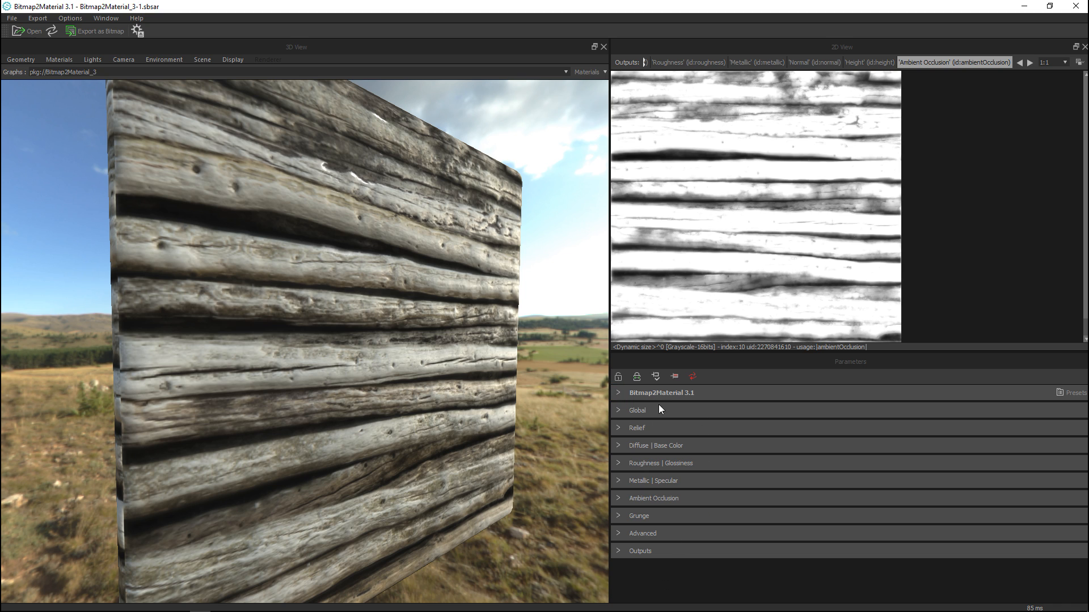
mouse_move(714, 606)
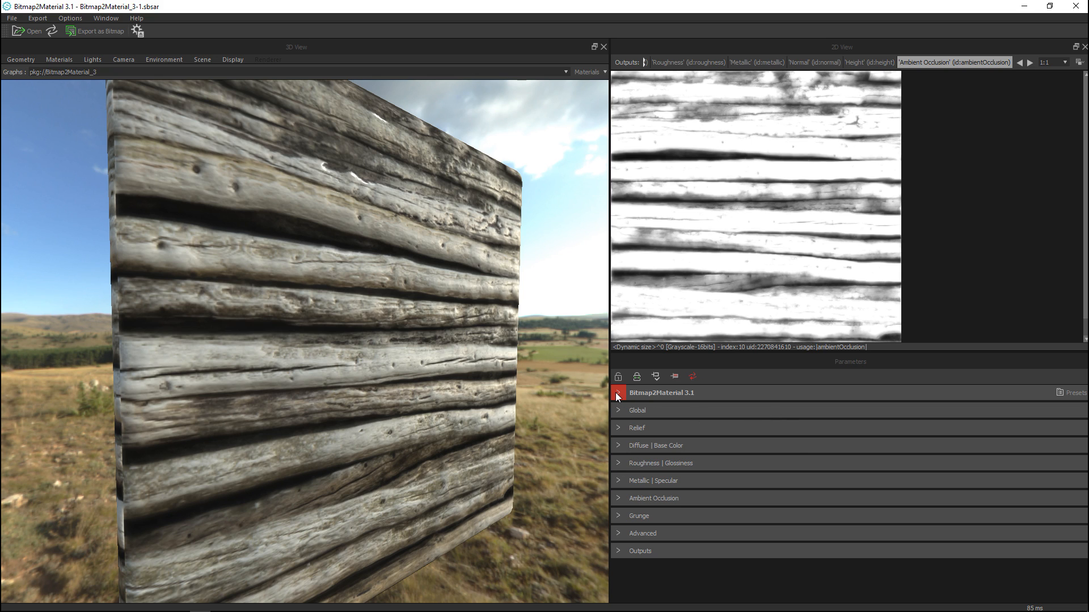
mouse_move(618, 445)
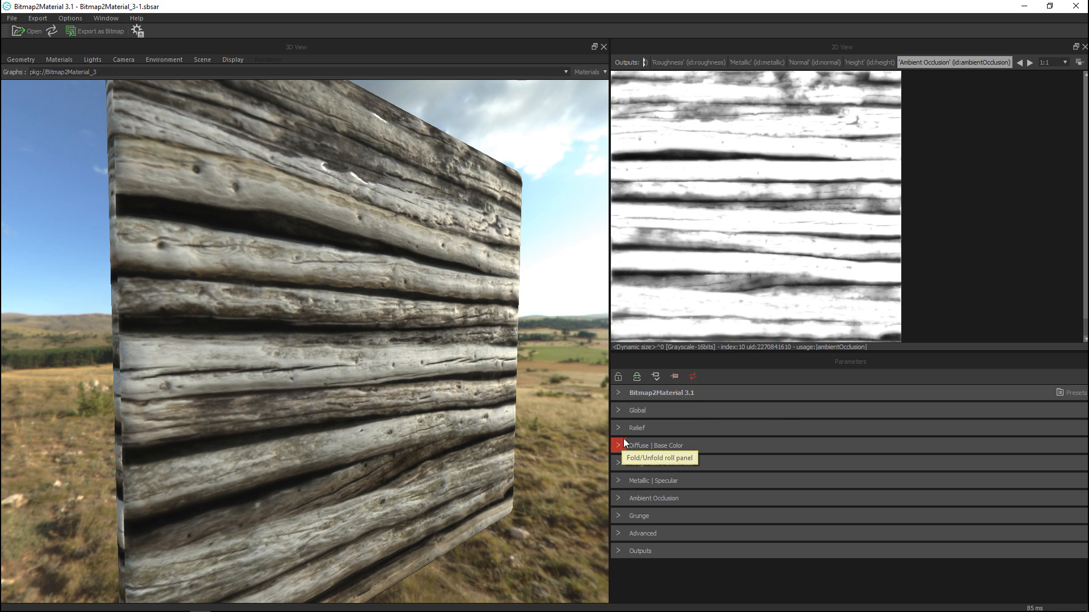
left_click(637, 410)
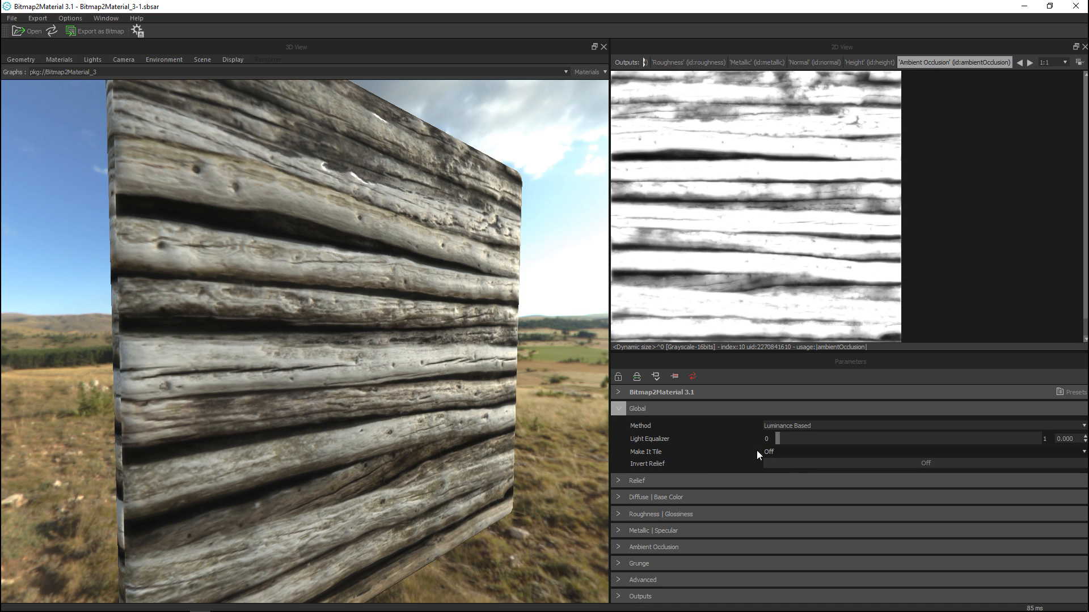
mouse_move(704, 436)
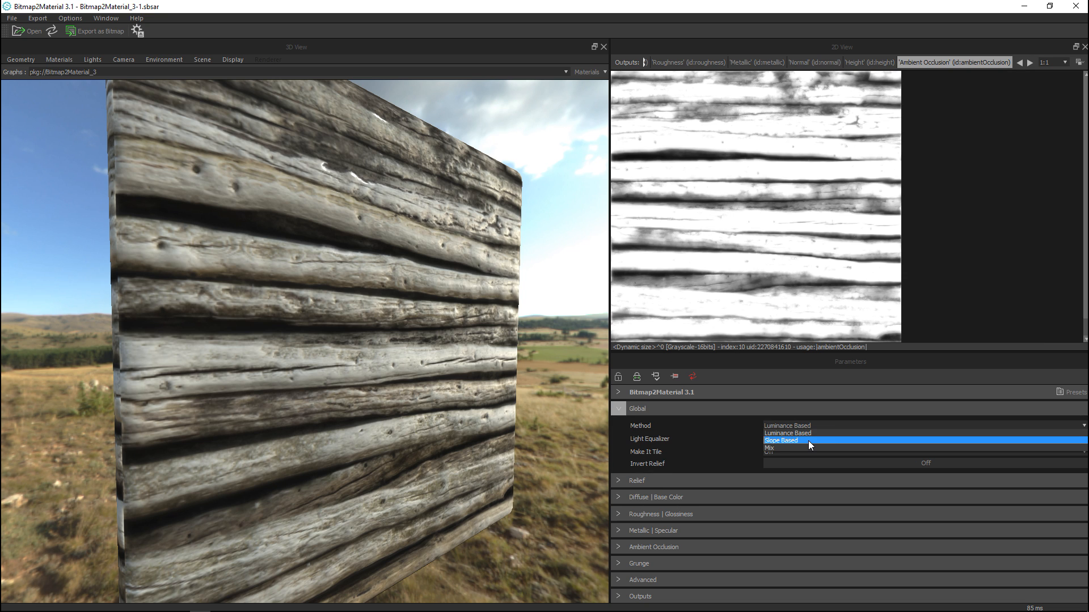
left_click(782, 440)
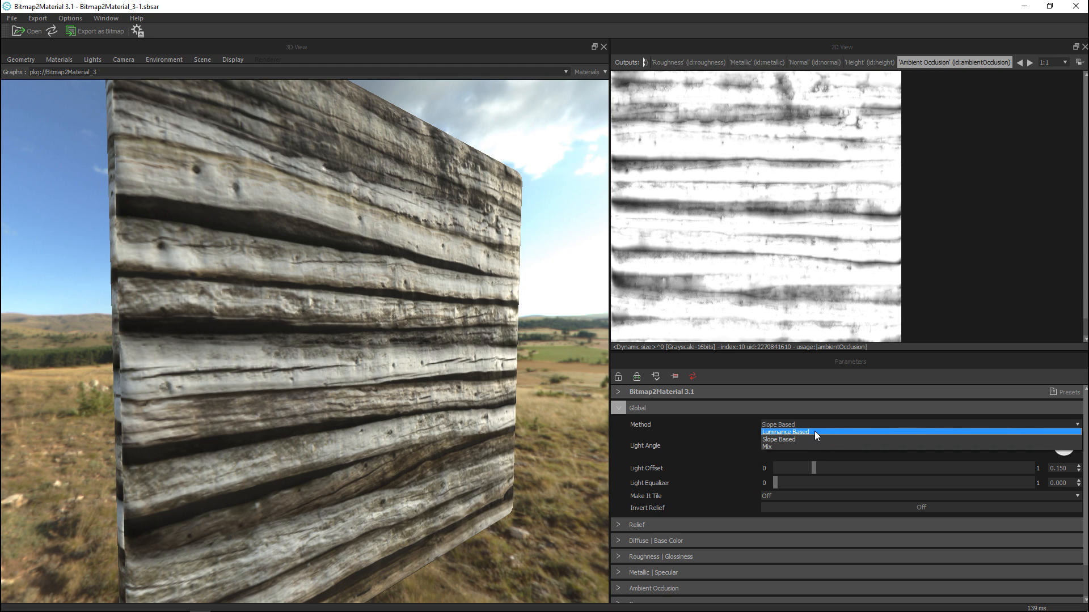
left_click(785, 432)
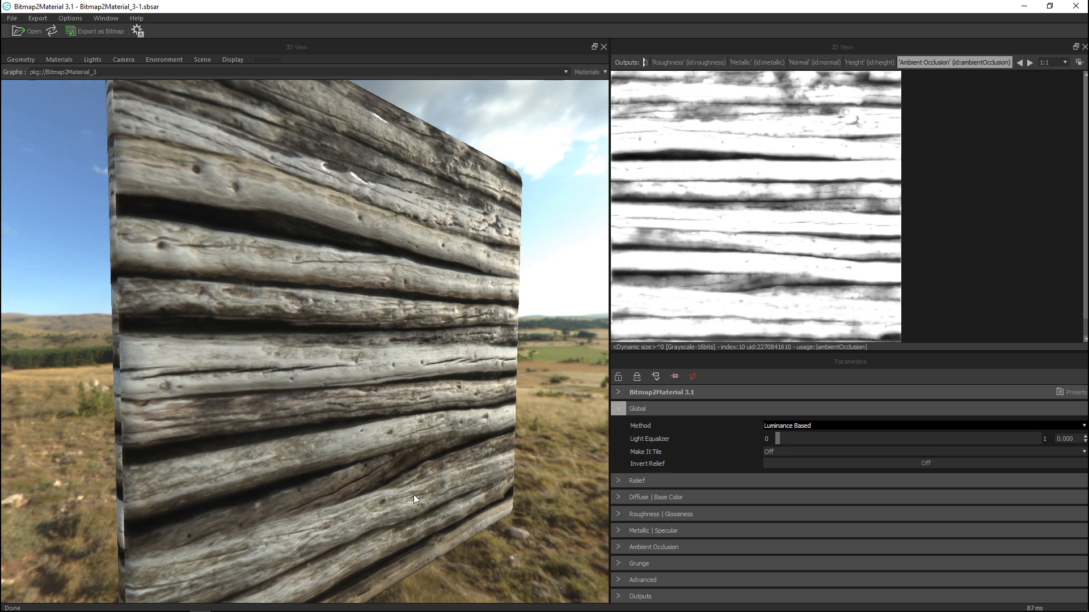
mouse_move(484, 424)
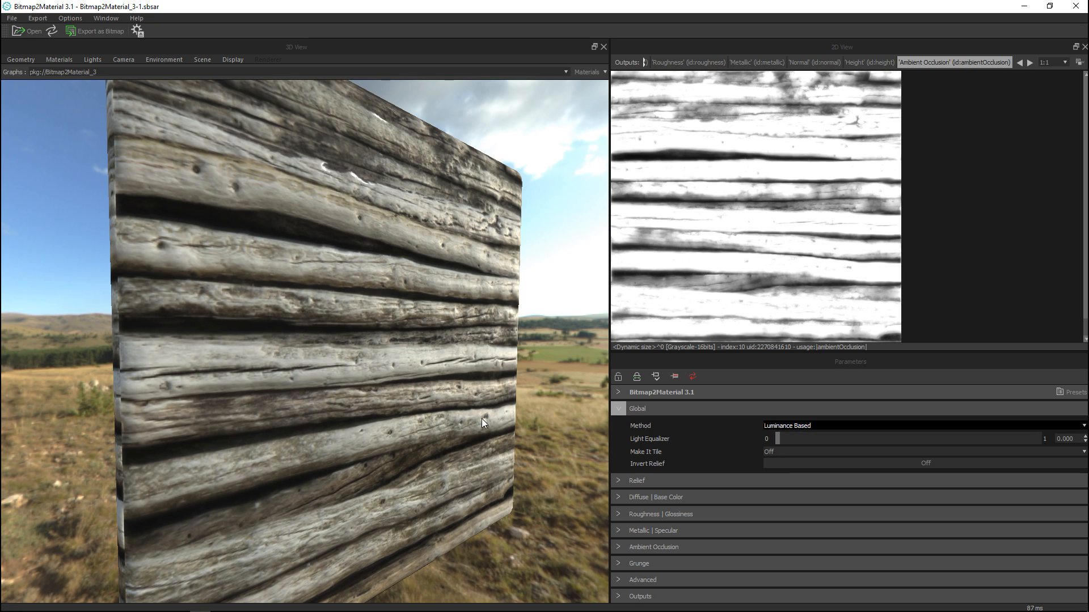
mouse_move(432, 406)
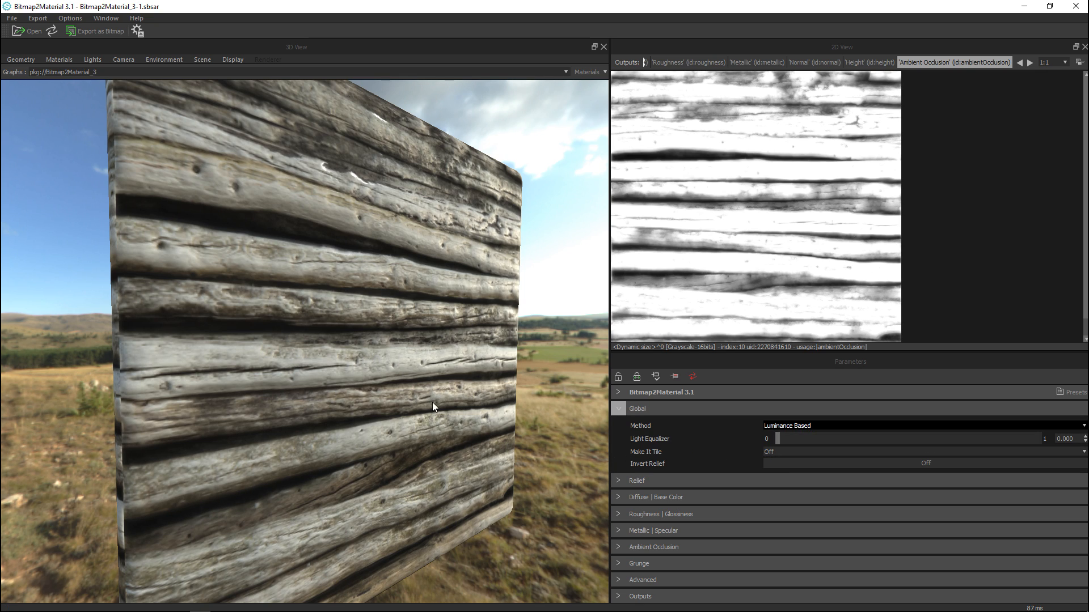
mouse_move(820, 436)
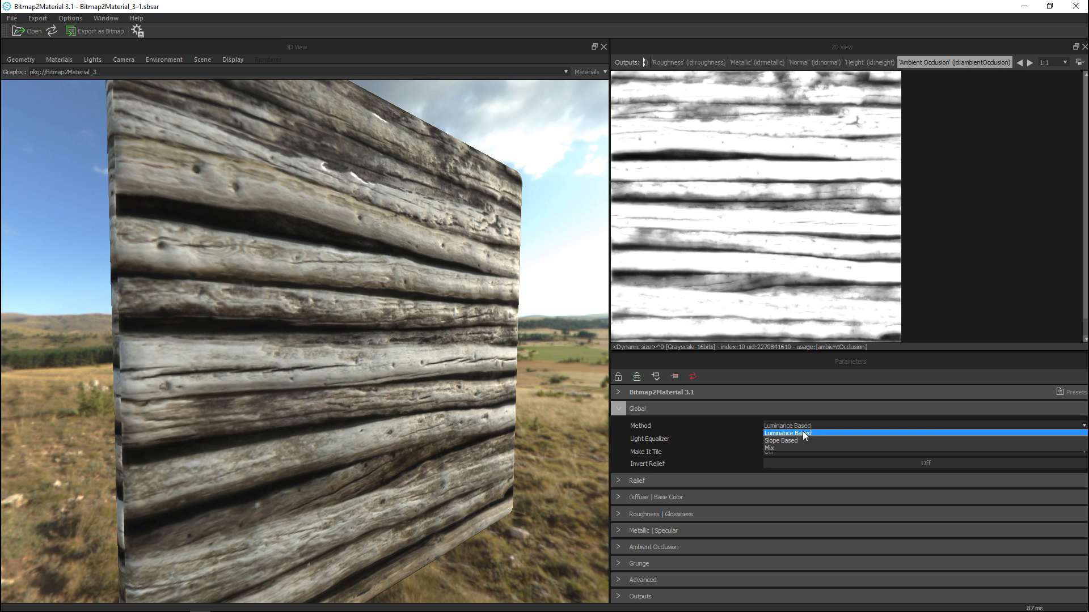
left_click(782, 441)
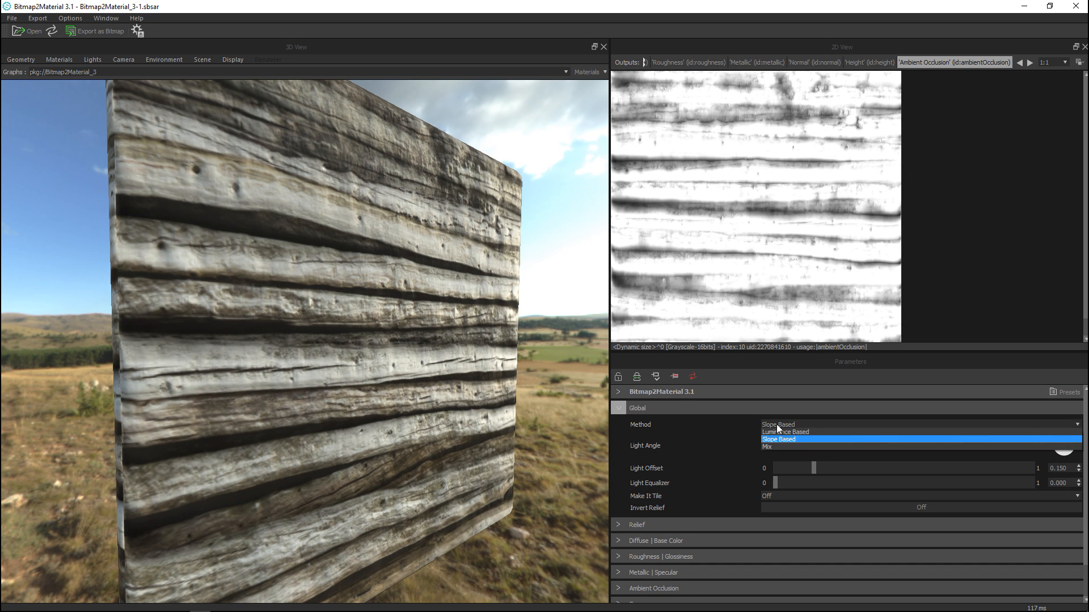
left_click(785, 431)
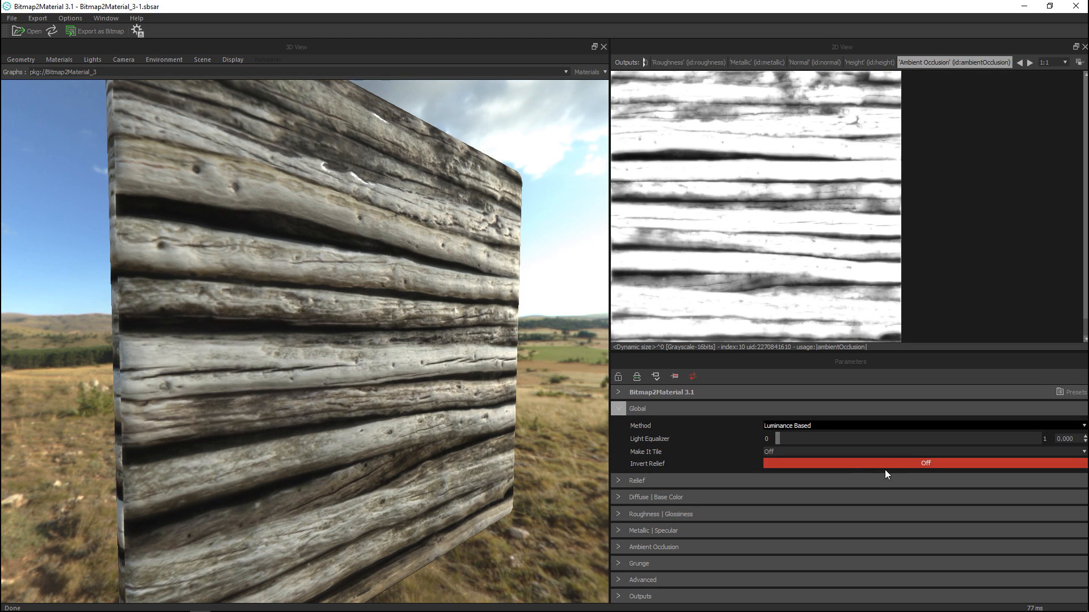
mouse_move(623, 486)
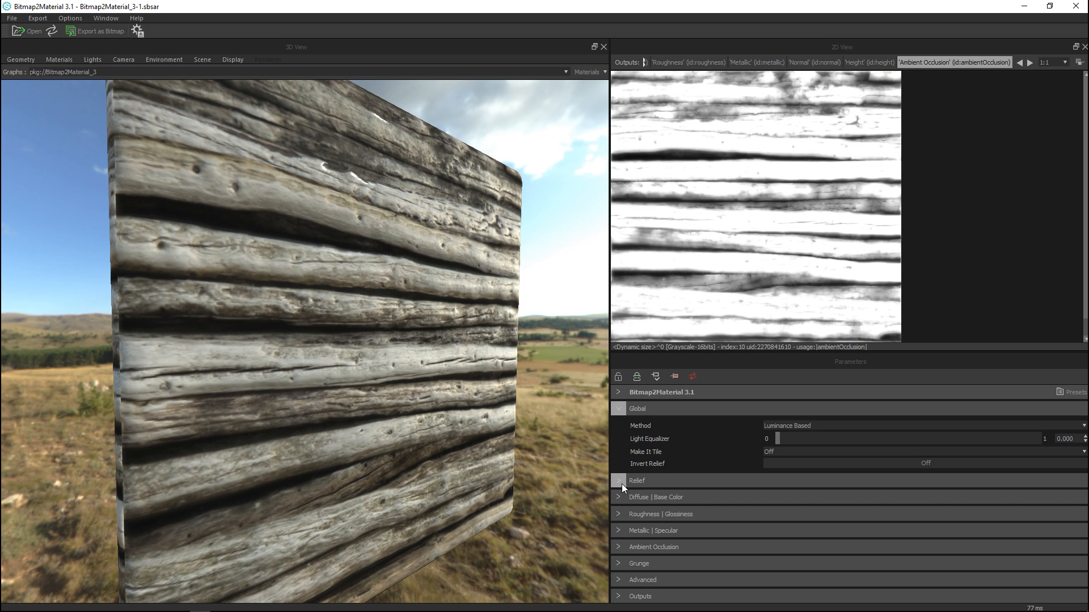
- Expand Relief, preview the Normal map, and compare OpenGL against DirectX, keeping DirectX
left_click(618, 481)
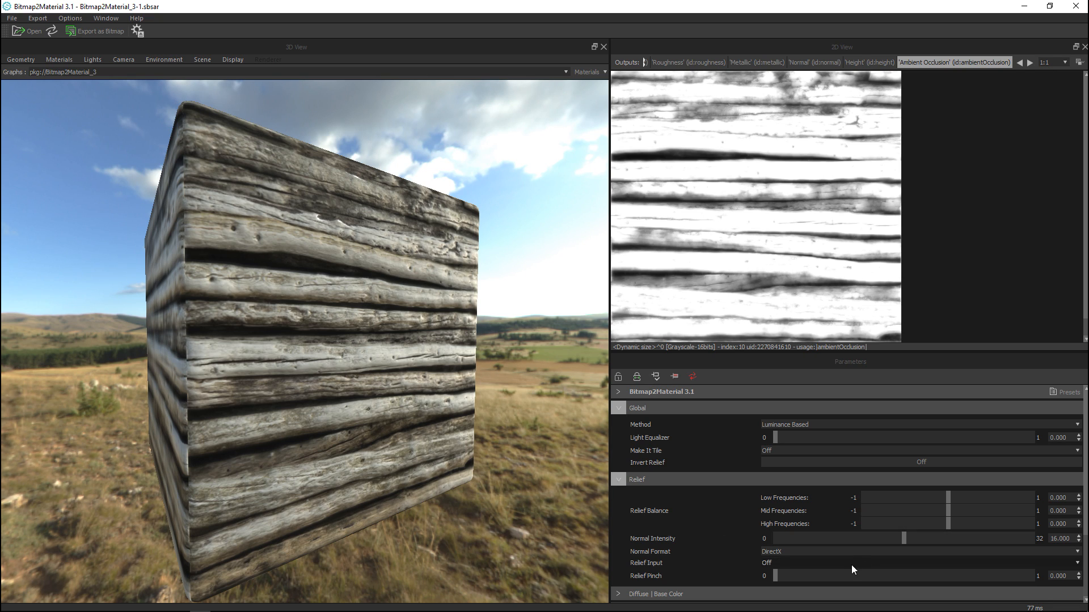
mouse_move(720, 126)
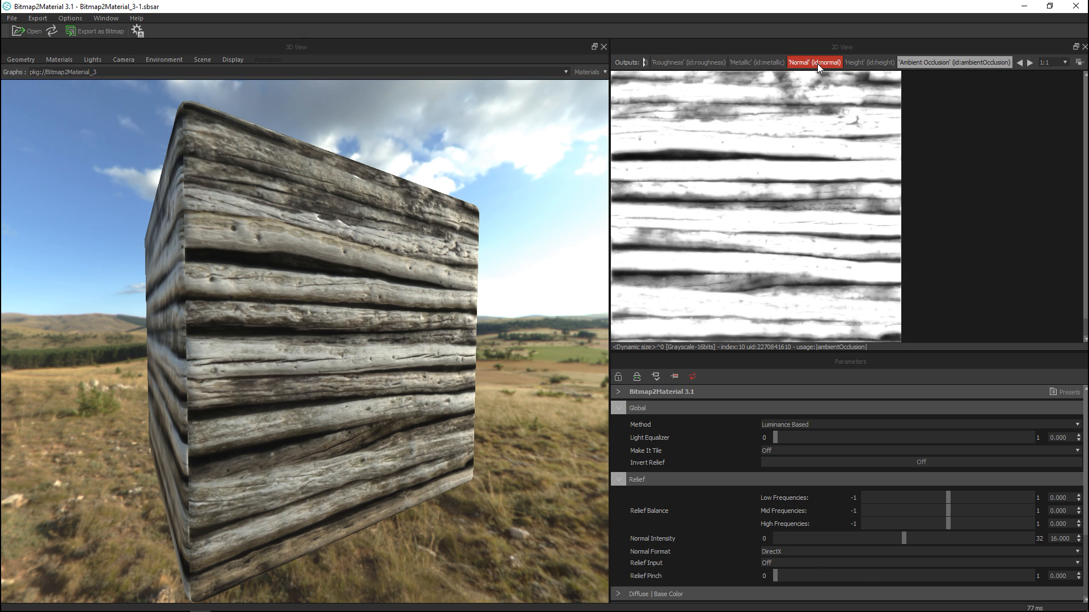
left_click(814, 61)
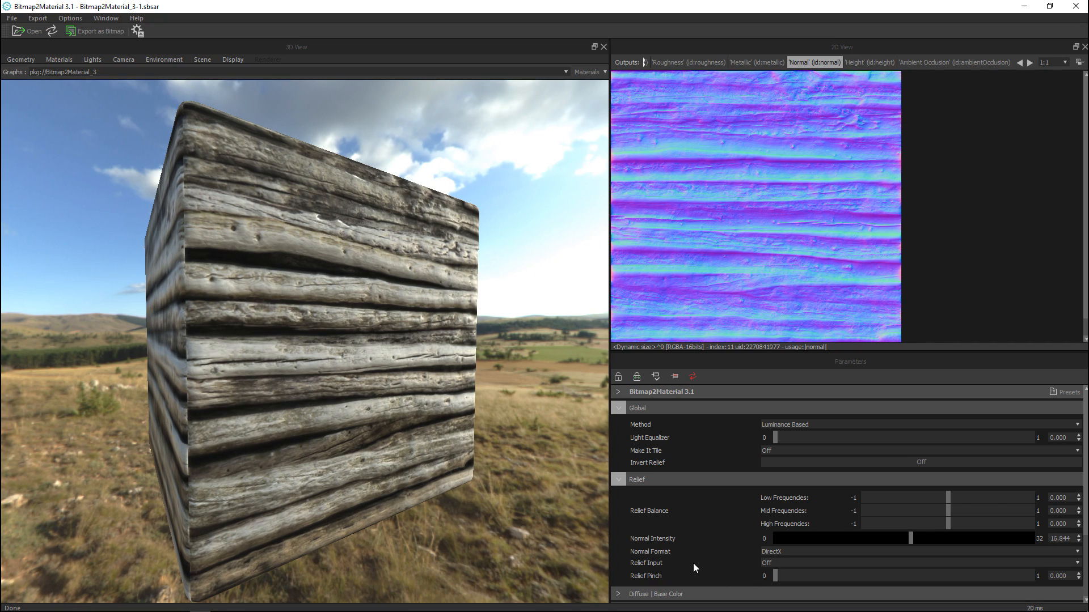
mouse_move(779, 557)
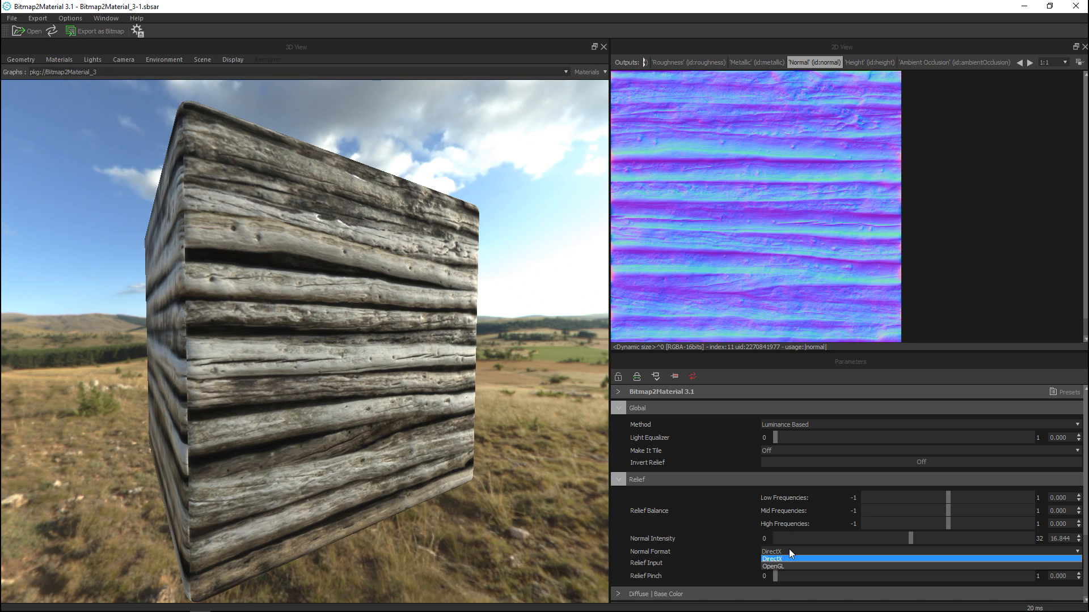
left_click(769, 552)
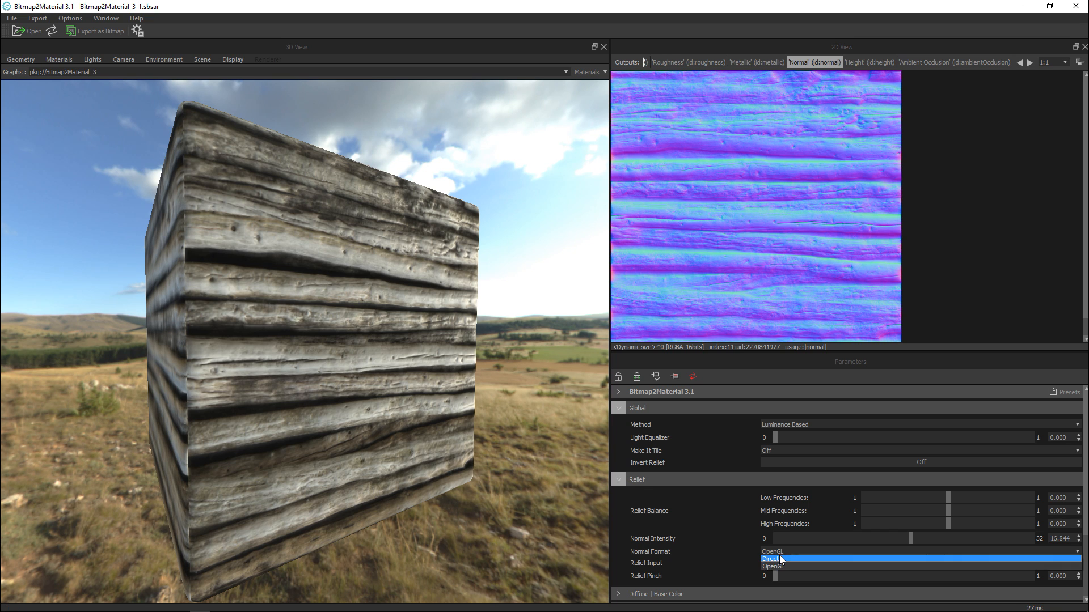
left_click(770, 560)
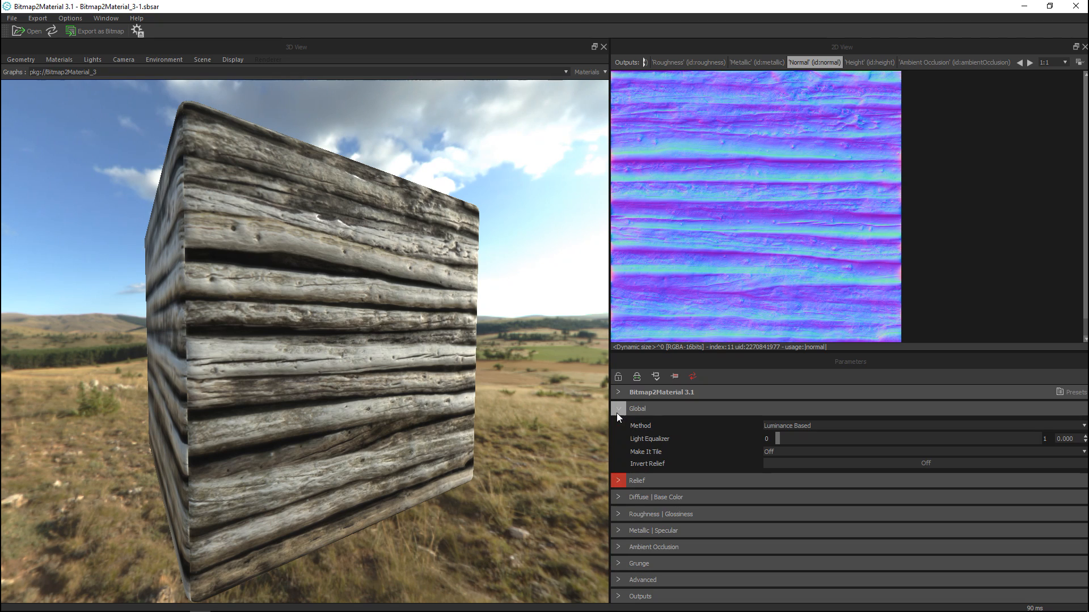
- Collapse Global and expand the Ambient Occlusion settings for AO Levels and AO Sharpen
left_click(618, 410)
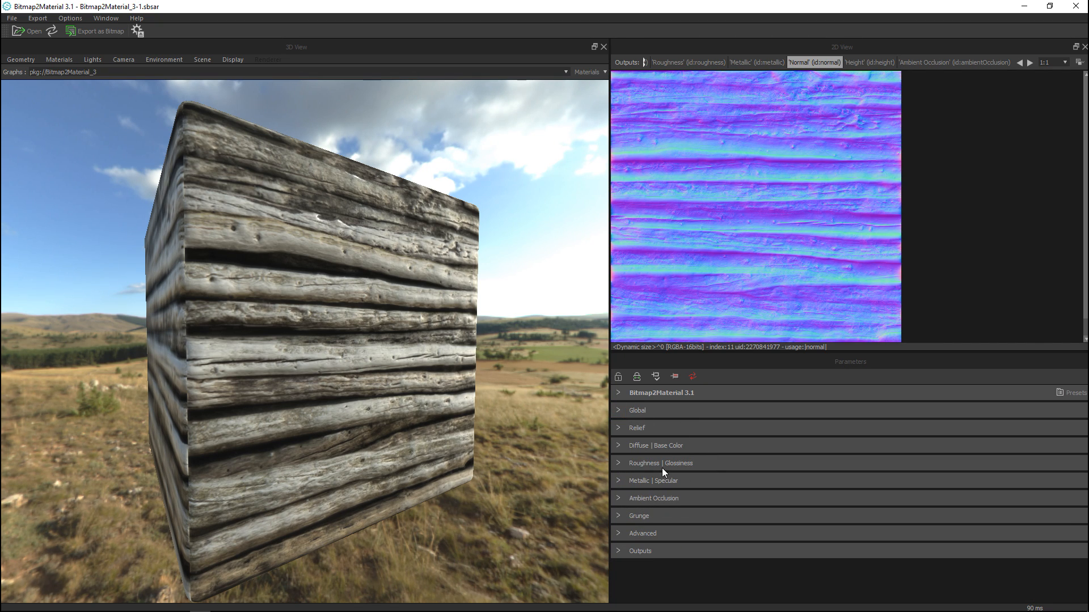
mouse_move(672, 472)
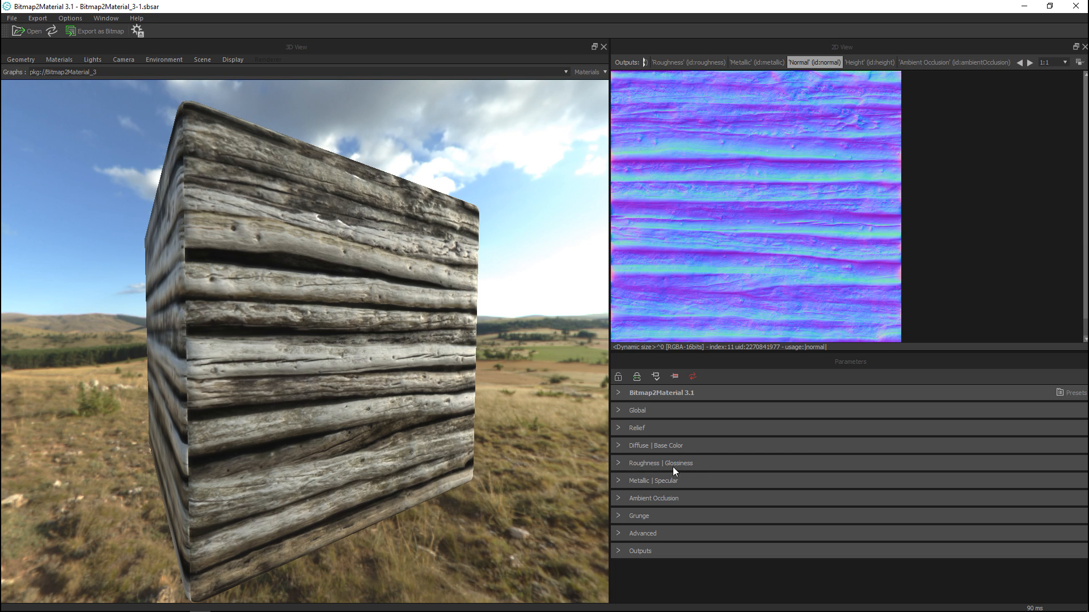
mouse_move(681, 488)
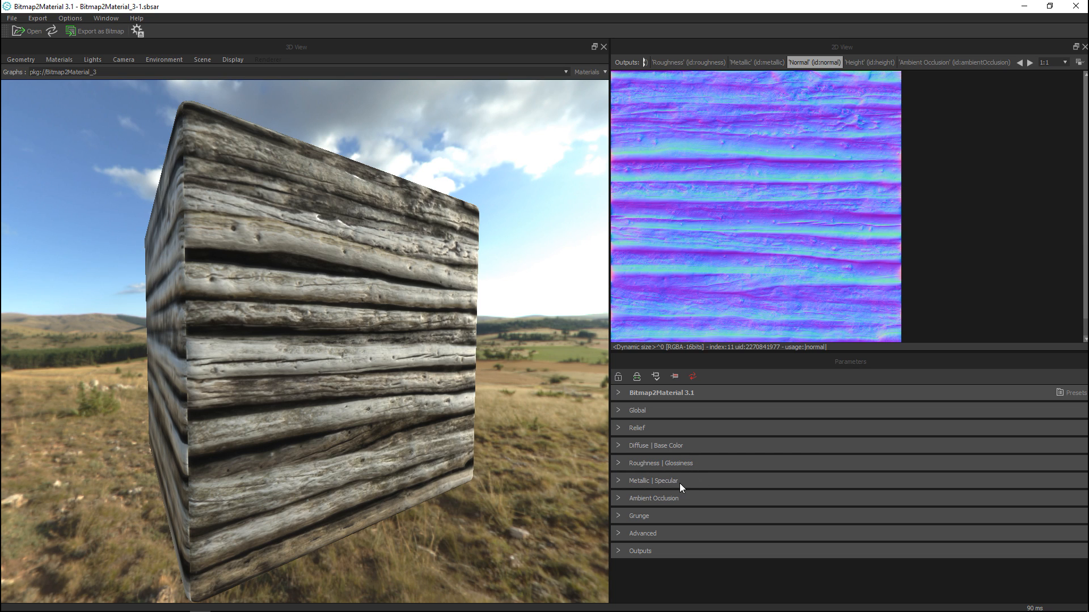
left_click(654, 498)
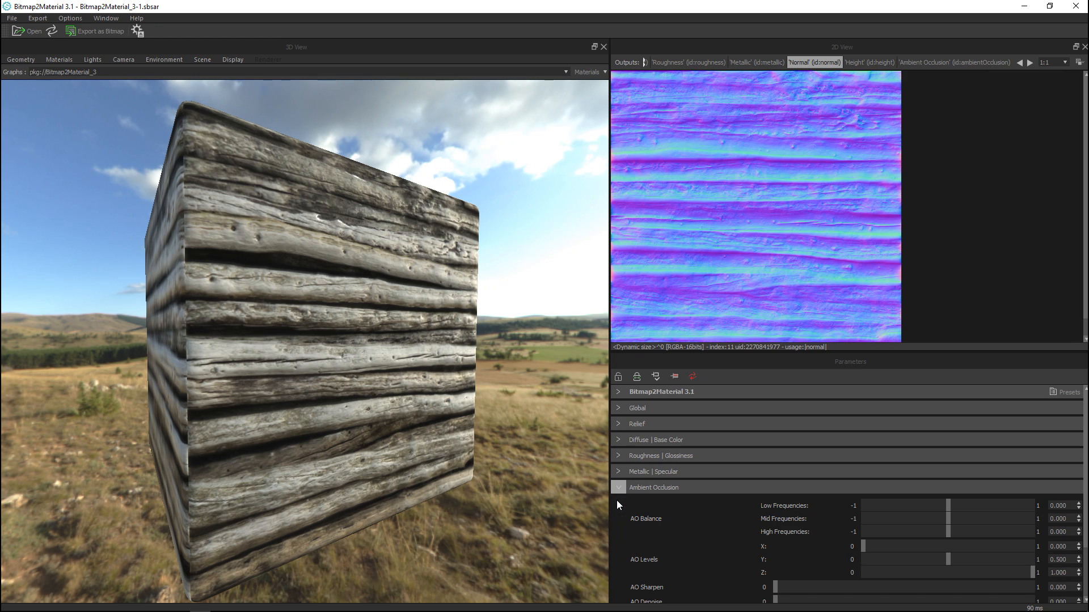
scroll("down", 3)
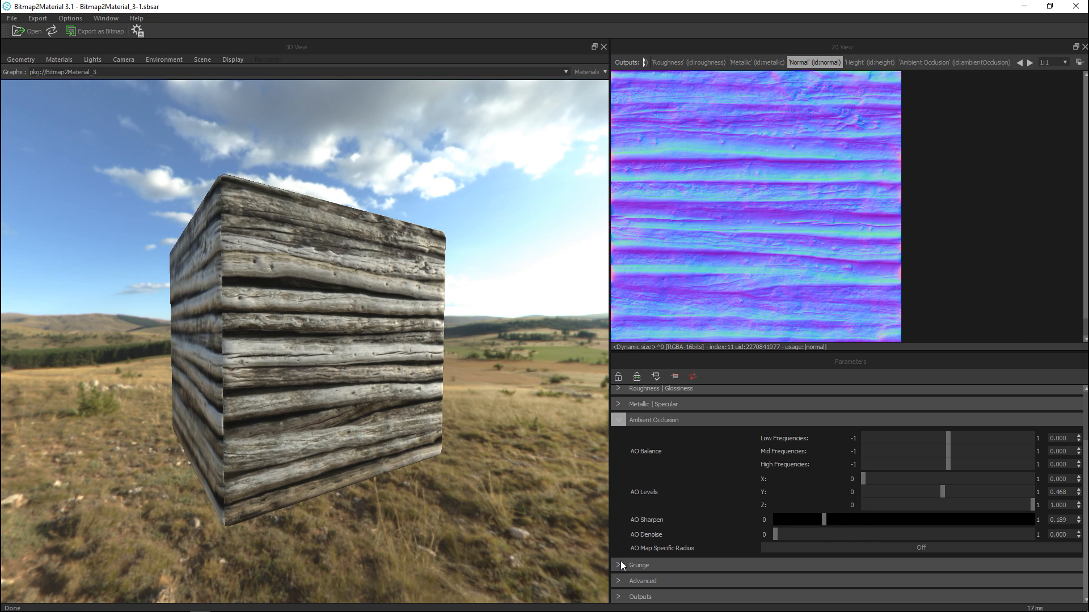
- Set the Grunge dropdown to On with grunge choice 1, then collapse the section
left_click(619, 566)
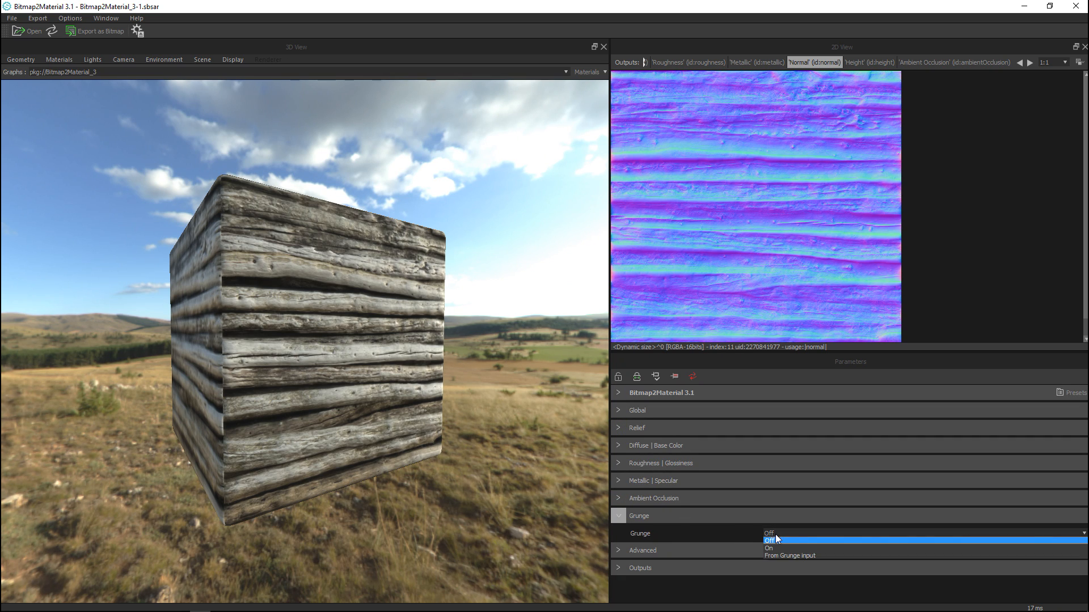
left_click(768, 548)
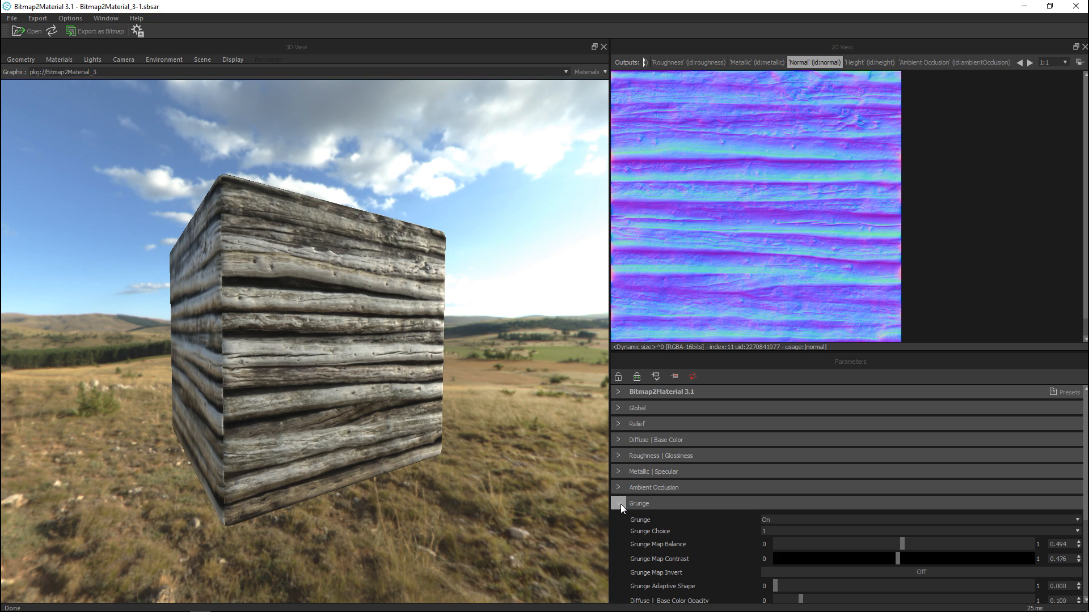
left_click(618, 503)
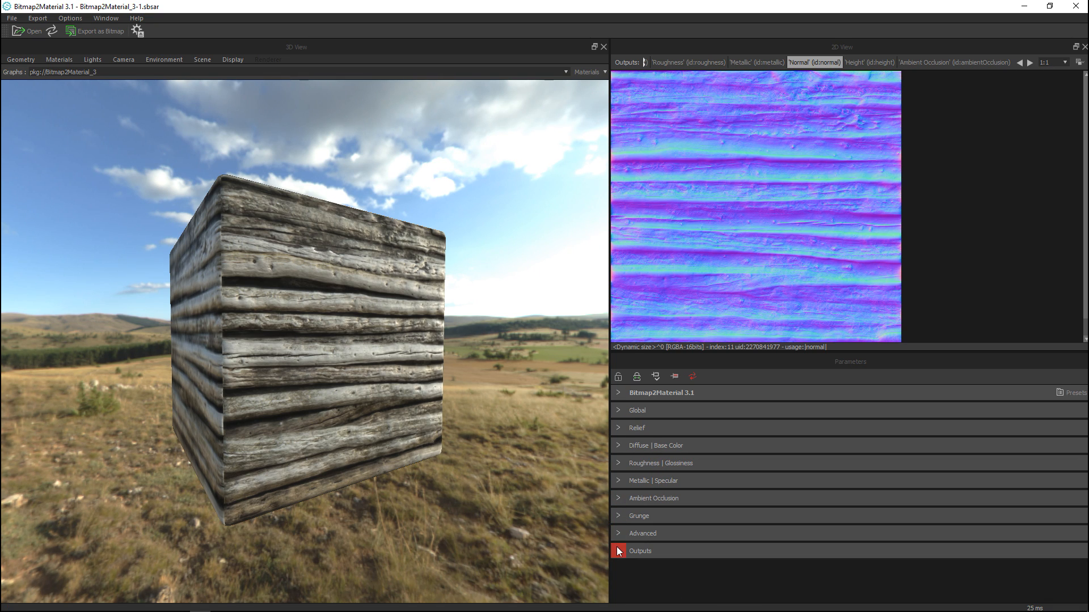
- Expand the Advanced parameters for input alpha, sRGB gamma, scale and position
left_click(641, 533)
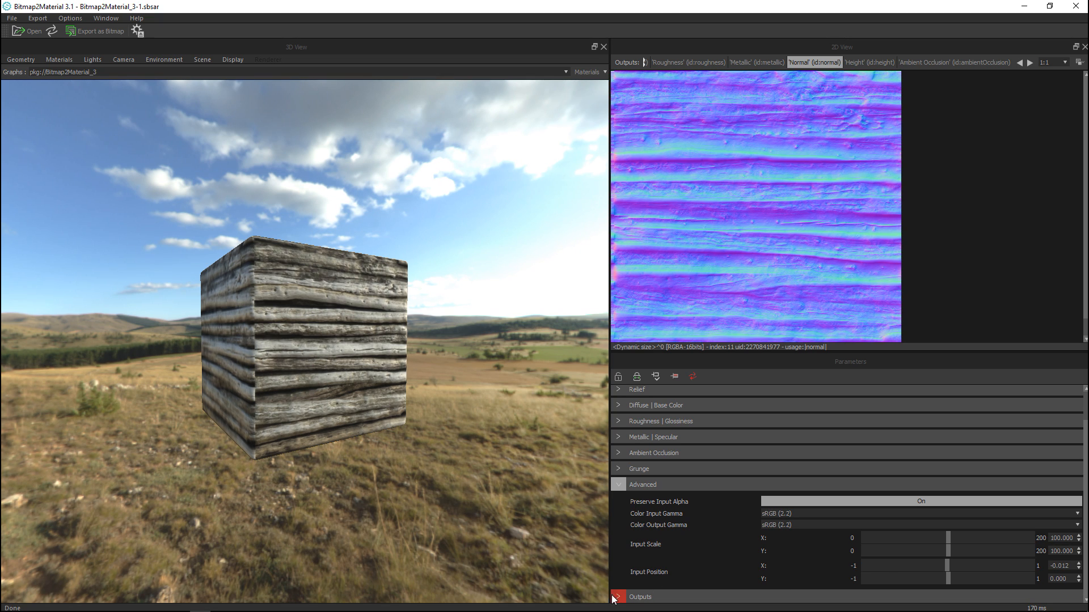
left_click(618, 597)
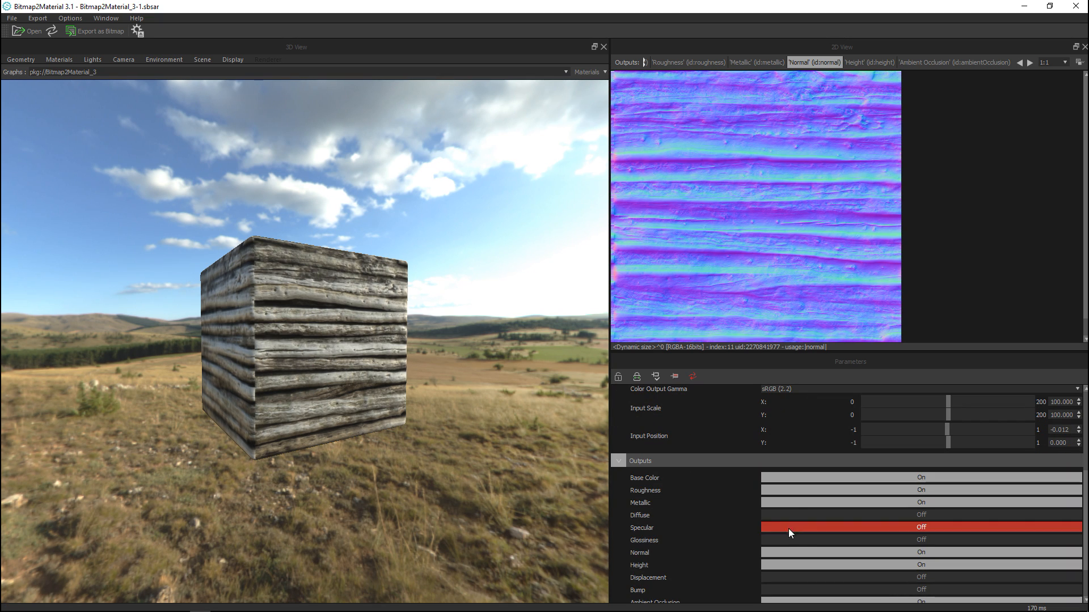
scroll("down", 3)
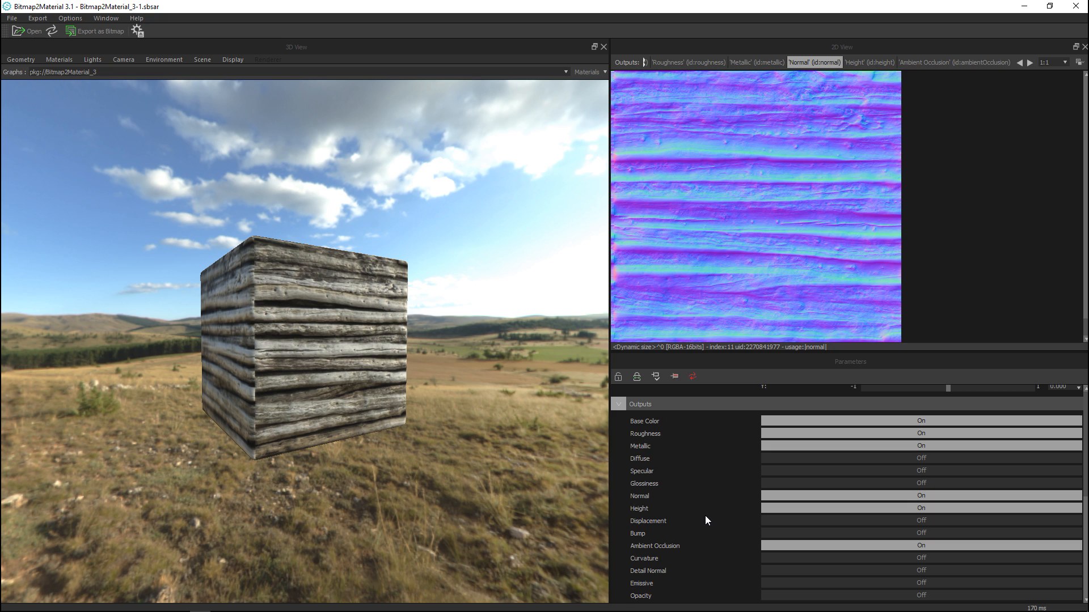
mouse_move(375, 466)
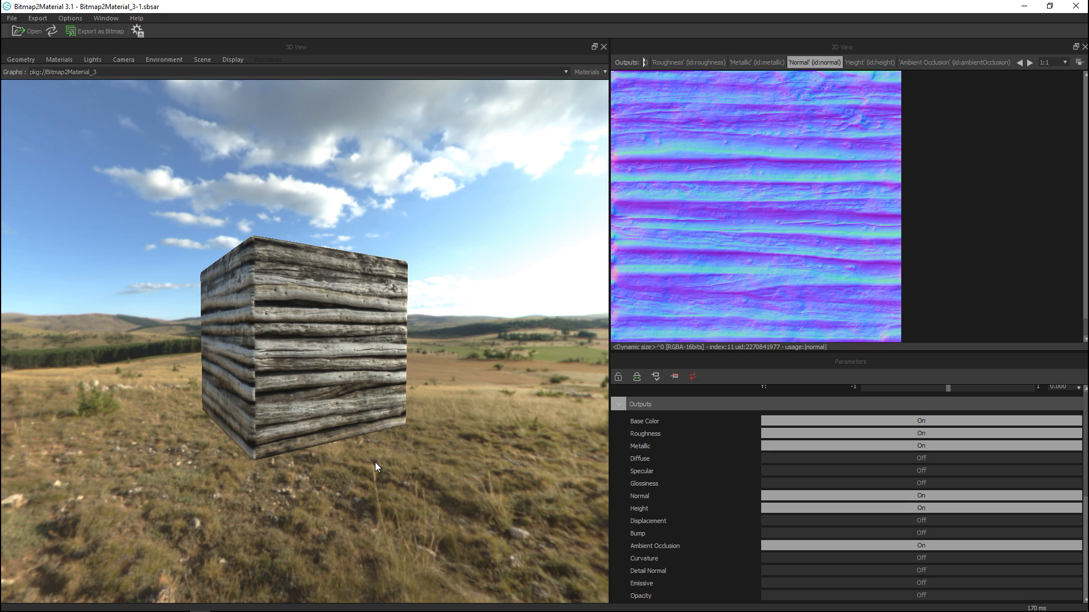
mouse_move(609, 415)
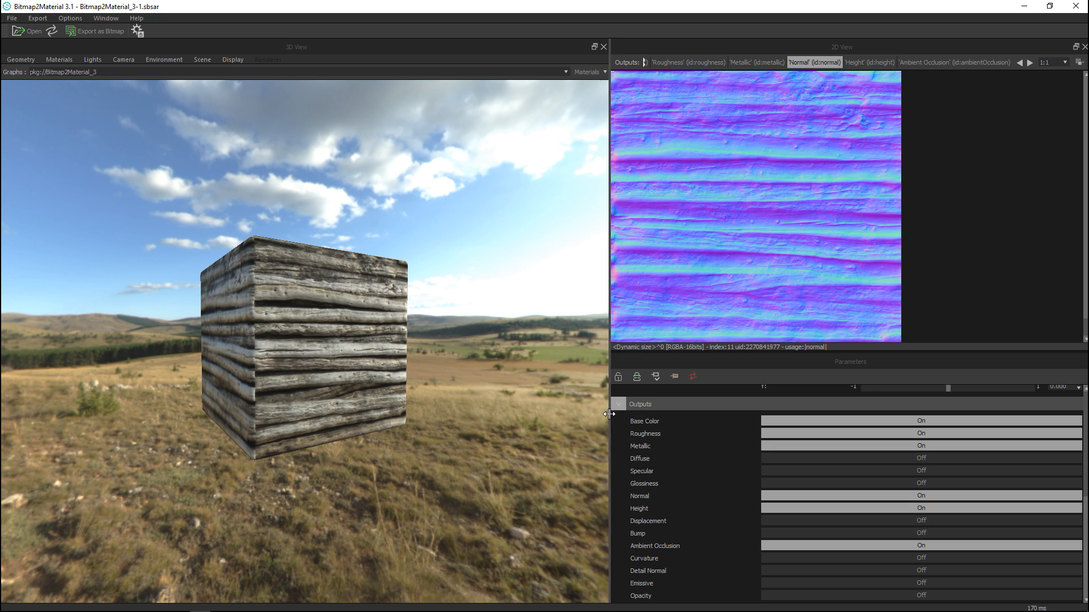
mouse_move(370, 329)
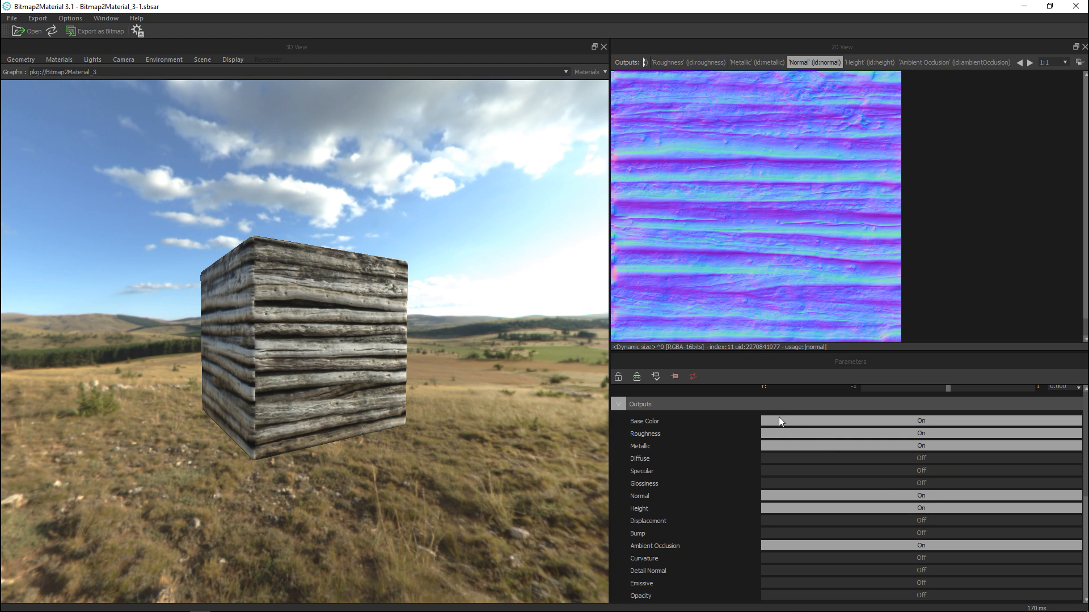
mouse_move(859, 502)
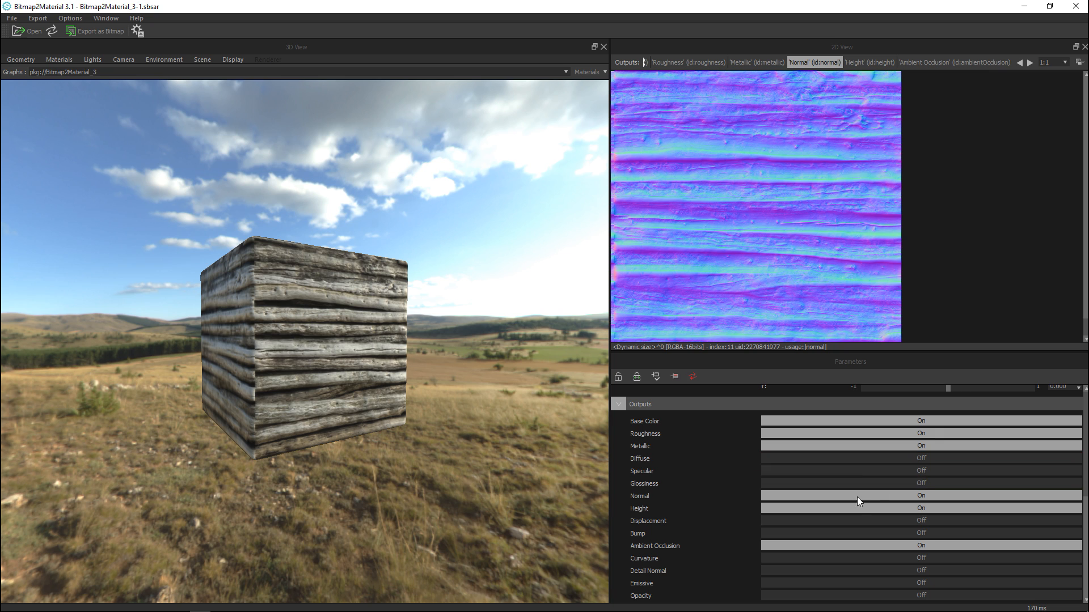
mouse_move(721, 497)
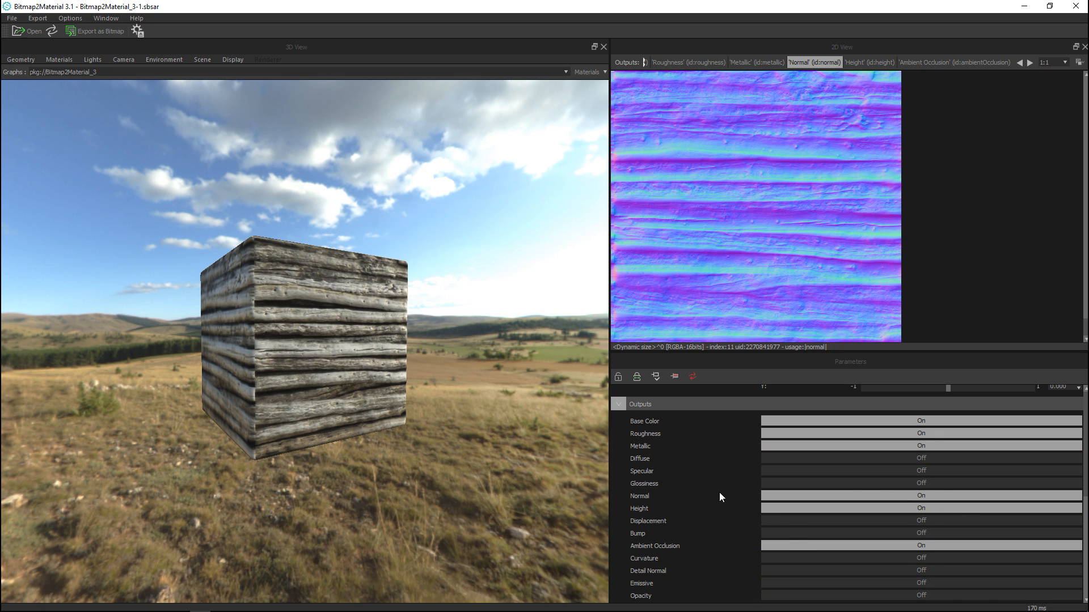
mouse_move(696, 454)
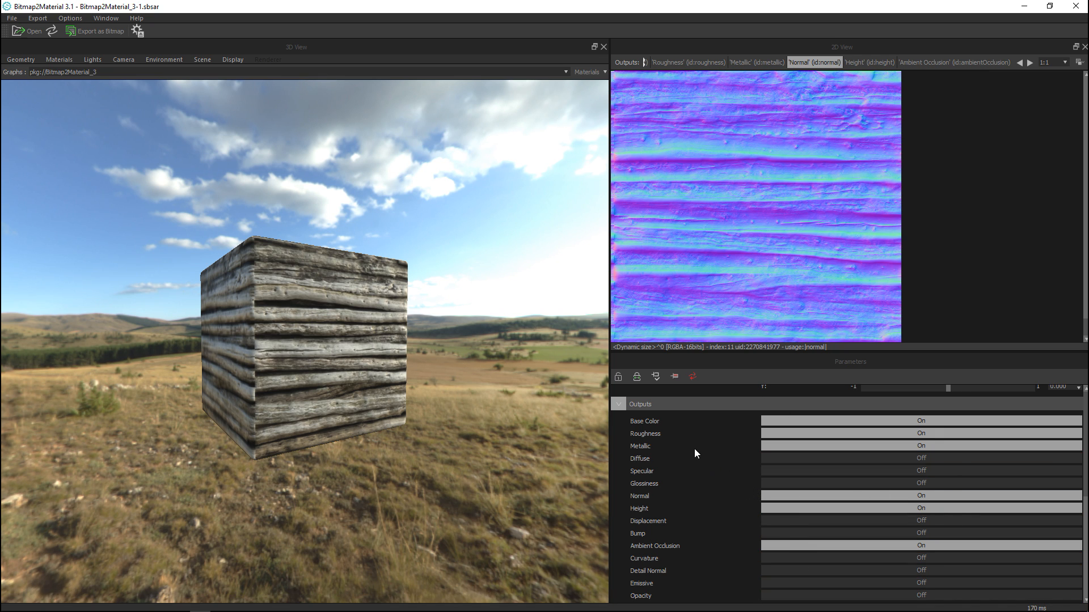
mouse_move(703, 447)
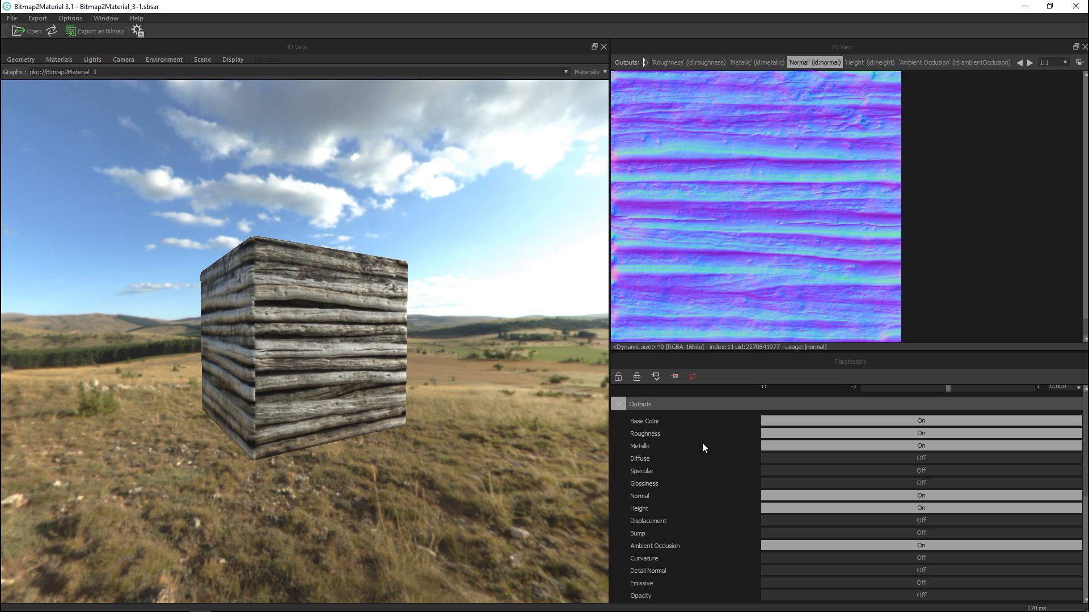
mouse_move(770, 441)
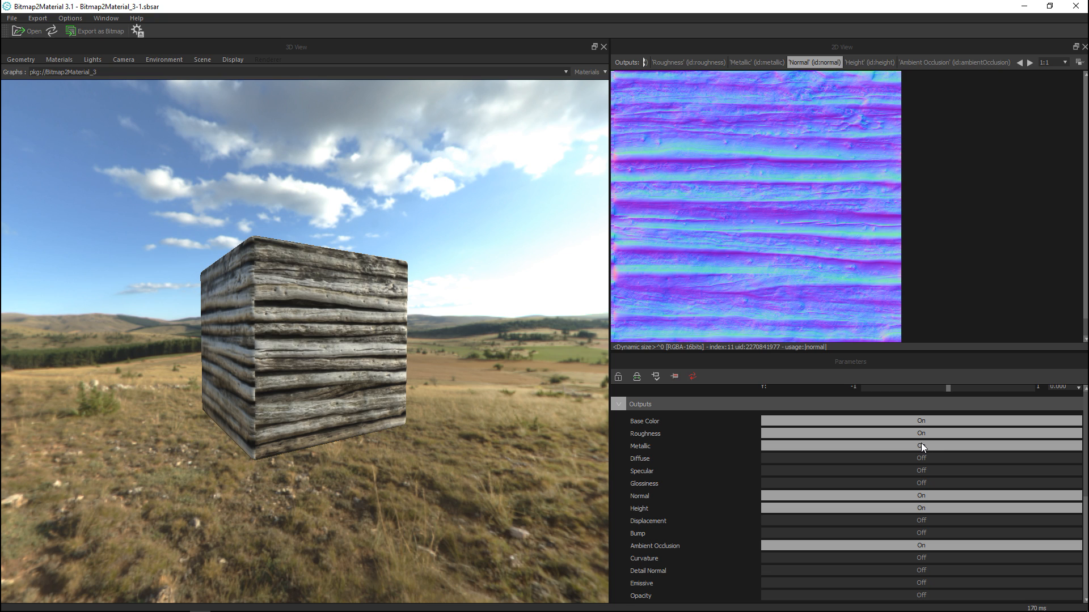
left_click(920, 445)
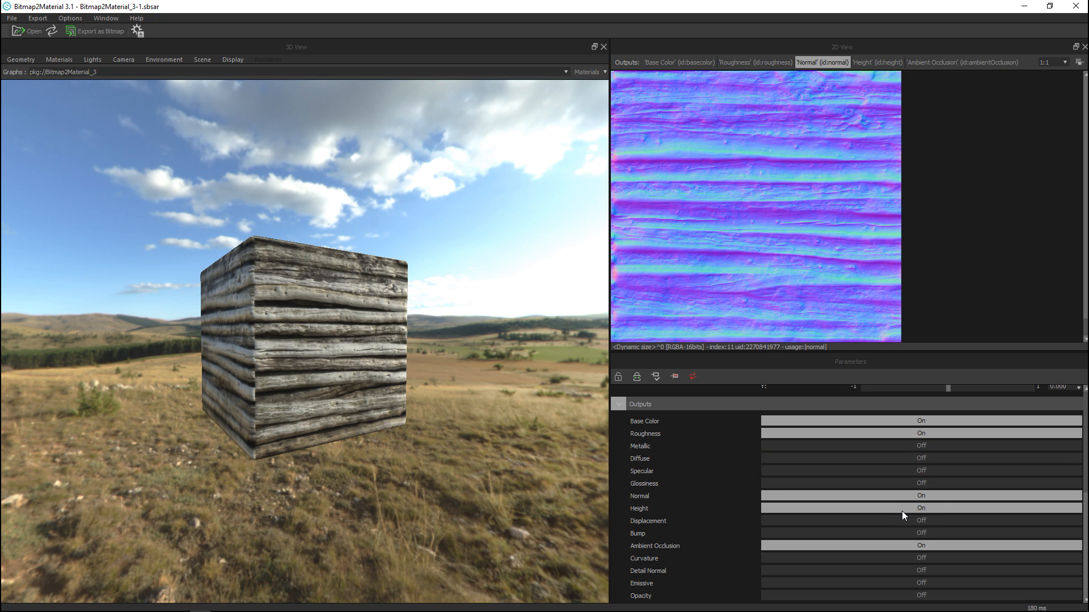
mouse_move(567, 551)
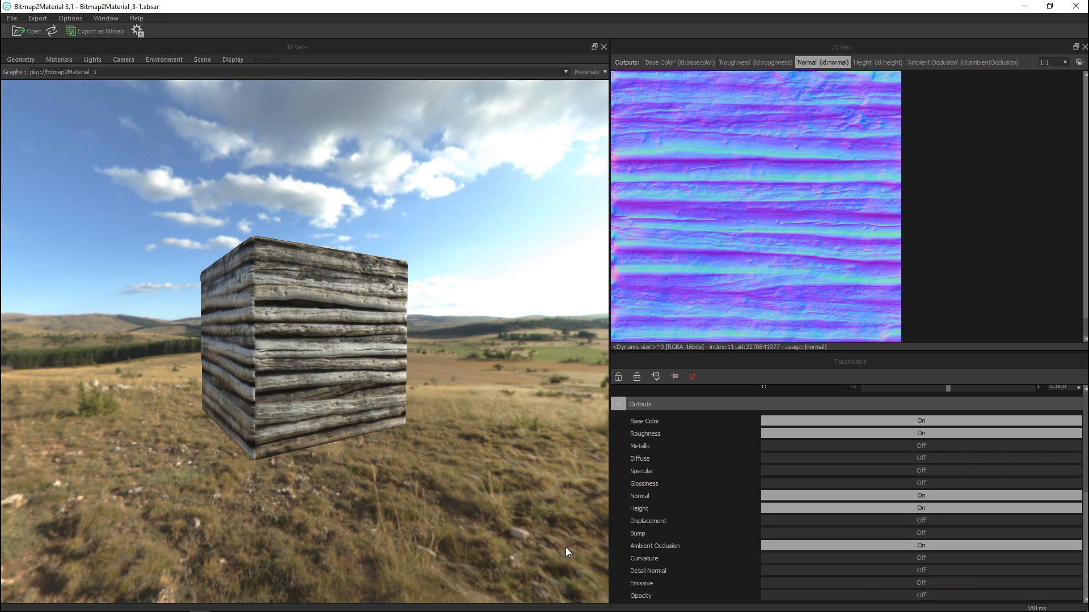
mouse_move(374, 519)
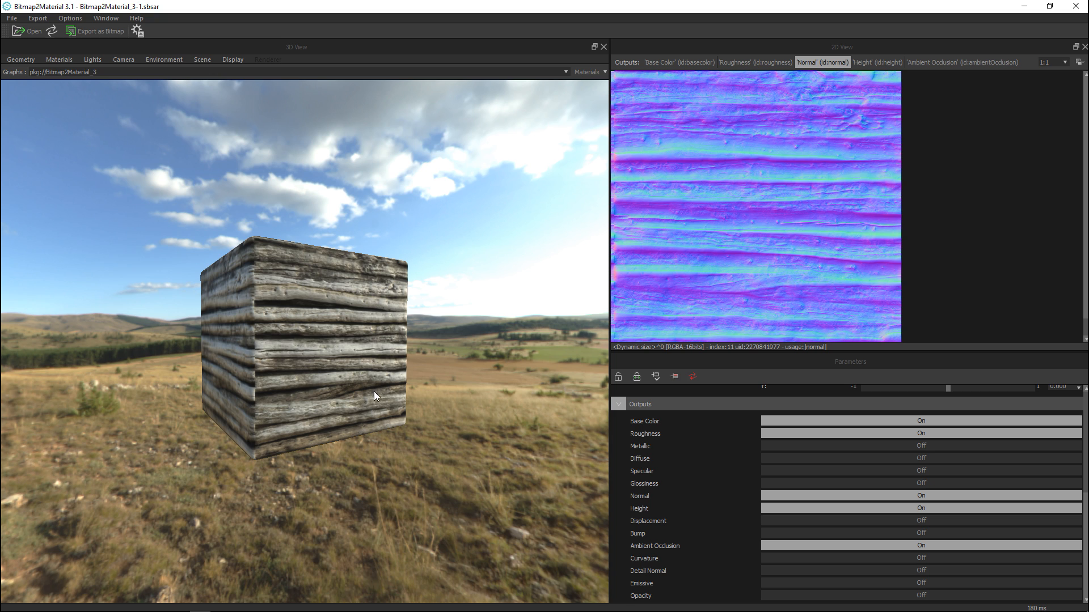
mouse_move(95, 30)
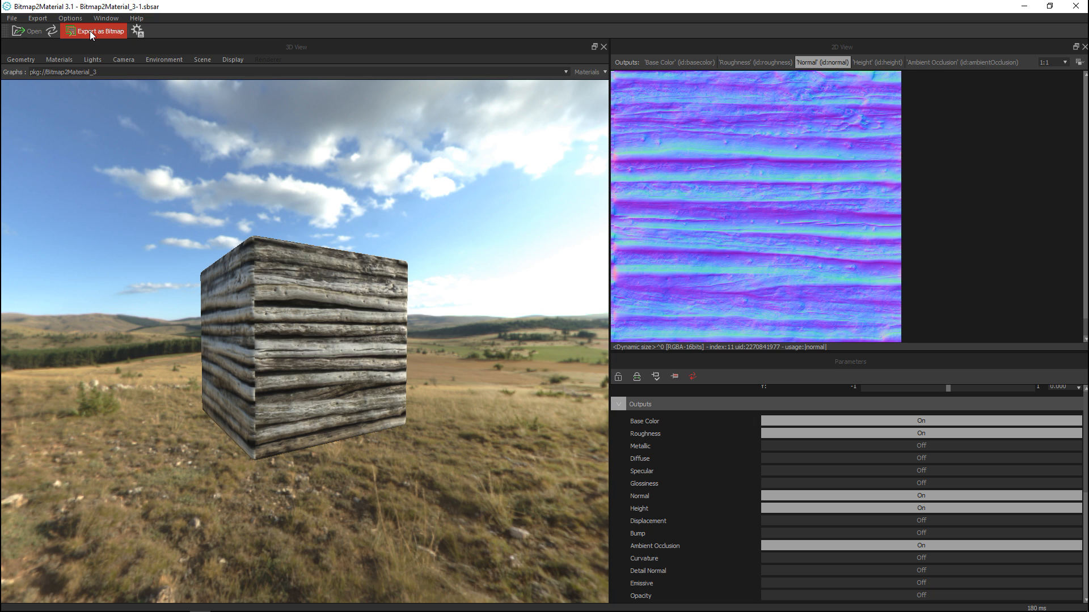
- Set the bitmap export output folder to the Desktop Textures folder
left_click(93, 31)
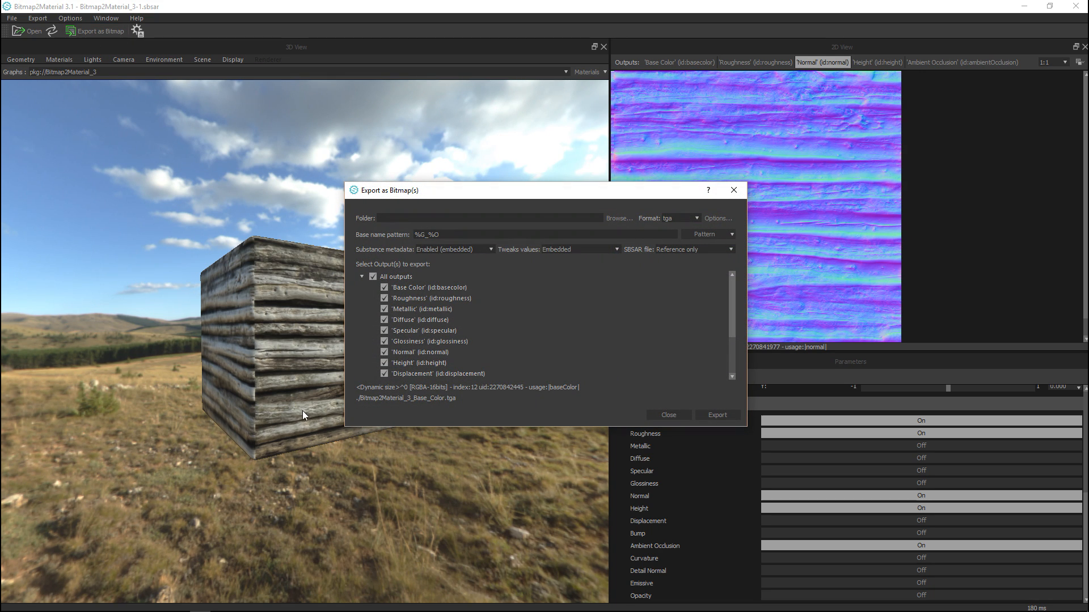
left_click(429, 287)
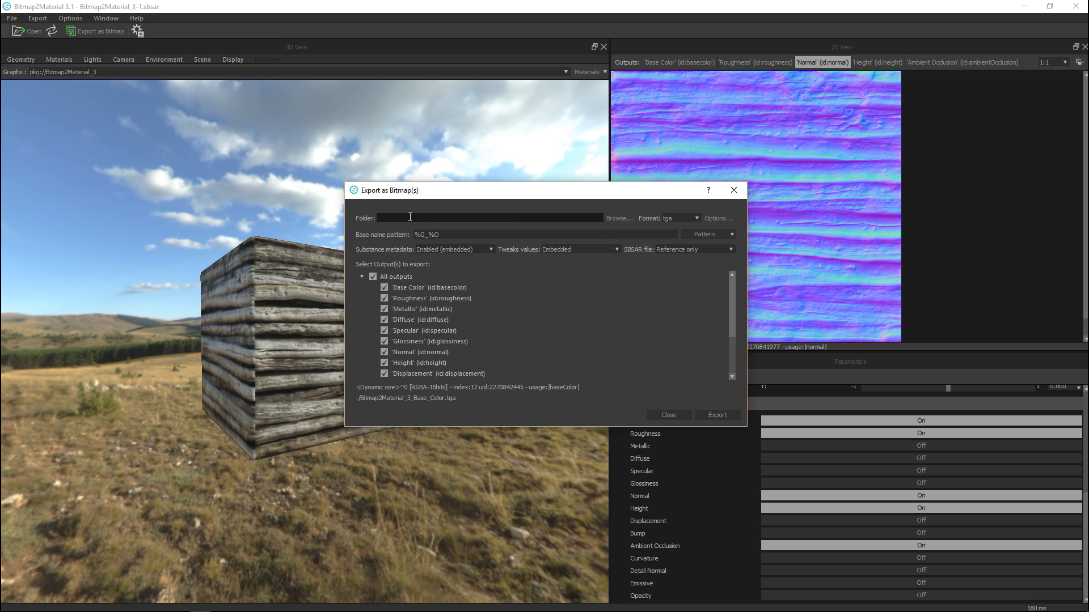
mouse_move(617, 218)
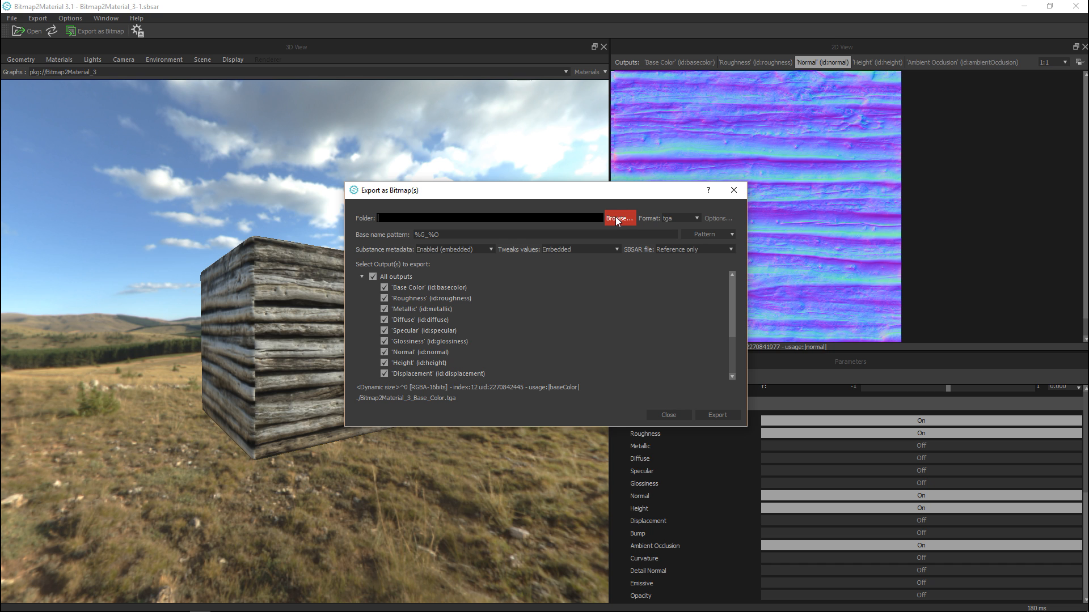
left_click(618, 218)
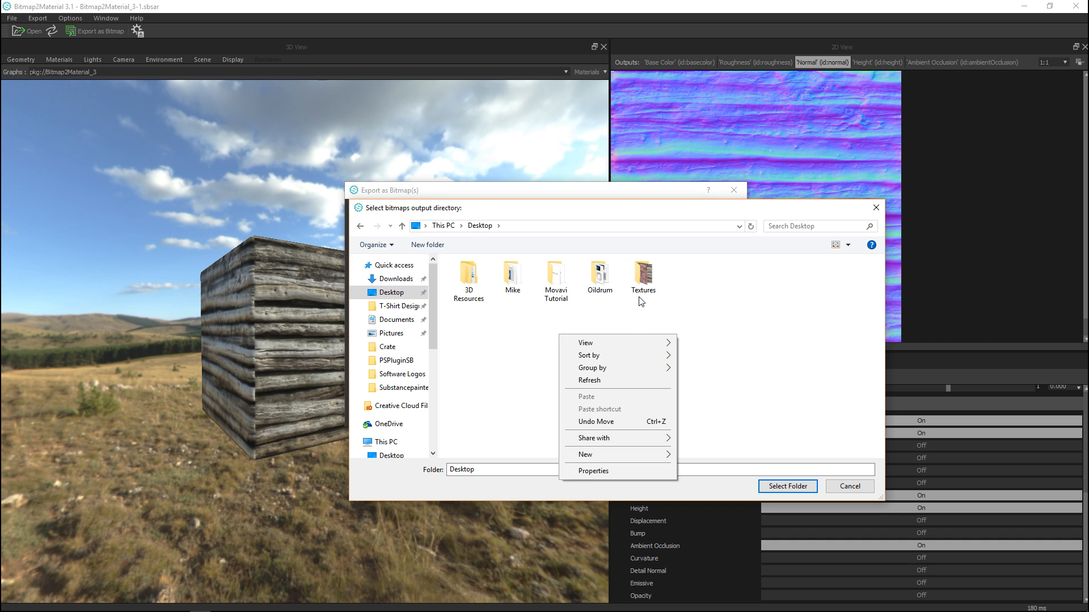
double_click(643, 272)
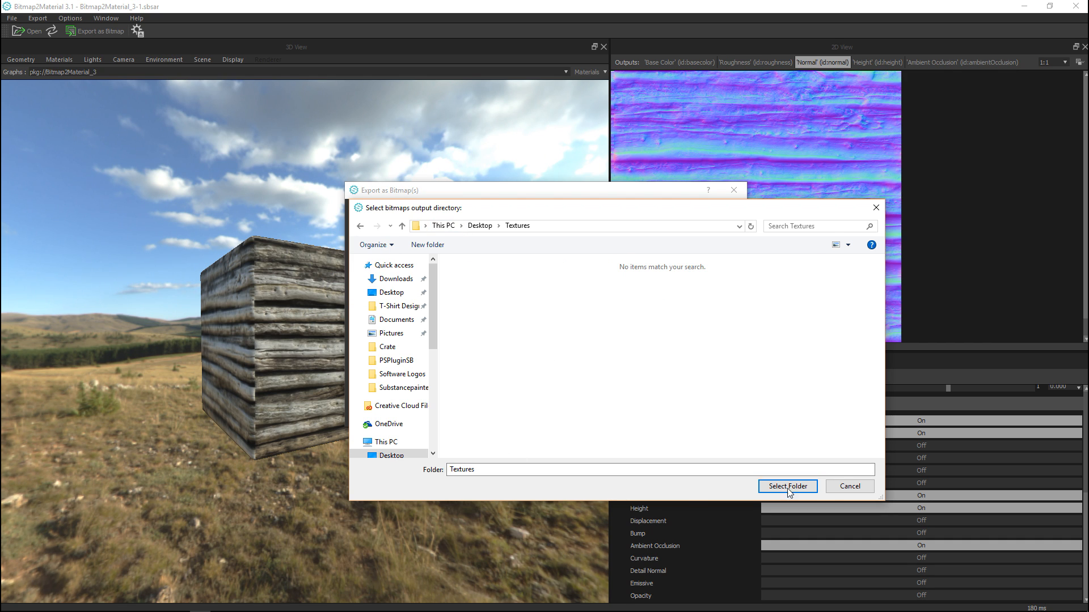
left_click(787, 486)
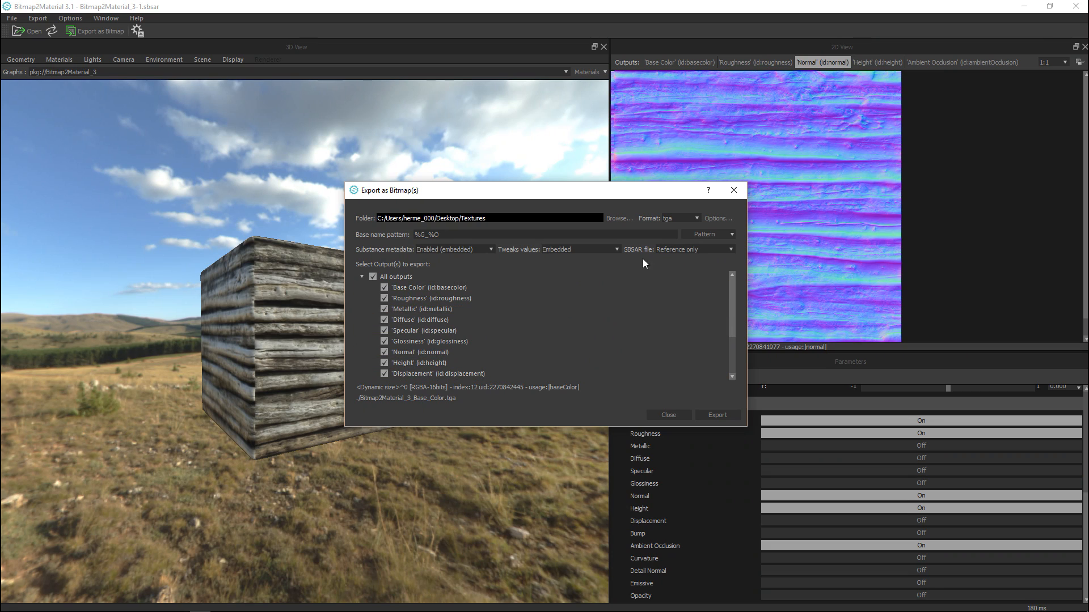
- Keep tga as the export format and open the base name pattern token list
left_click(695, 218)
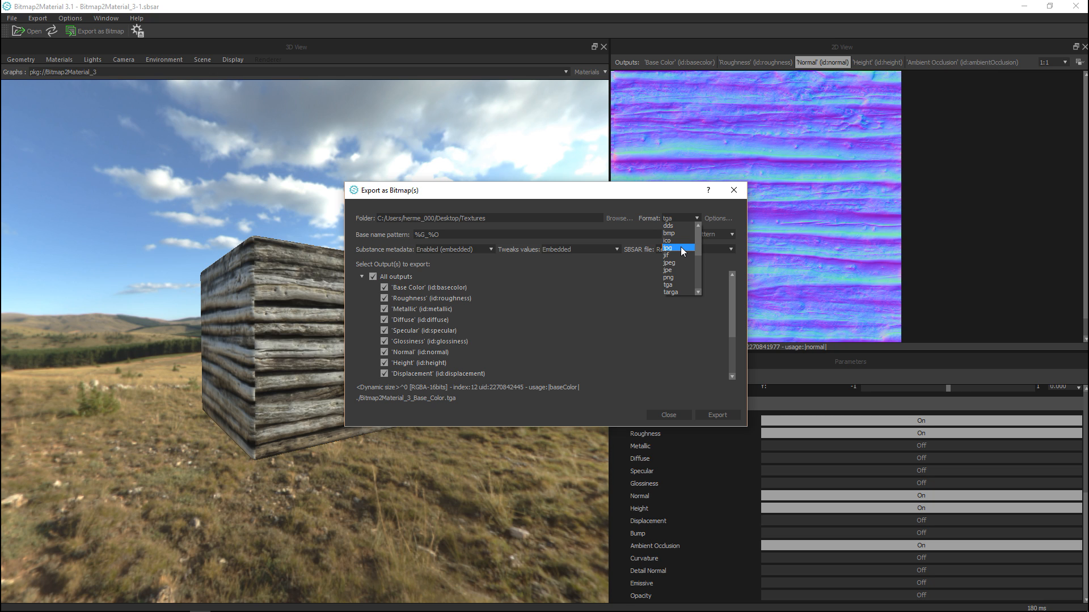
mouse_move(678, 224)
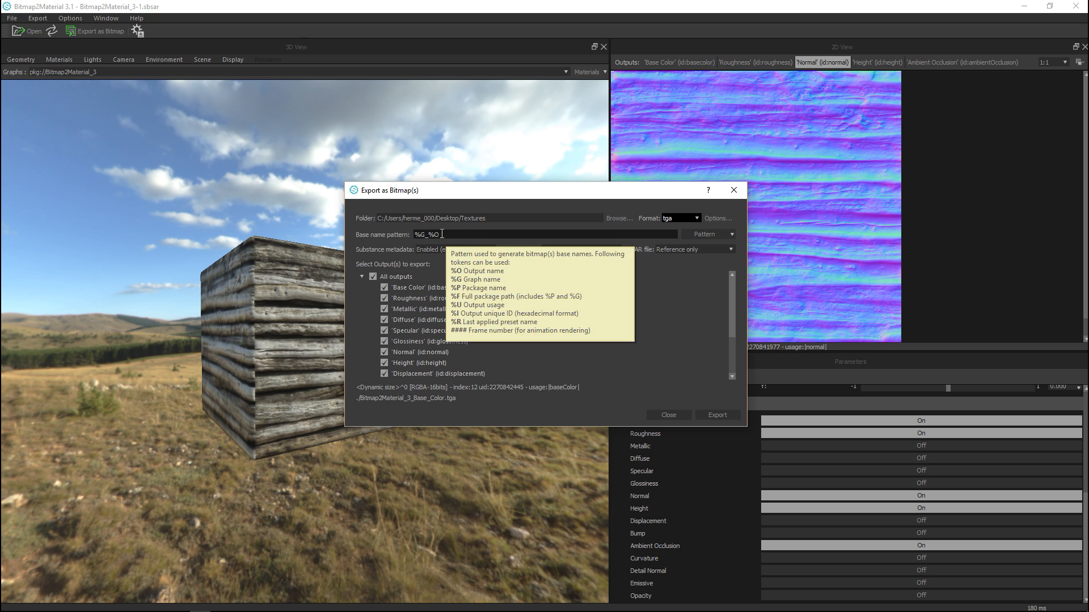
left_click(708, 235)
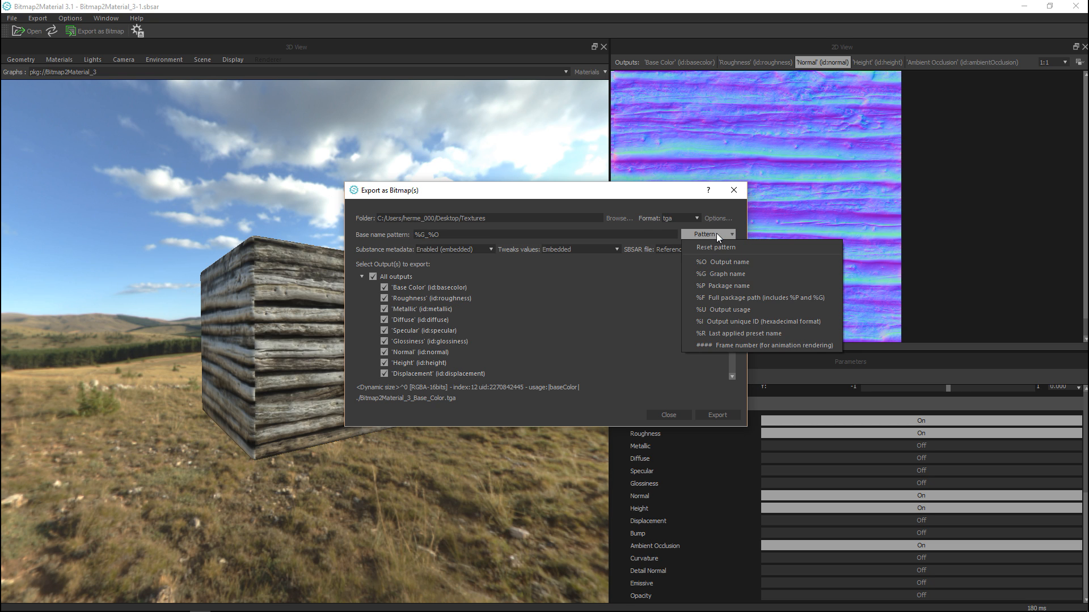
mouse_move(722, 273)
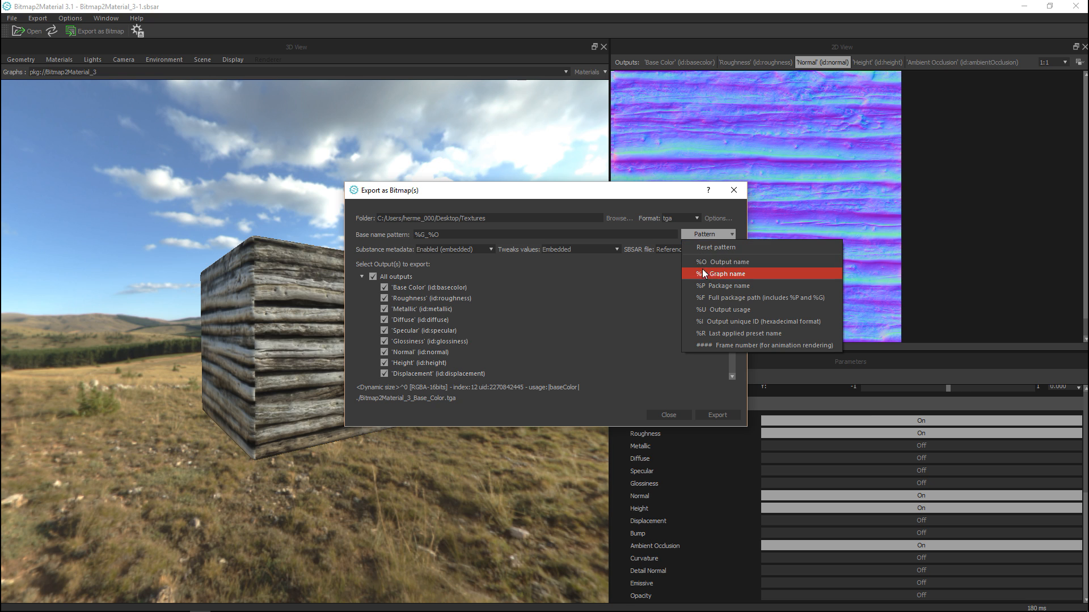
mouse_move(753, 285)
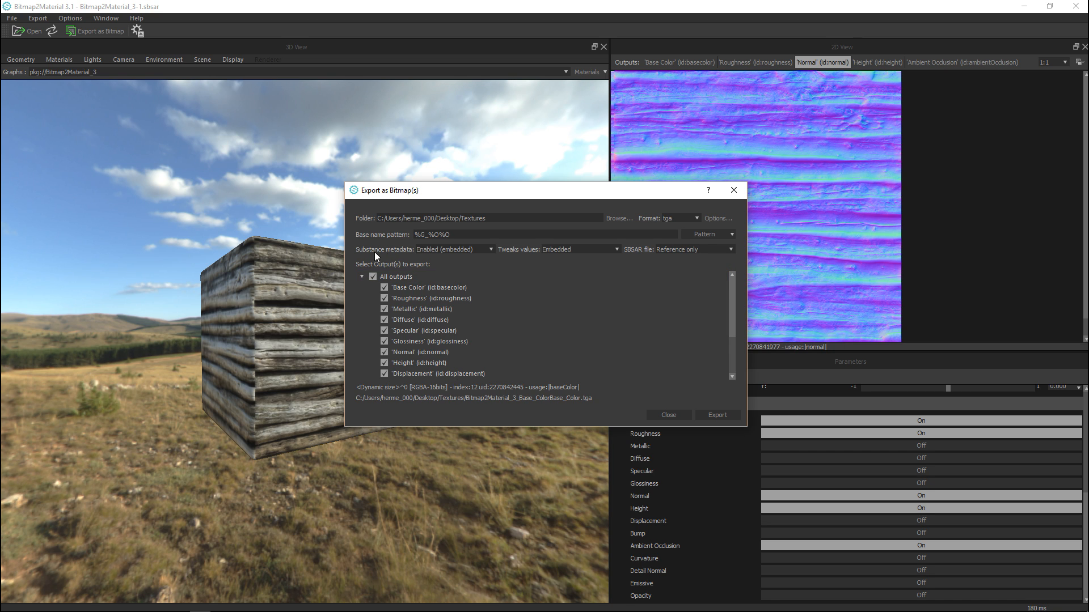
mouse_move(476, 262)
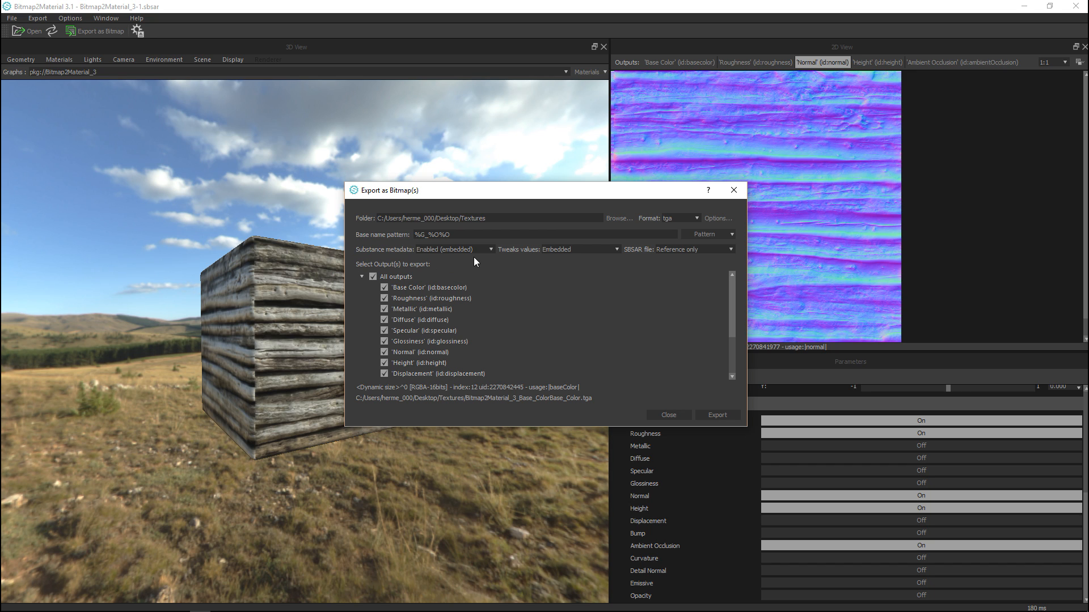
mouse_move(469, 272)
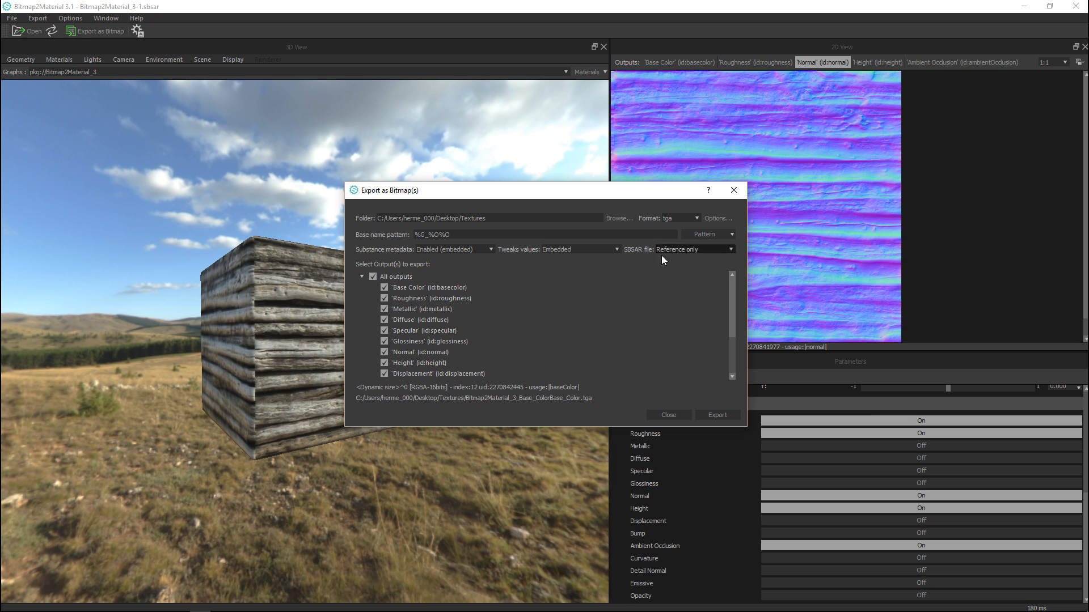
- Uncheck the Metallic and Glossiness outputs in the export list
left_click(431, 298)
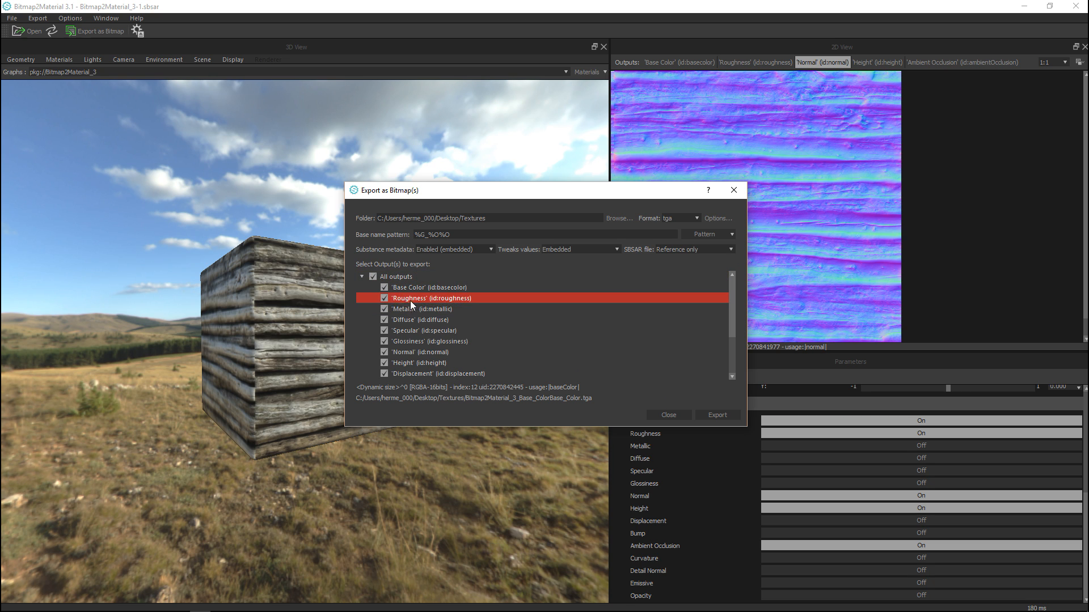
left_click(429, 287)
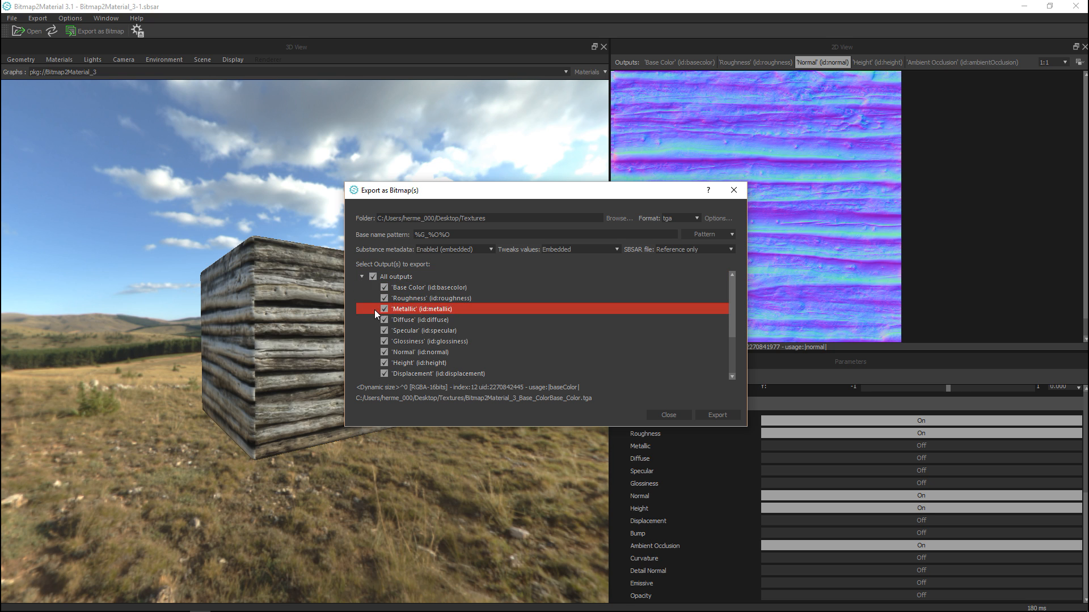
left_click(429, 287)
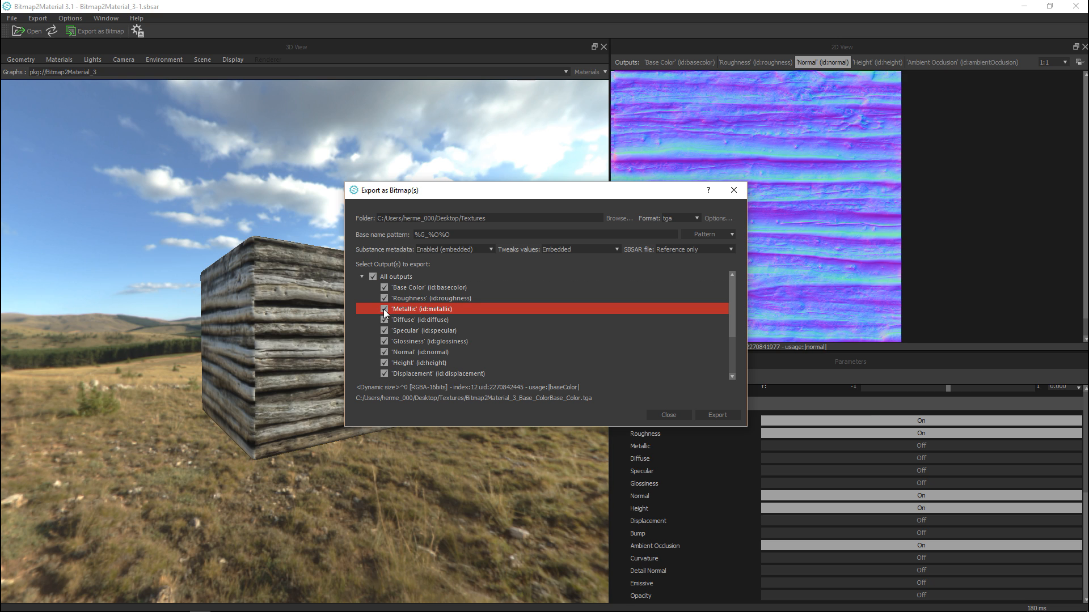
left_click(385, 330)
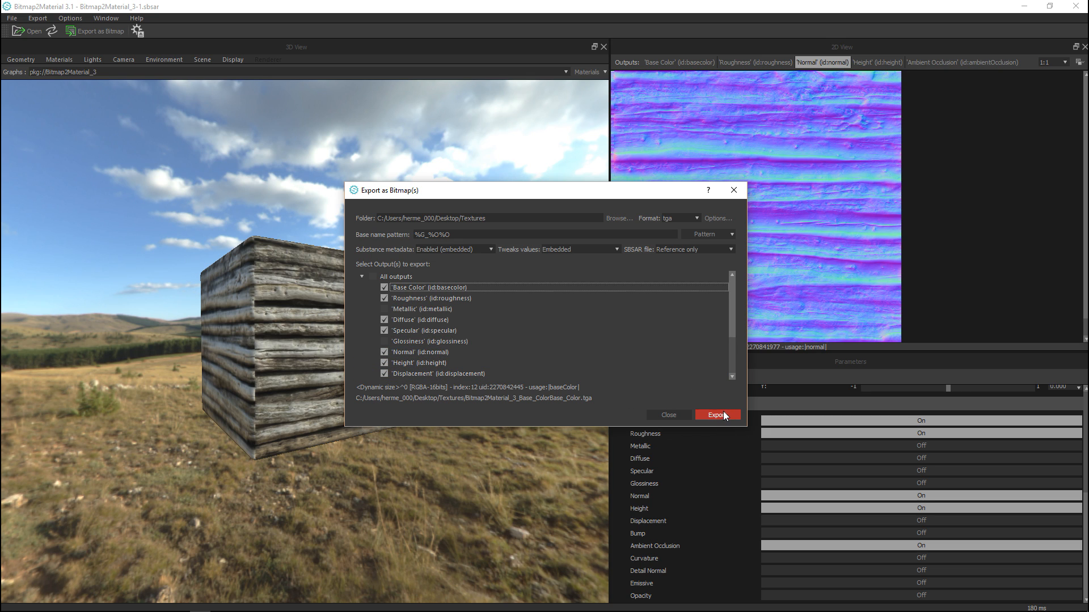
- Export the selected wood-log maps as TGA bitmaps into Desktop Textures
left_click(718, 415)
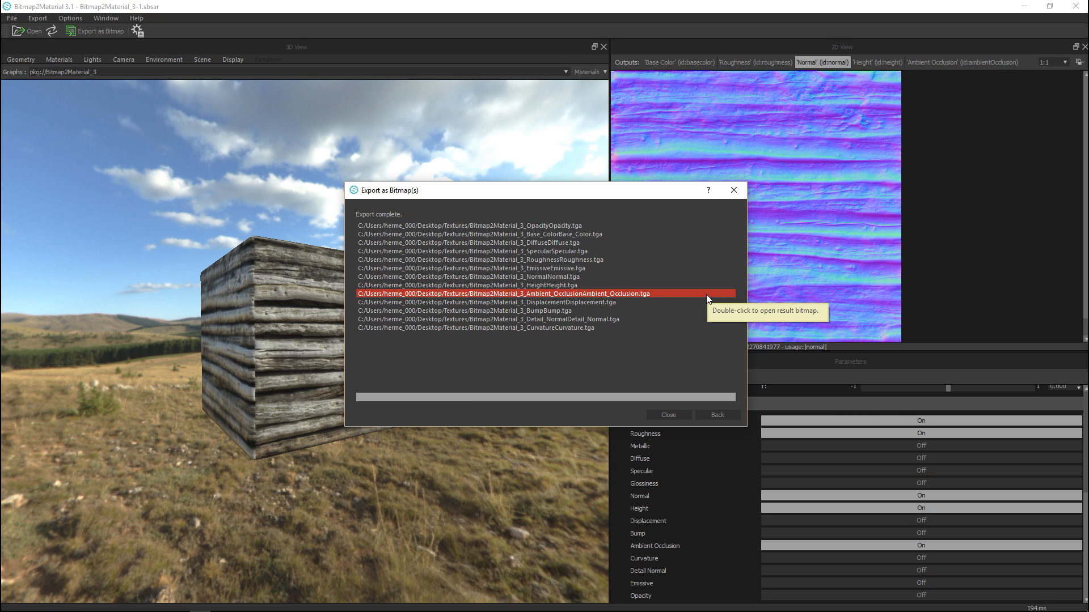
mouse_move(816, 437)
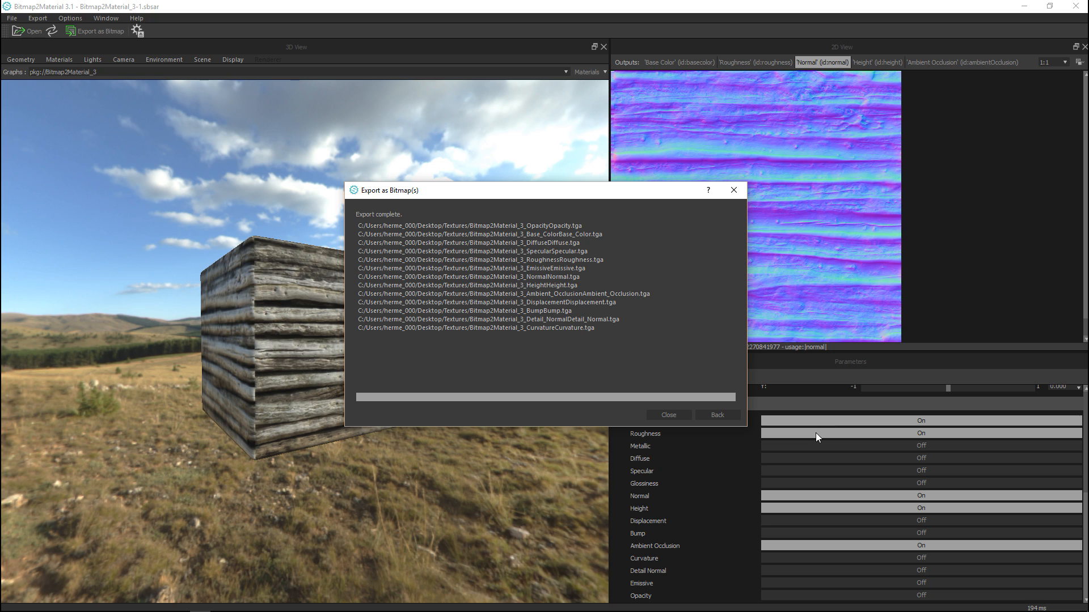
mouse_move(507, 348)
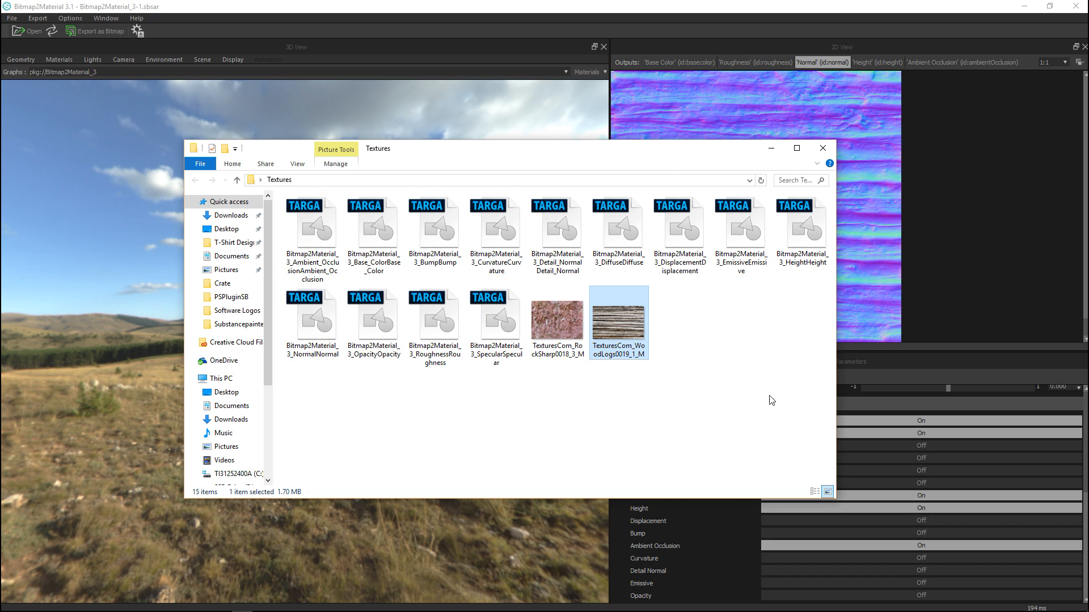
mouse_move(706, 154)
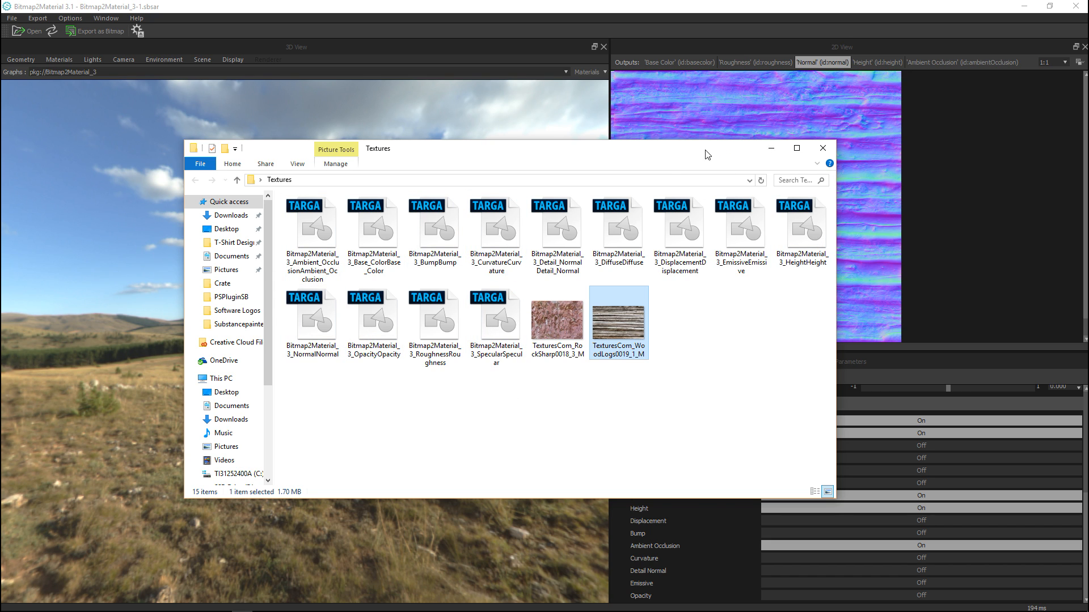
- Reposition the File Explorer window showing the exported TGA maps in Textures
left_click(93, 30)
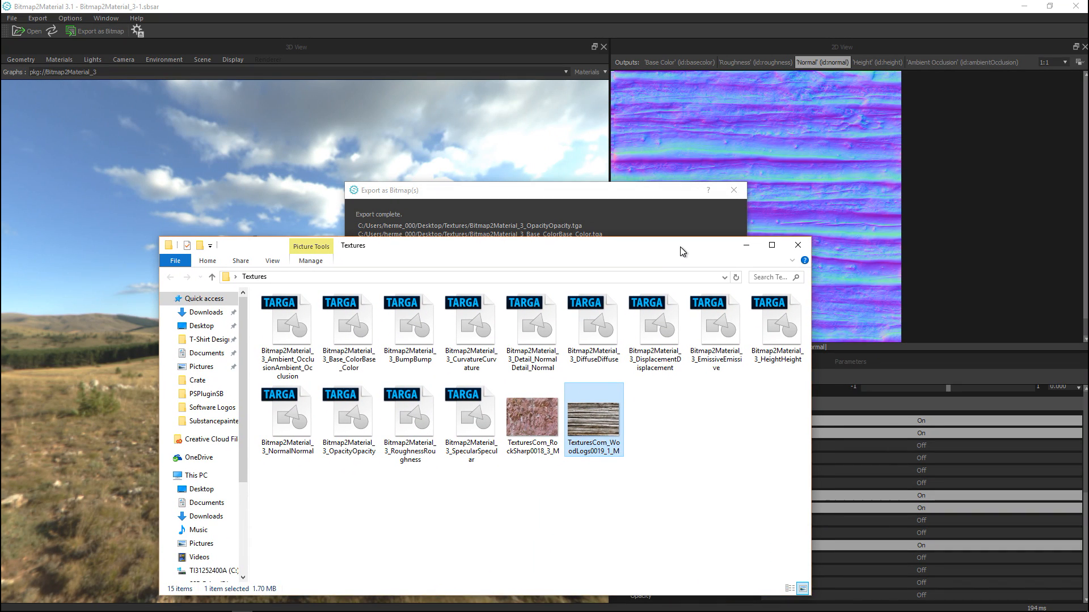